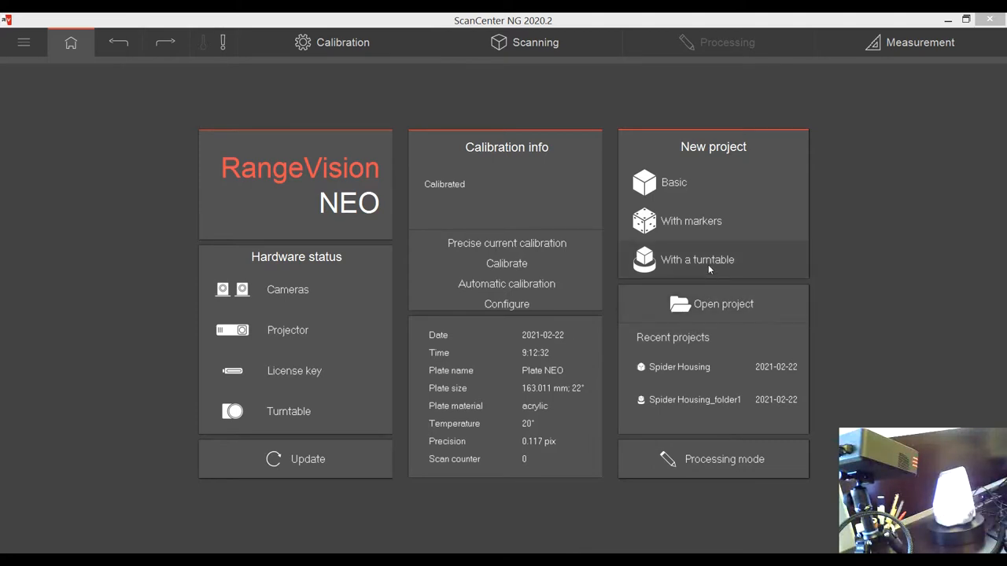
mouse_move(709, 266)
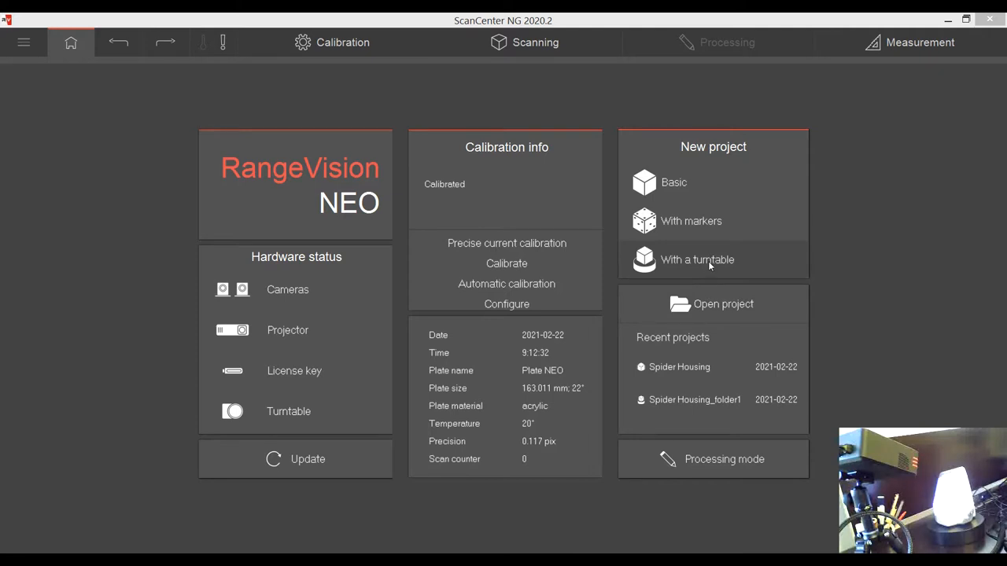
Create a new turntable project and name it 'Artec Spider Handle'
click(697, 260)
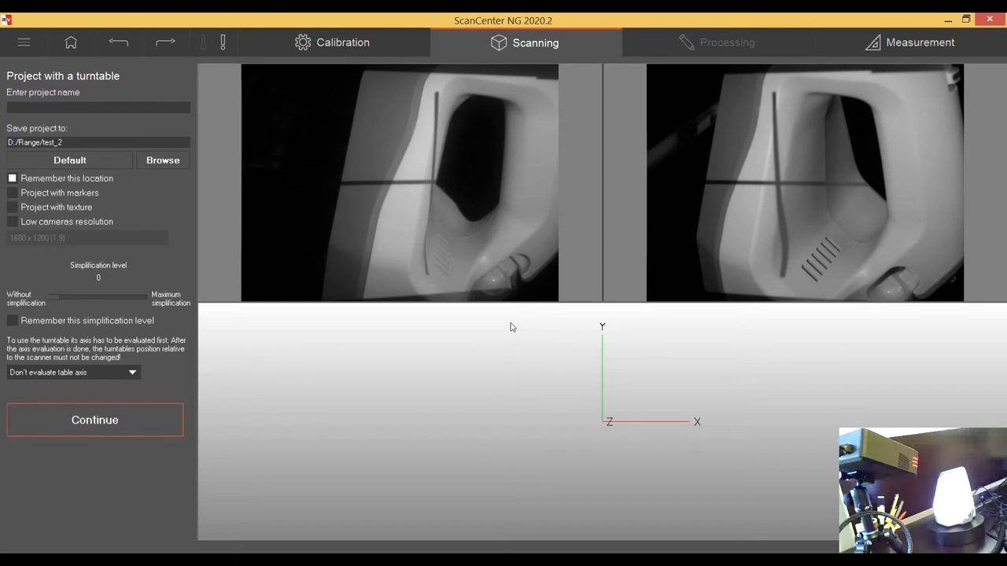
mouse_move(470, 299)
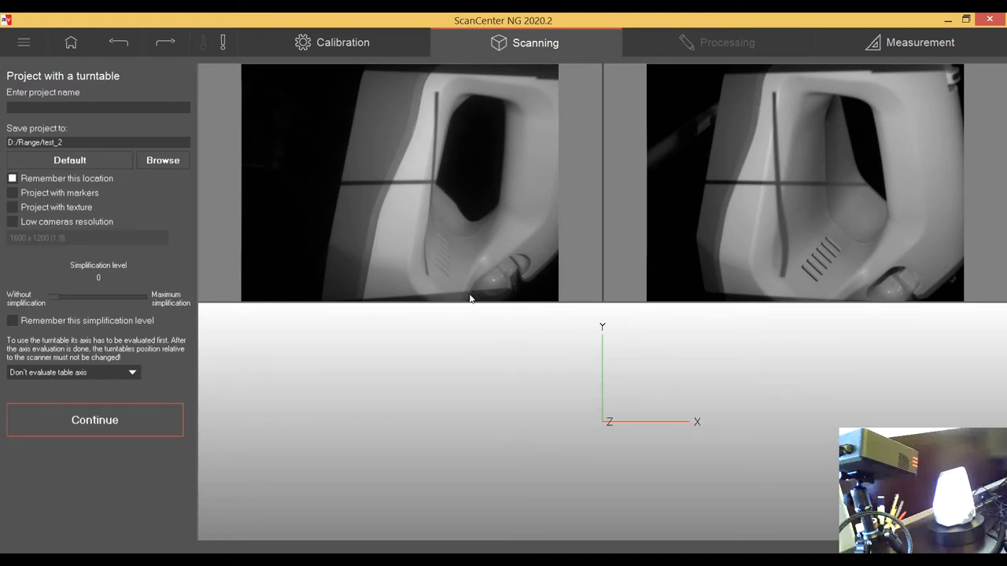
click(142, 108)
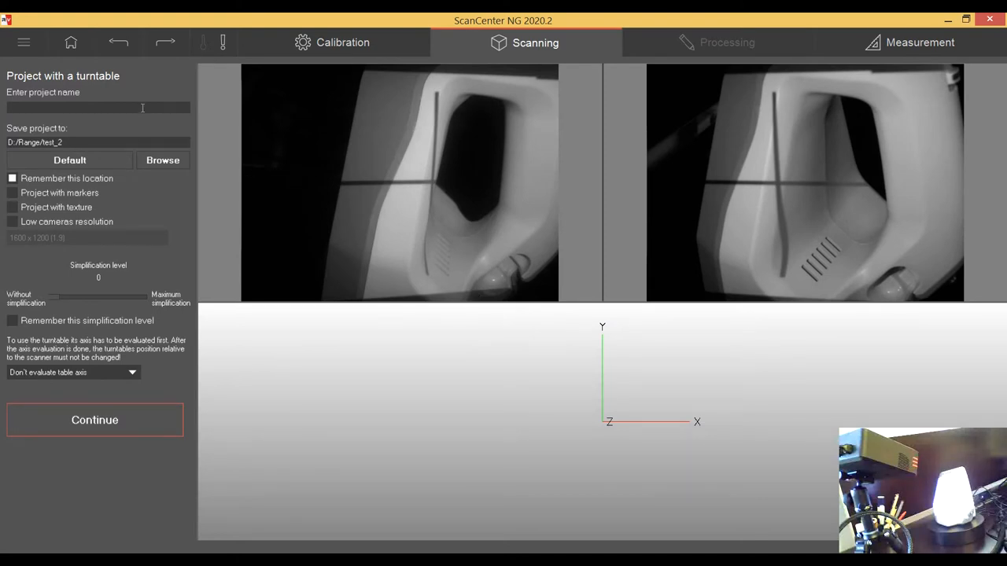
text(Arl)
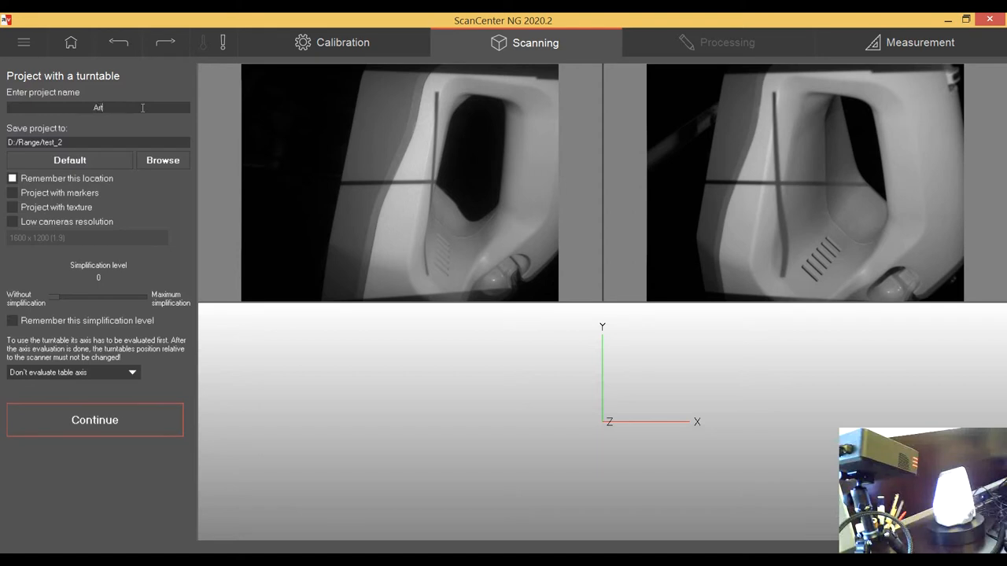
text(Artec Su)
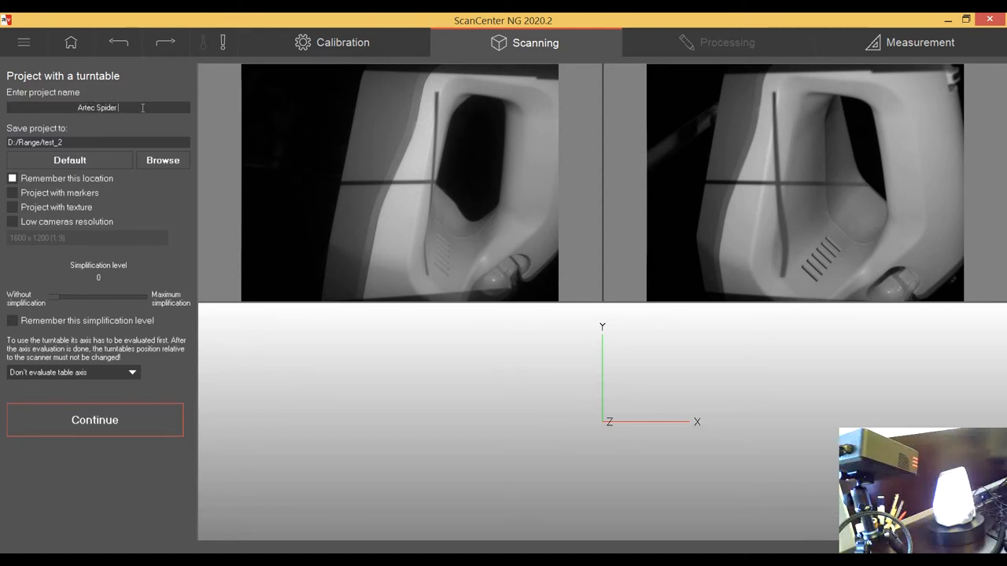
text(Handle)
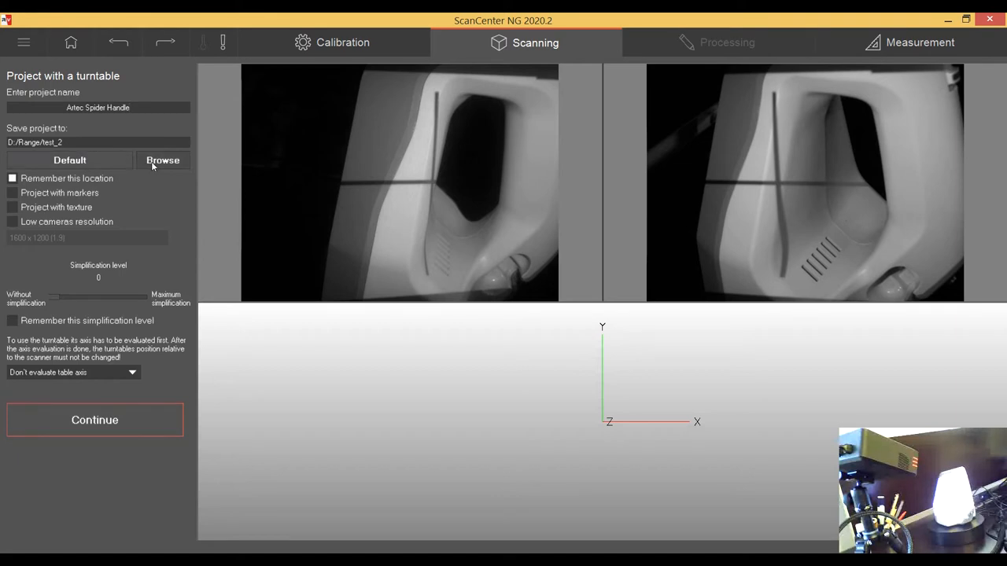
Create folder Artec_Spider in D:/Range and choose it as the save location
click(162, 160)
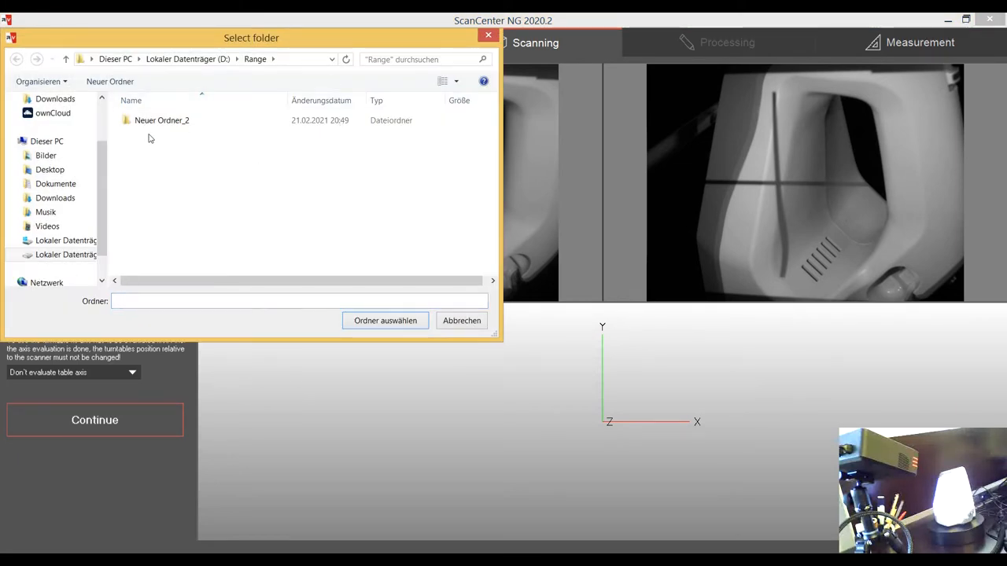
click(109, 81)
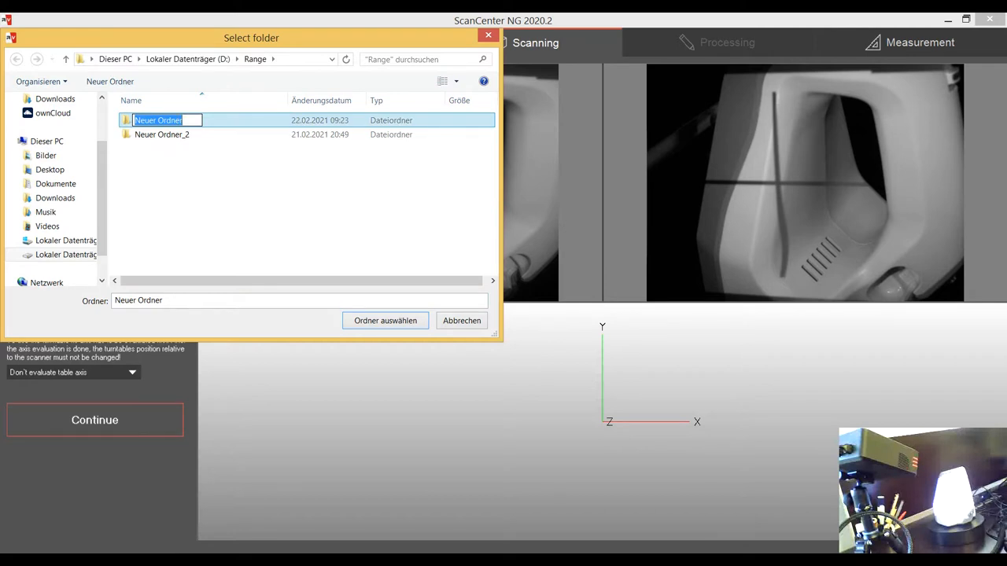
text(Artec_Spider)
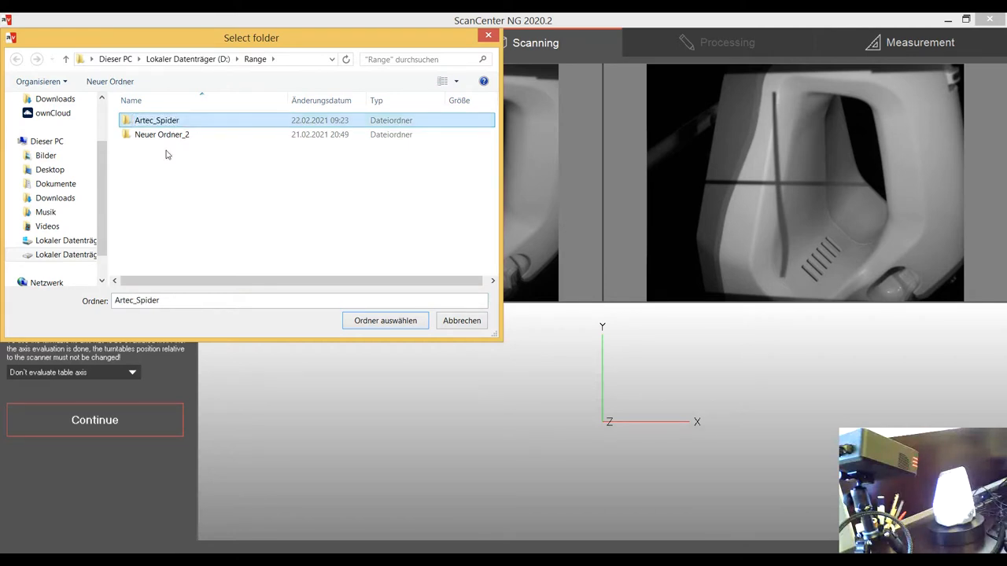
click(385, 320)
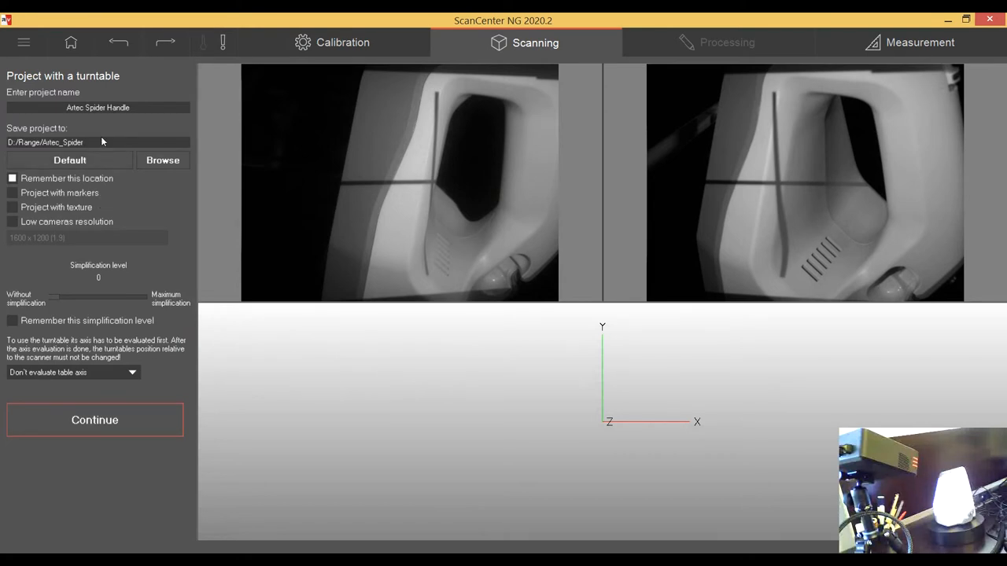
mouse_move(102, 144)
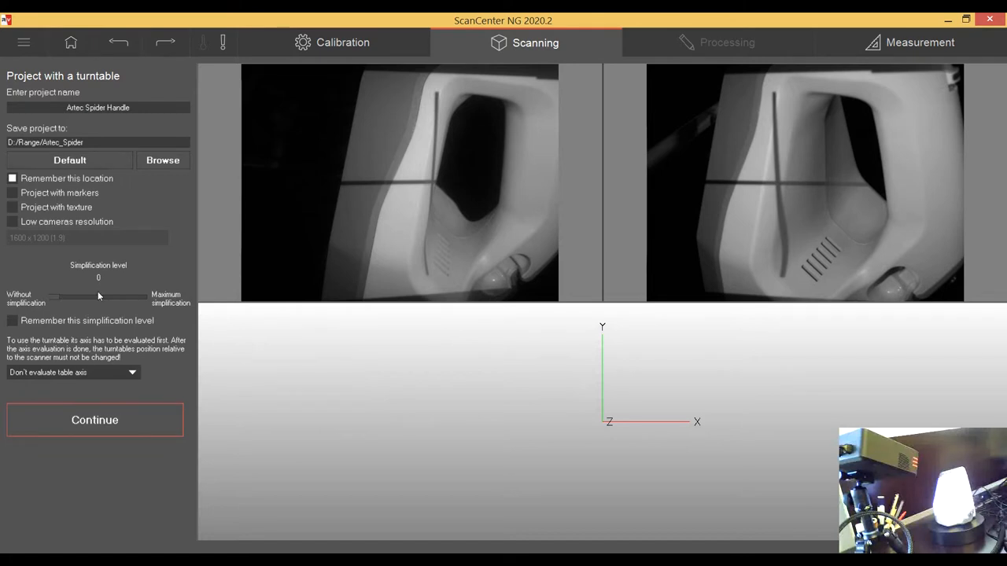
mouse_move(63, 306)
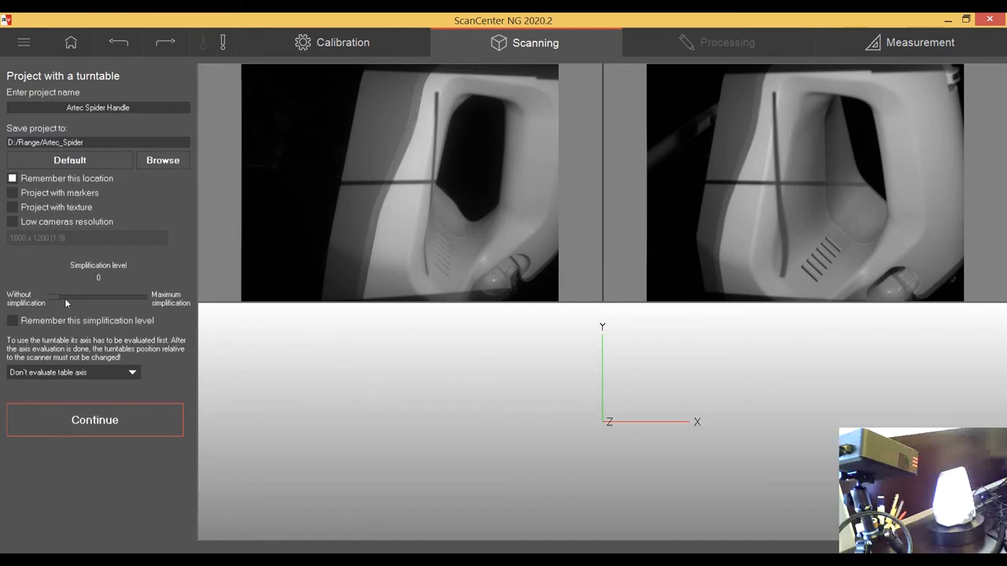
mouse_move(71, 304)
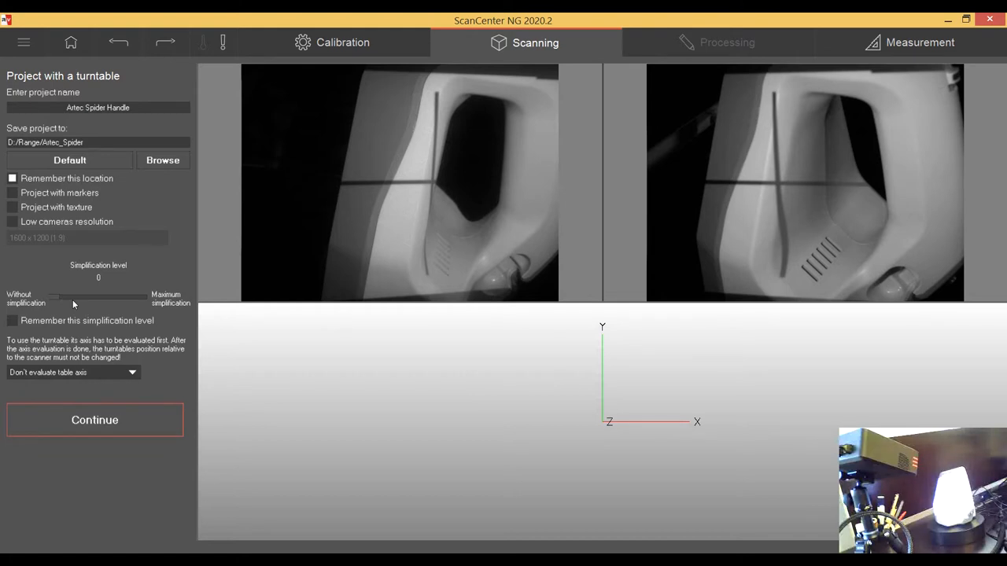
mouse_move(76, 304)
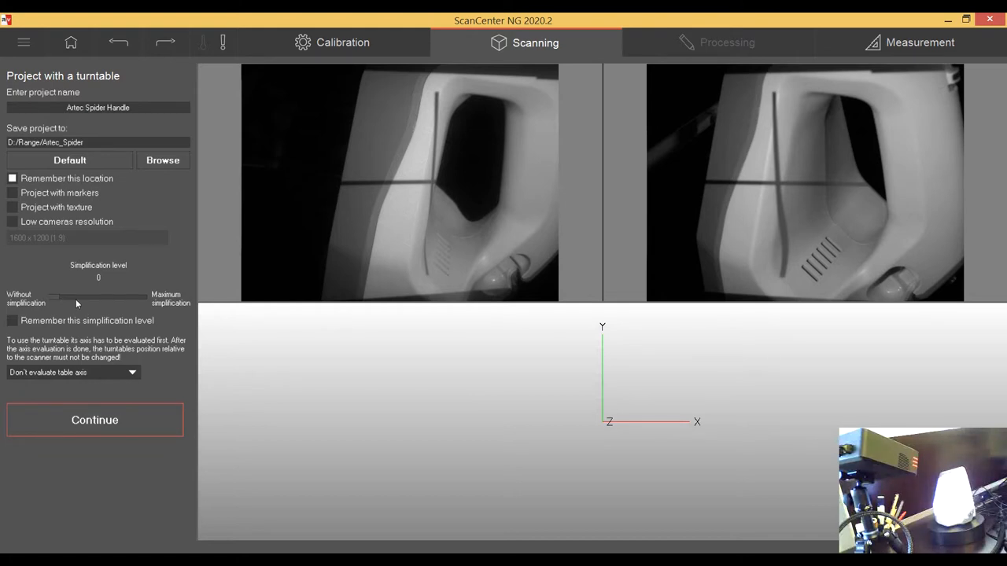
mouse_move(77, 302)
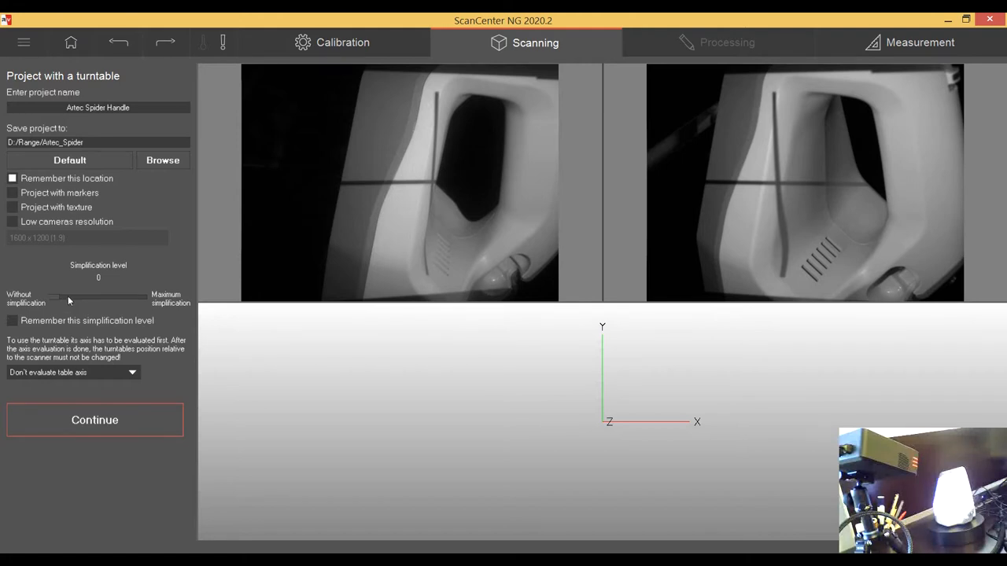
mouse_move(61, 329)
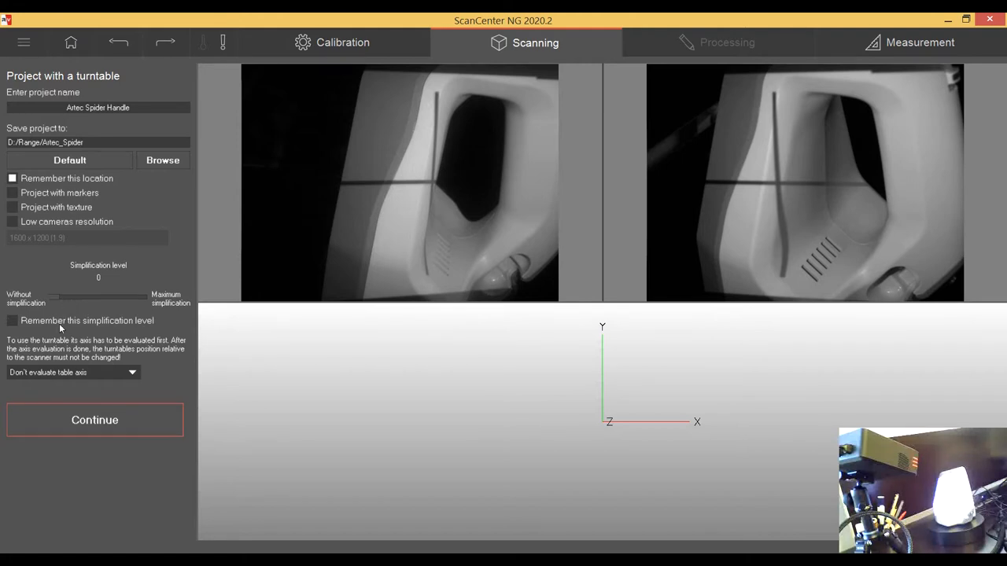
mouse_move(81, 252)
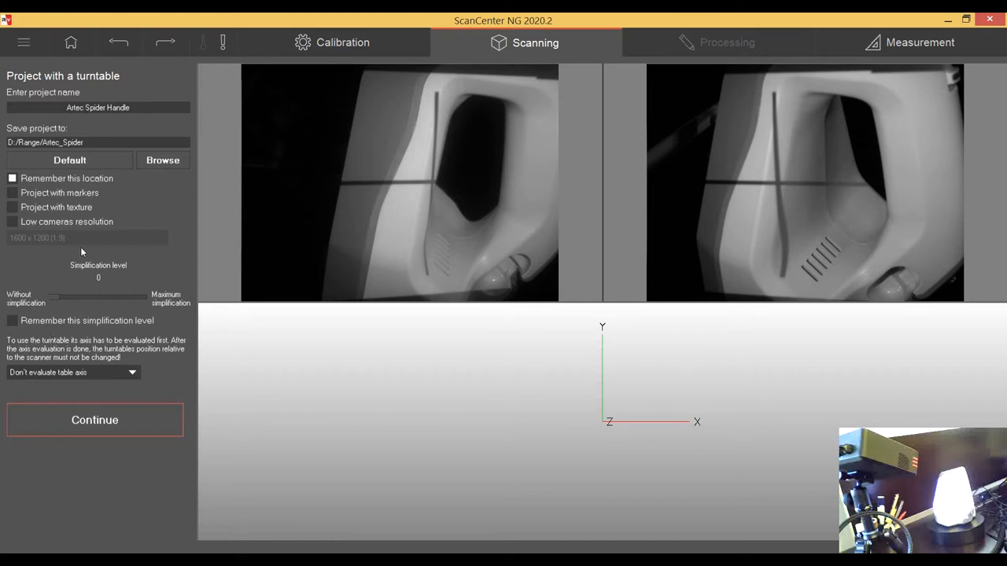
mouse_move(86, 228)
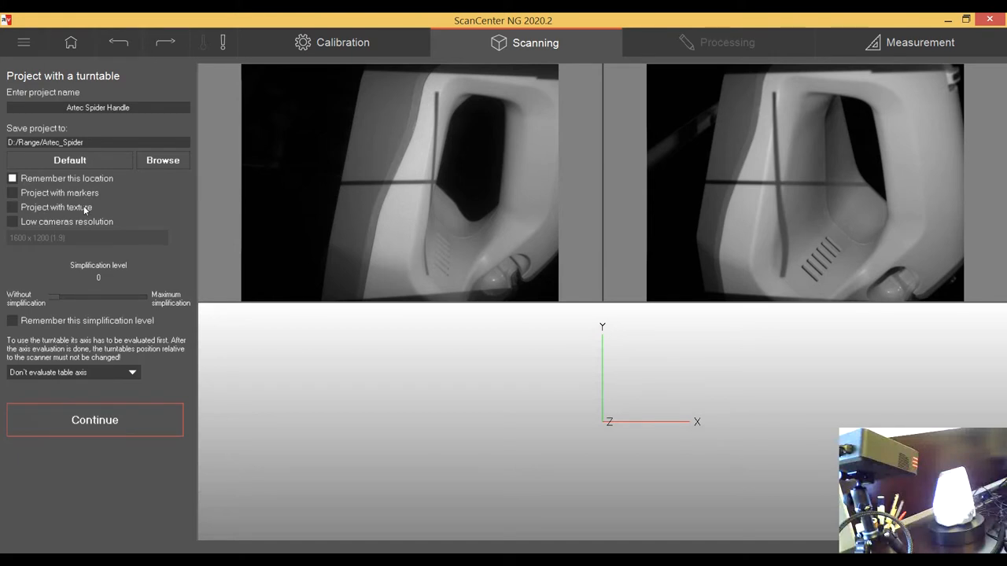
mouse_move(83, 214)
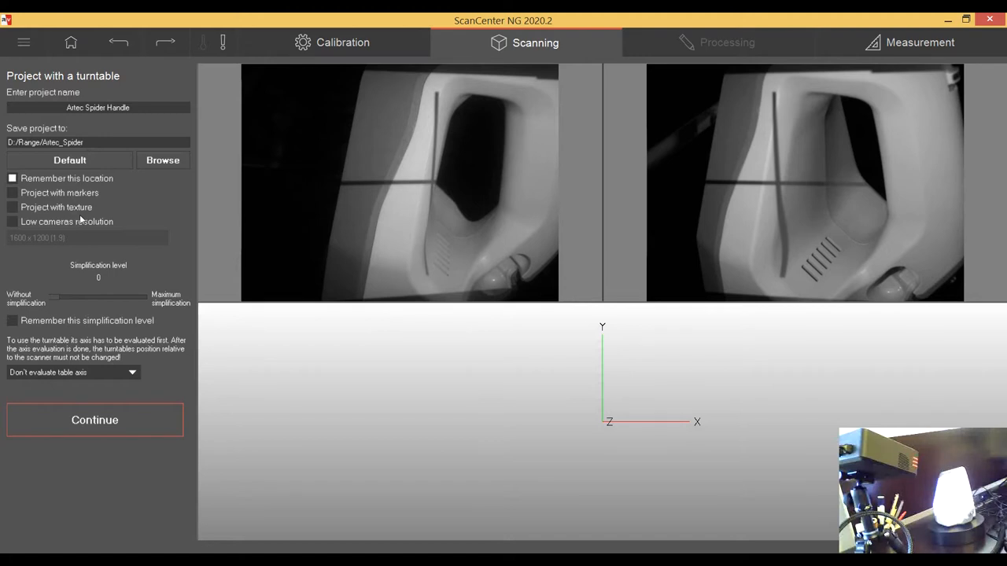
mouse_move(107, 202)
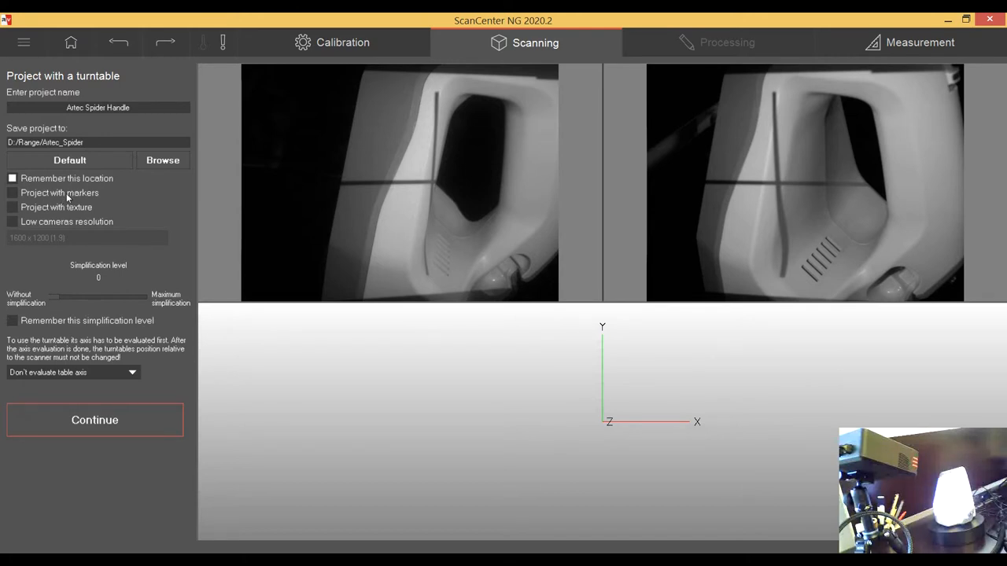
mouse_move(67, 216)
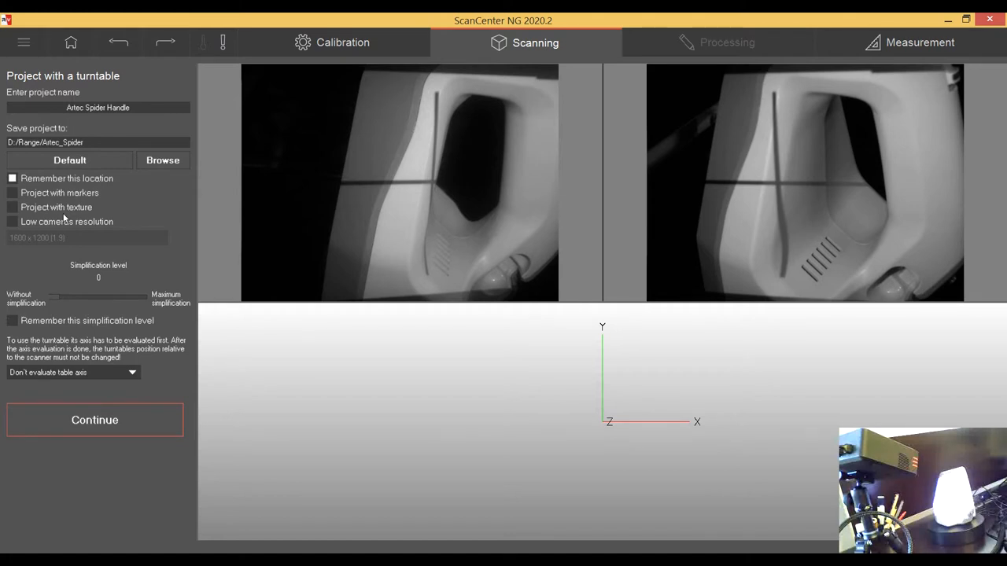
mouse_move(89, 229)
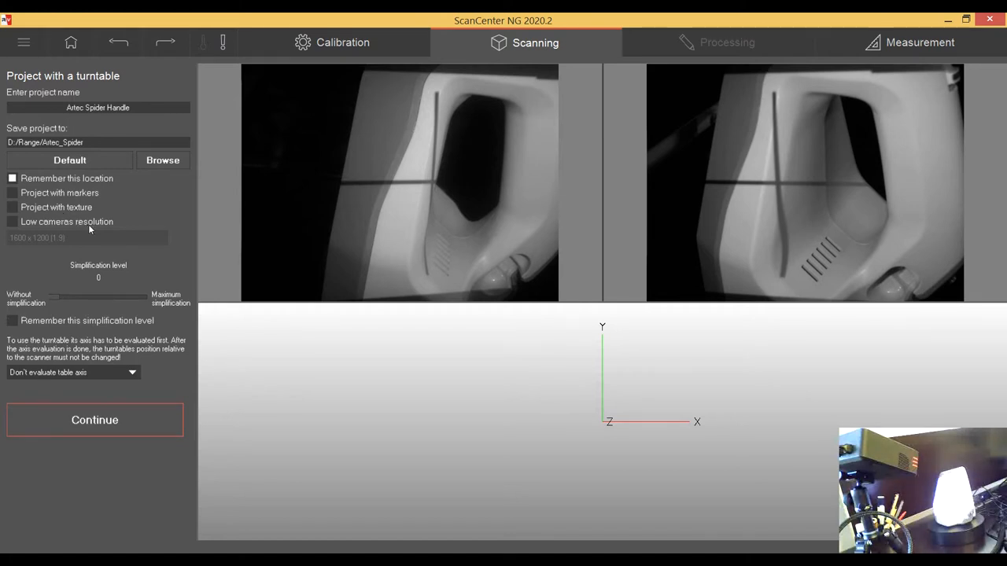
mouse_move(101, 231)
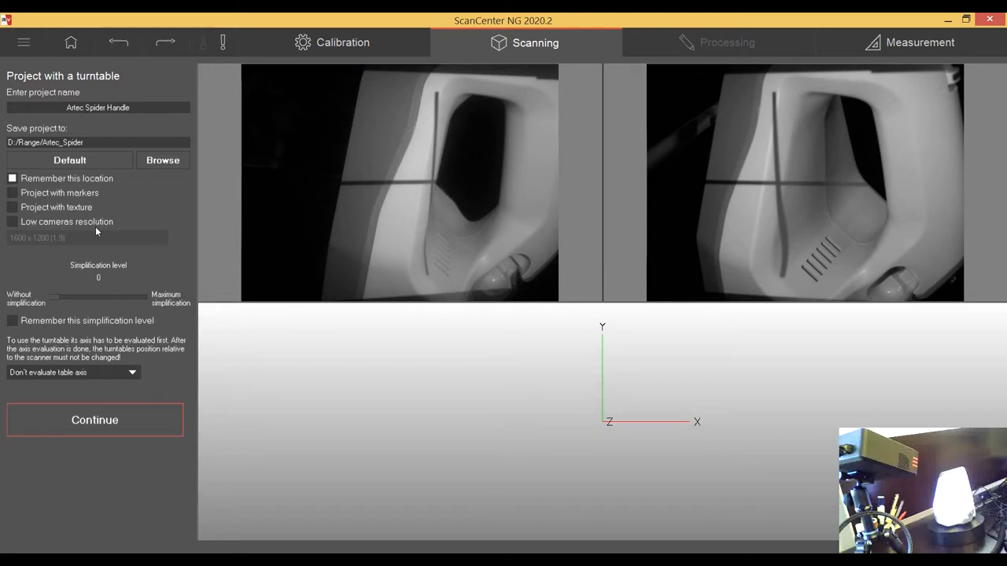
mouse_move(330, 195)
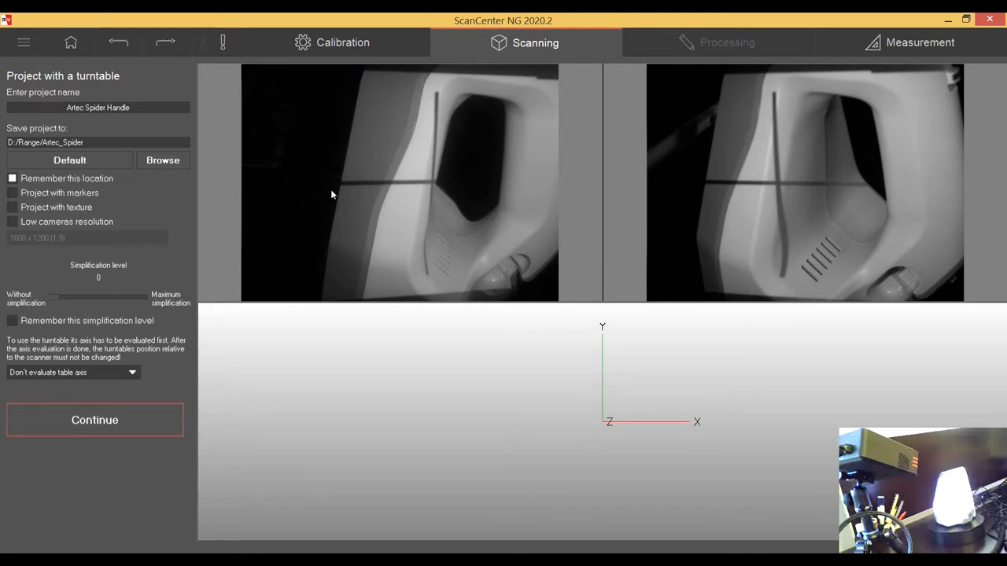
mouse_move(522, 188)
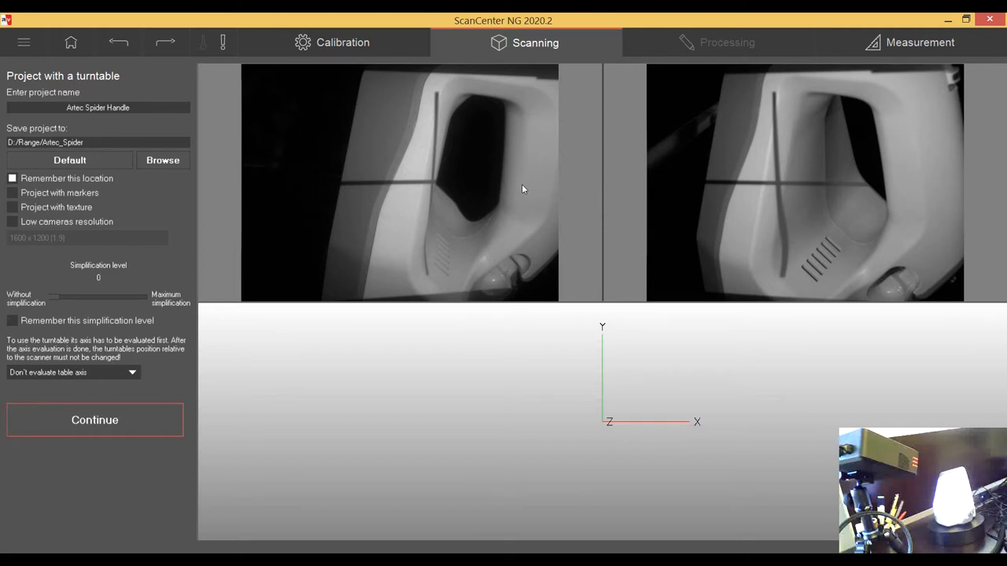
mouse_move(499, 214)
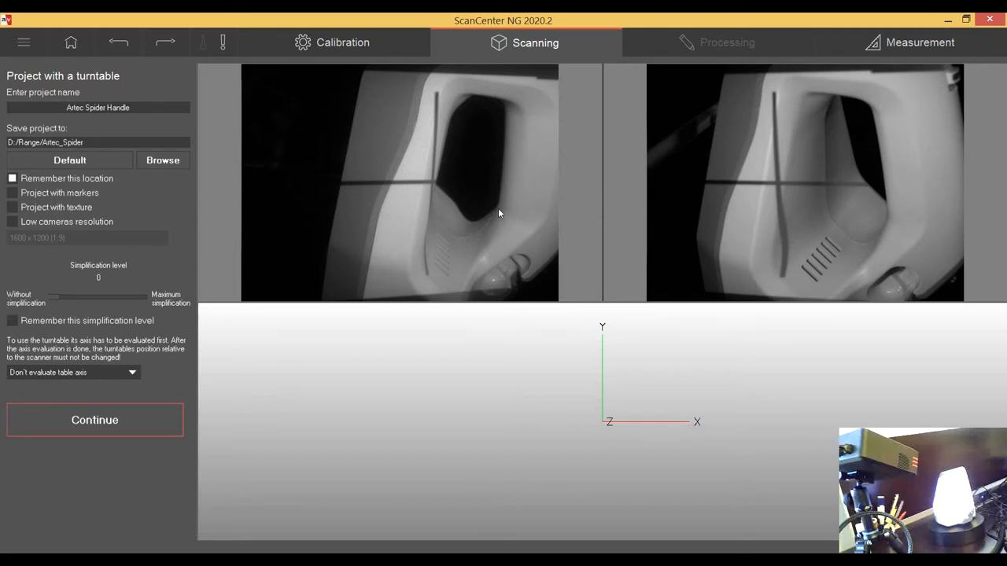
mouse_move(448, 139)
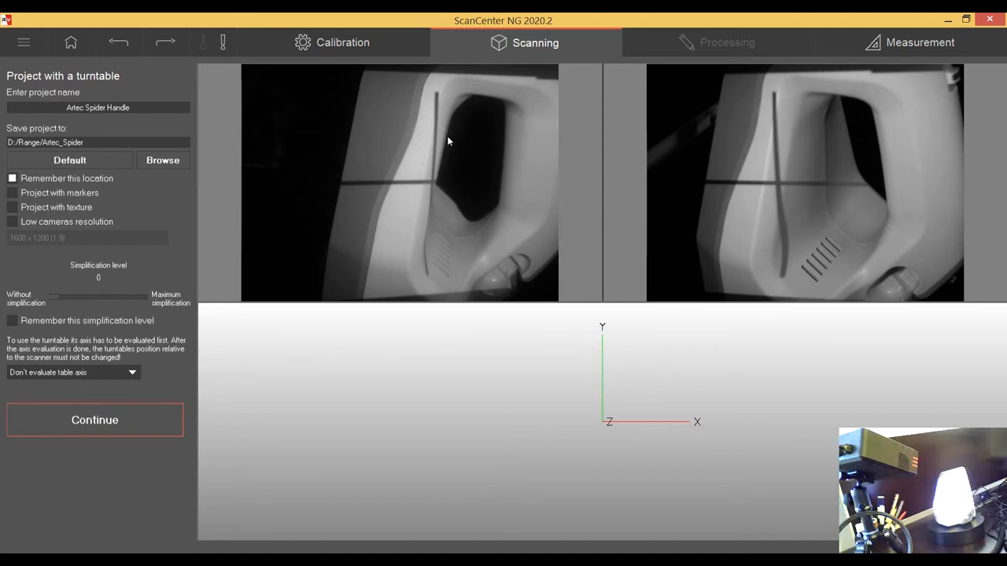
mouse_move(441, 148)
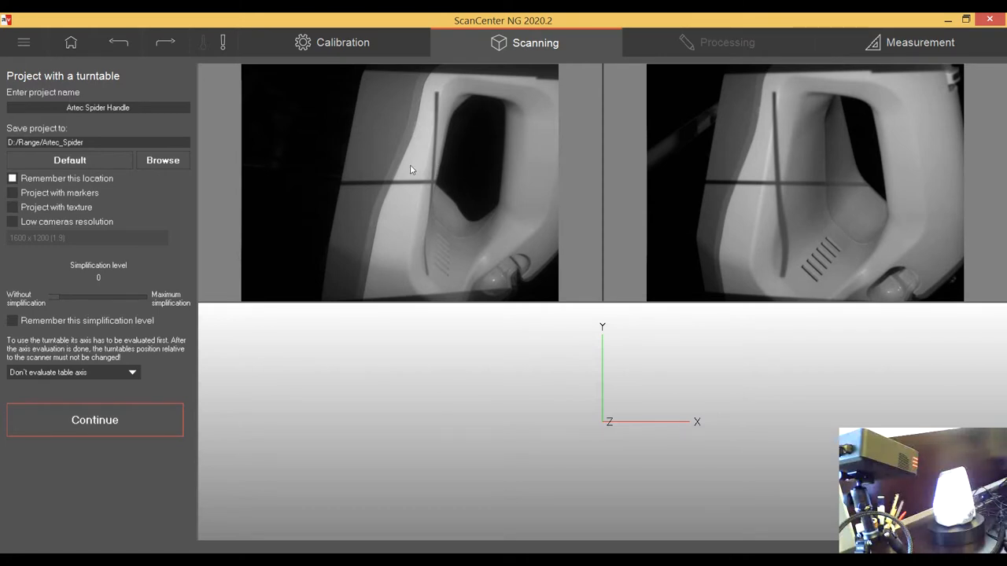
mouse_move(417, 171)
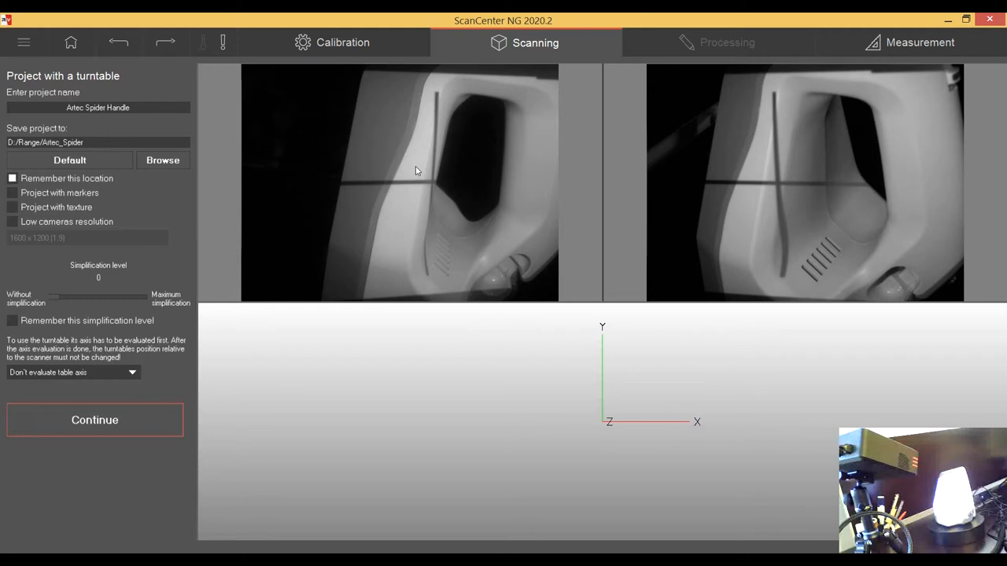
mouse_move(418, 175)
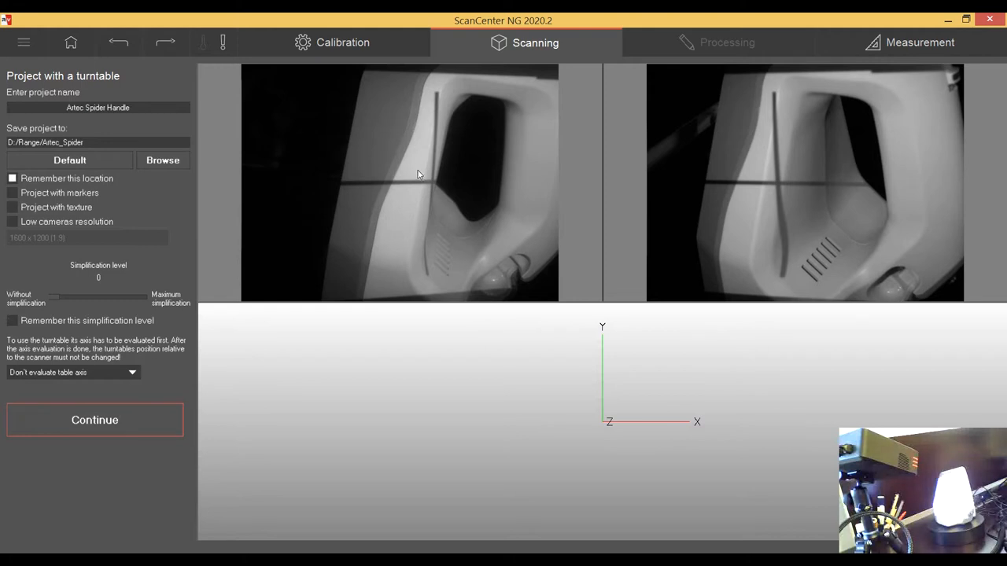
mouse_move(508, 207)
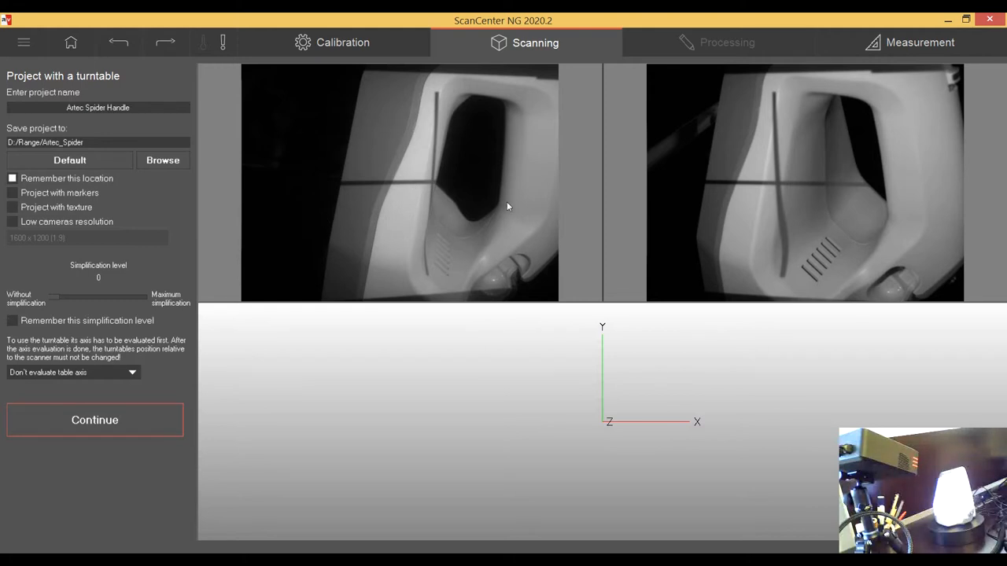
mouse_move(364, 244)
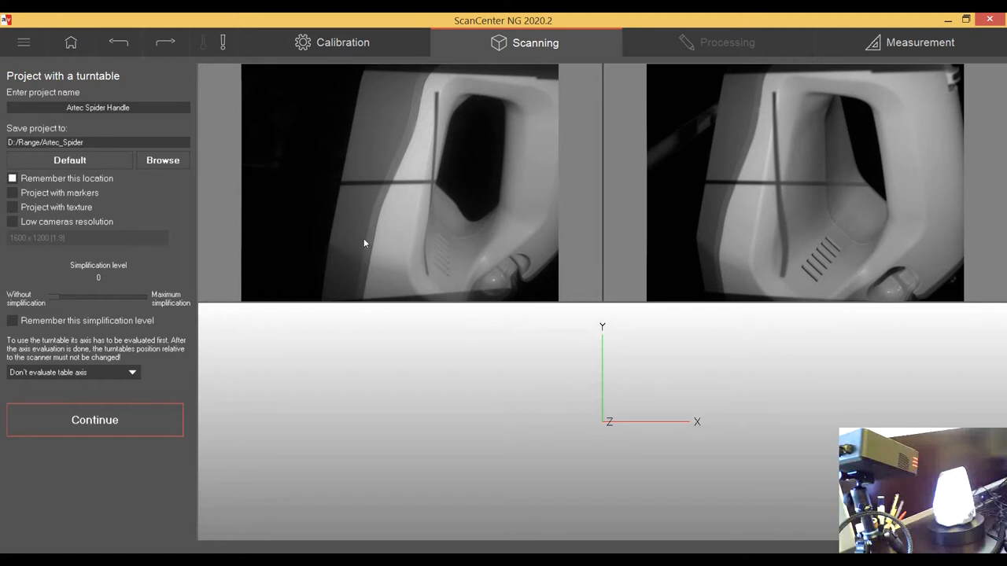
mouse_move(407, 183)
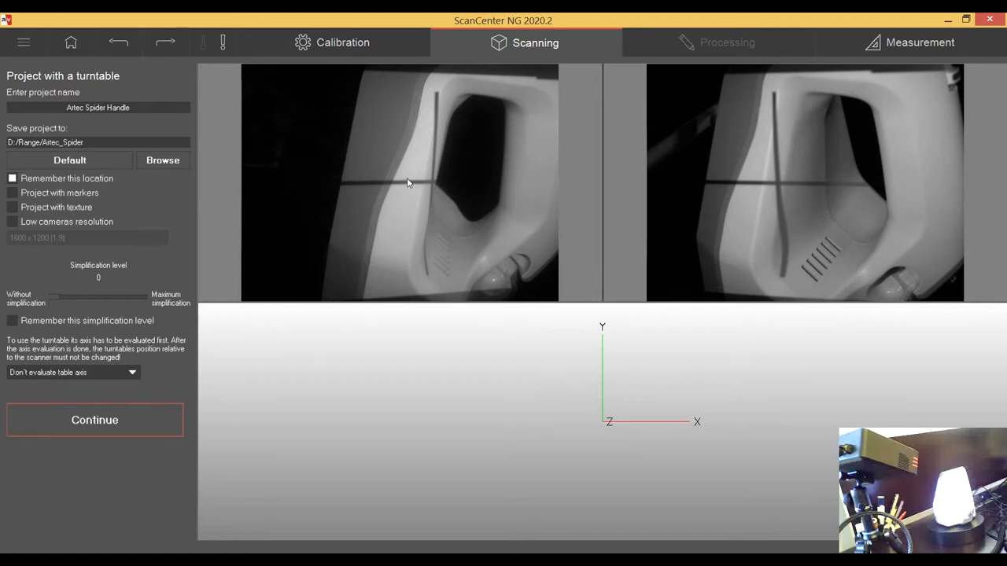
mouse_move(415, 154)
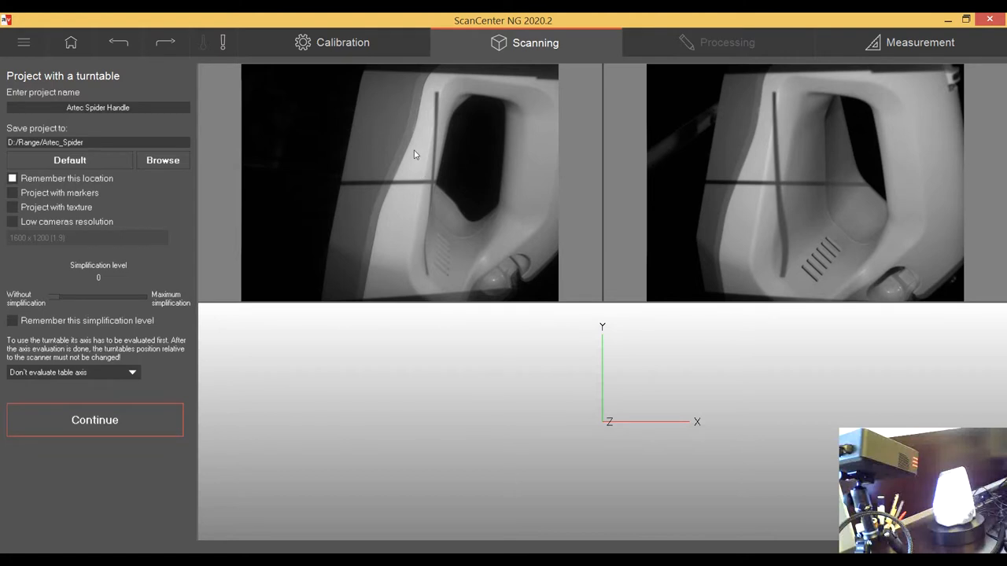
mouse_move(460, 91)
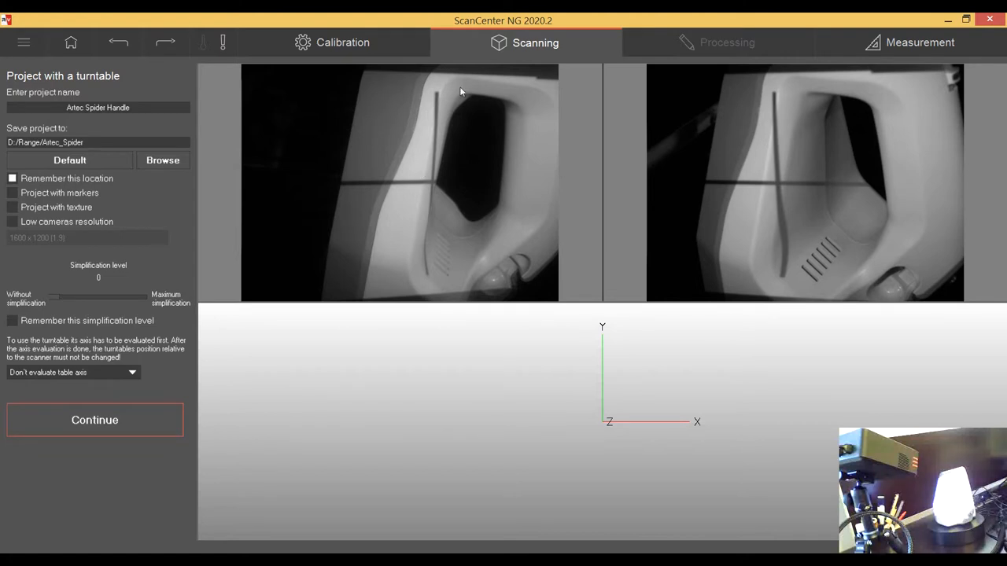
mouse_move(434, 188)
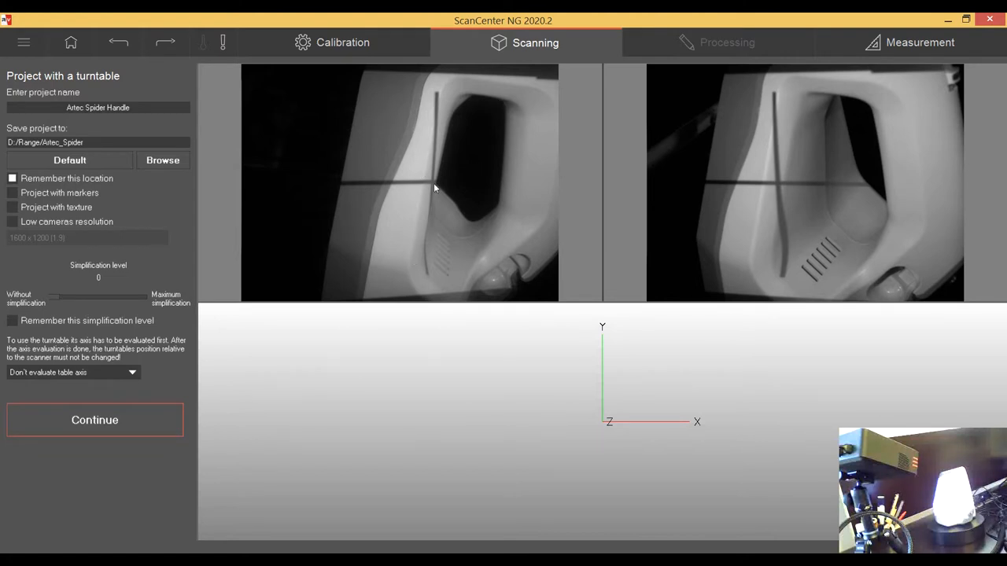
mouse_move(429, 223)
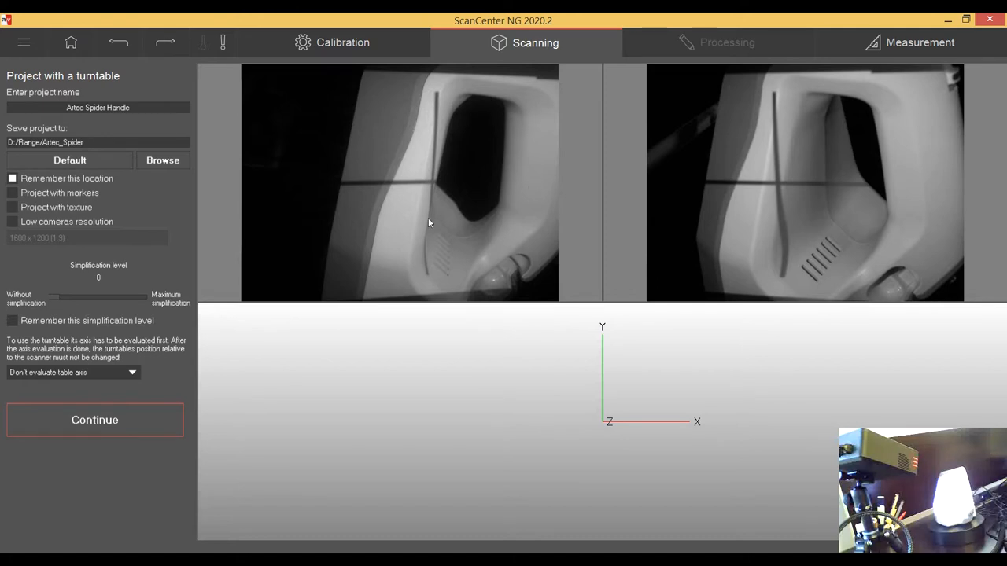
mouse_move(462, 183)
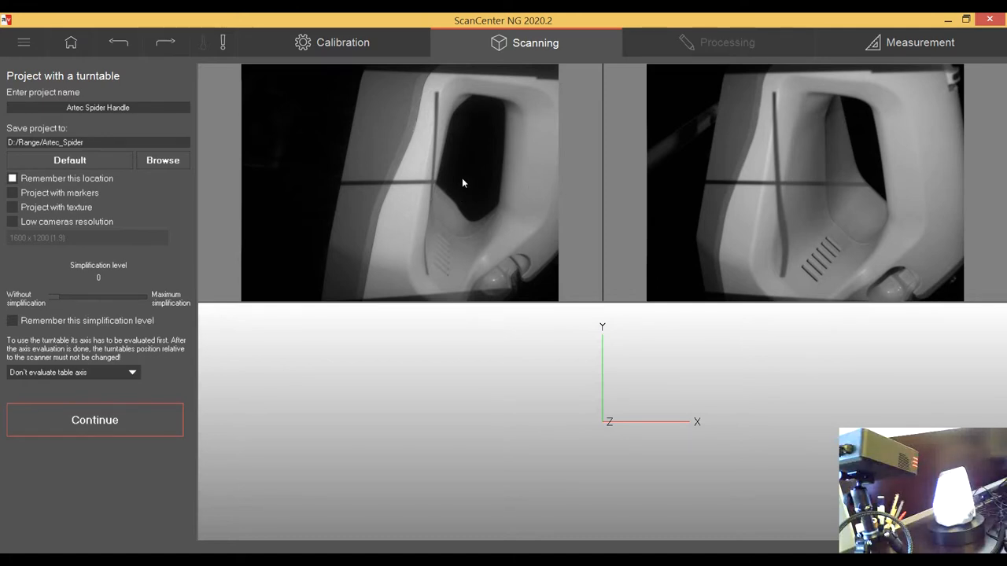
mouse_move(449, 191)
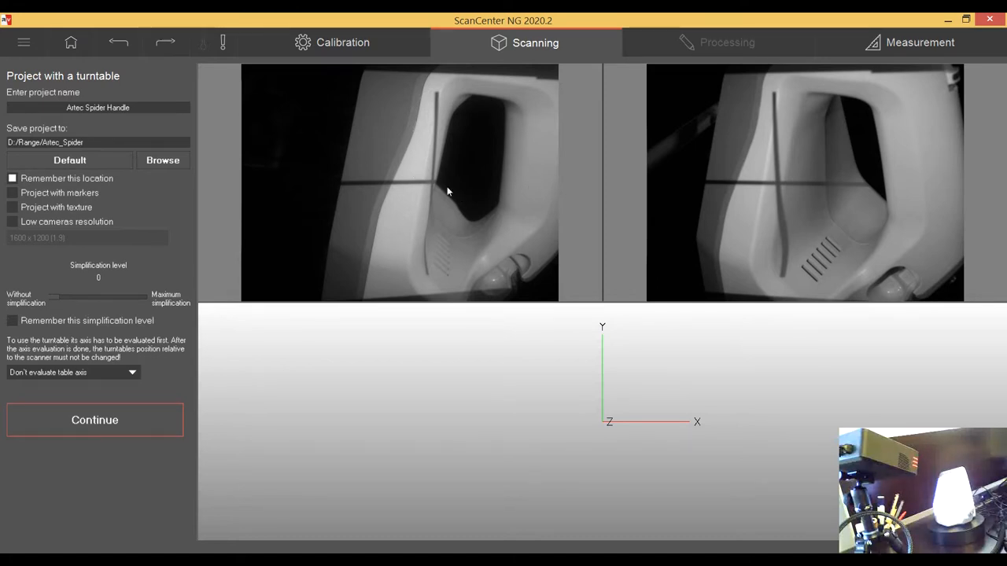
mouse_move(261, 208)
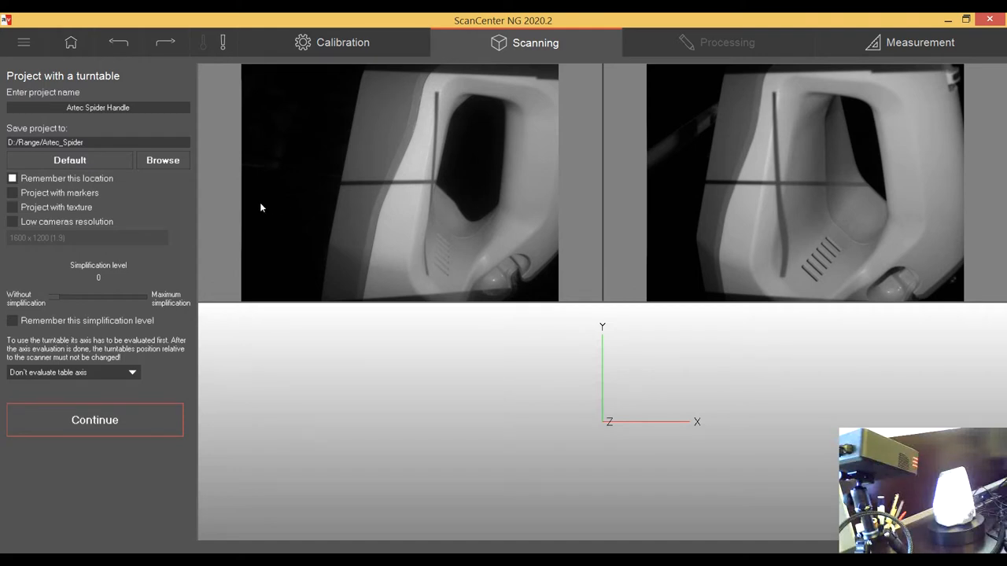
mouse_move(108, 212)
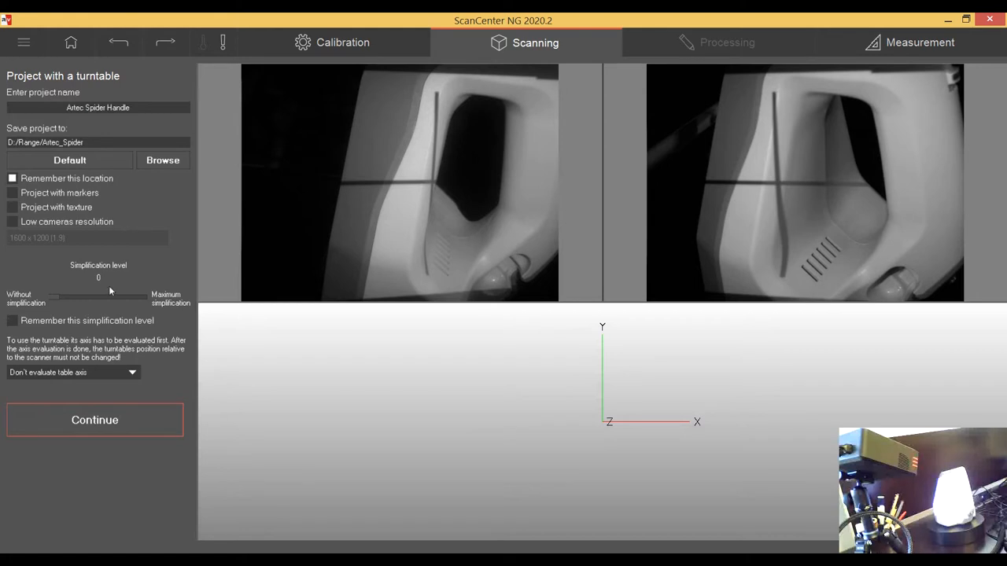
mouse_move(113, 378)
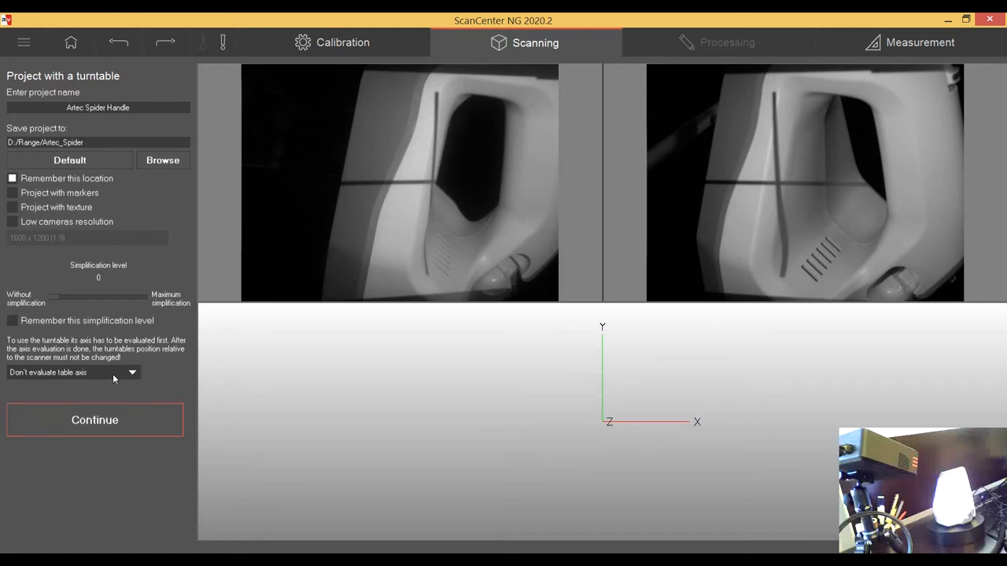
mouse_move(96, 374)
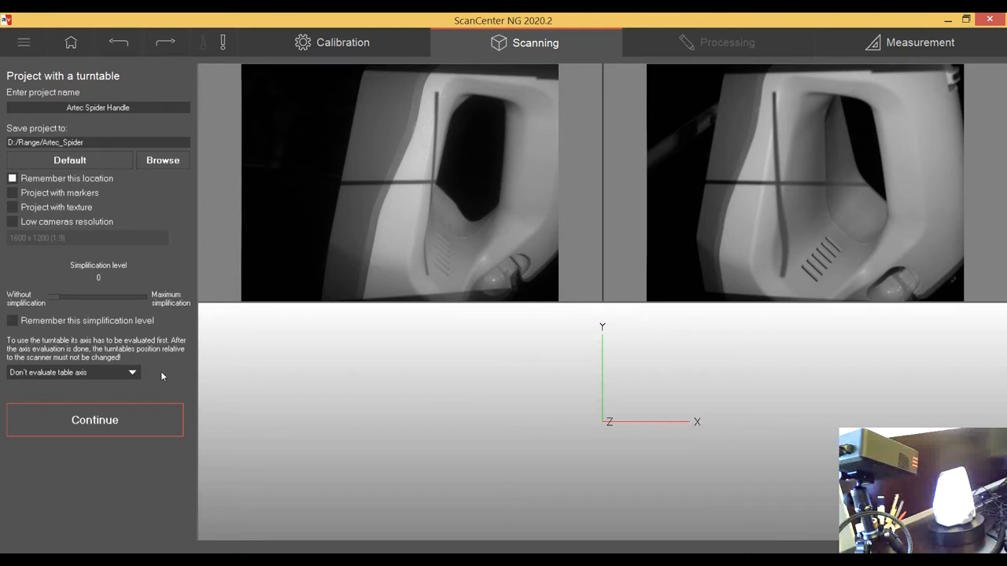
mouse_move(134, 373)
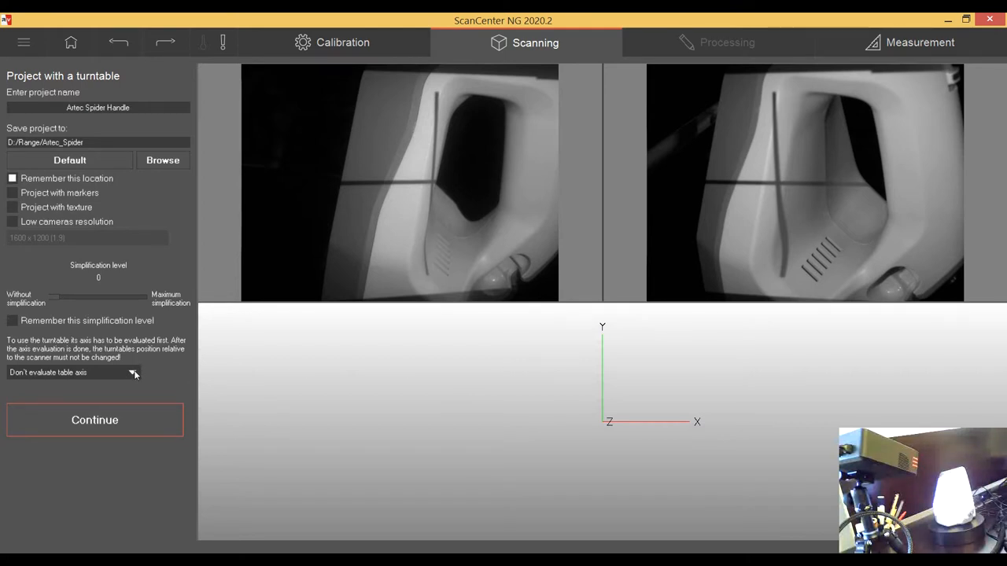
mouse_move(133, 375)
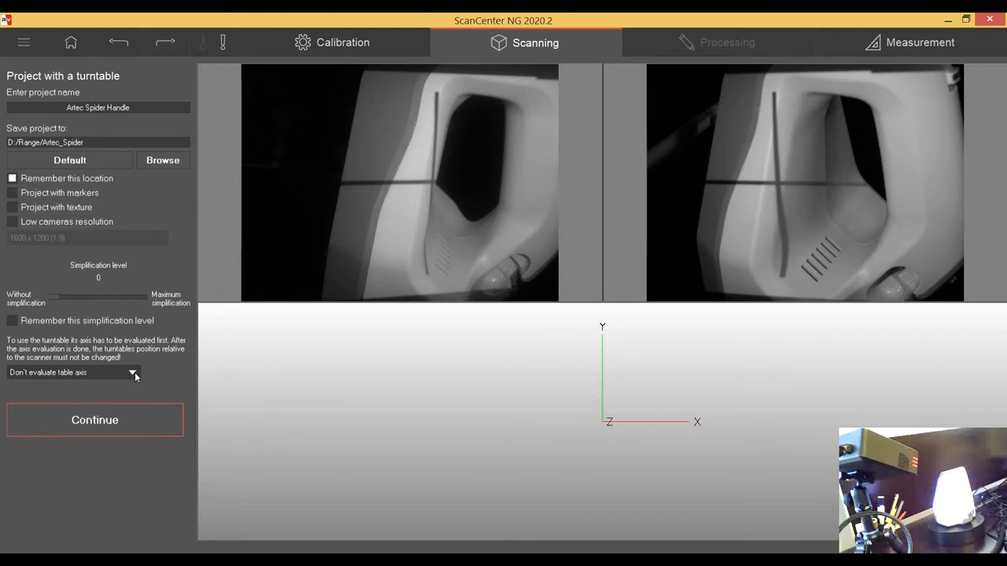
Set the table axis option to 'Evaluate axis by an object'
click(70, 372)
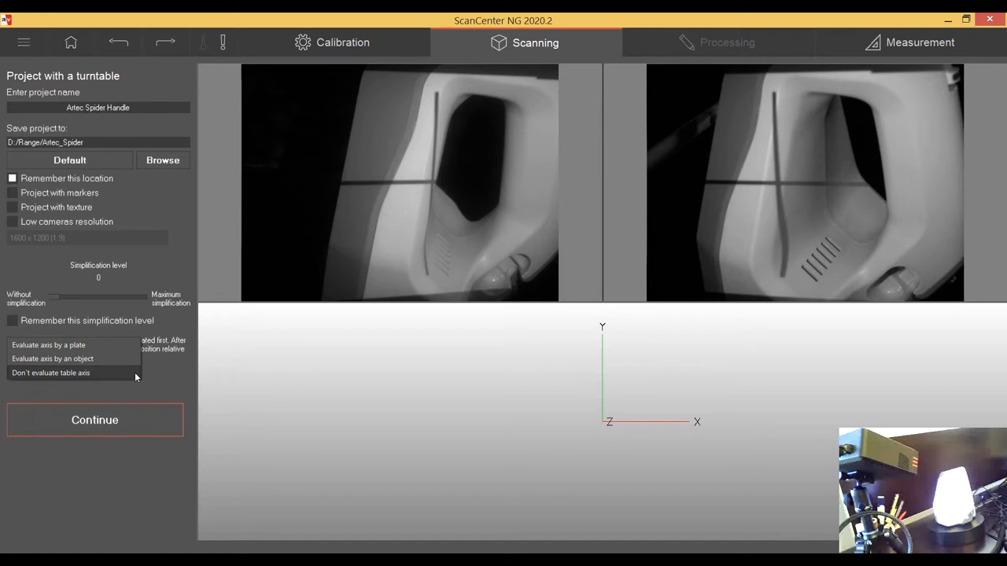
mouse_move(48, 344)
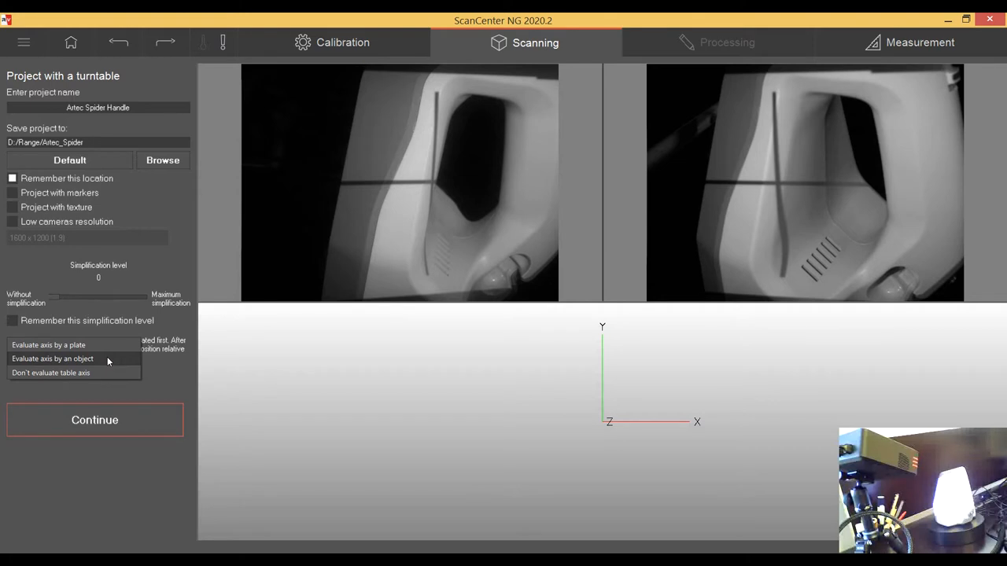
click(53, 359)
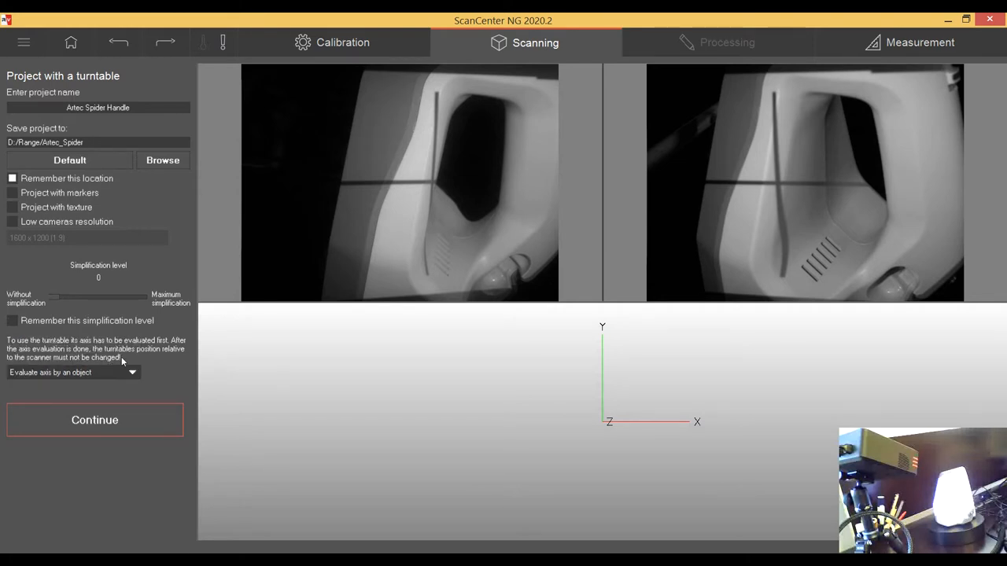
mouse_move(141, 364)
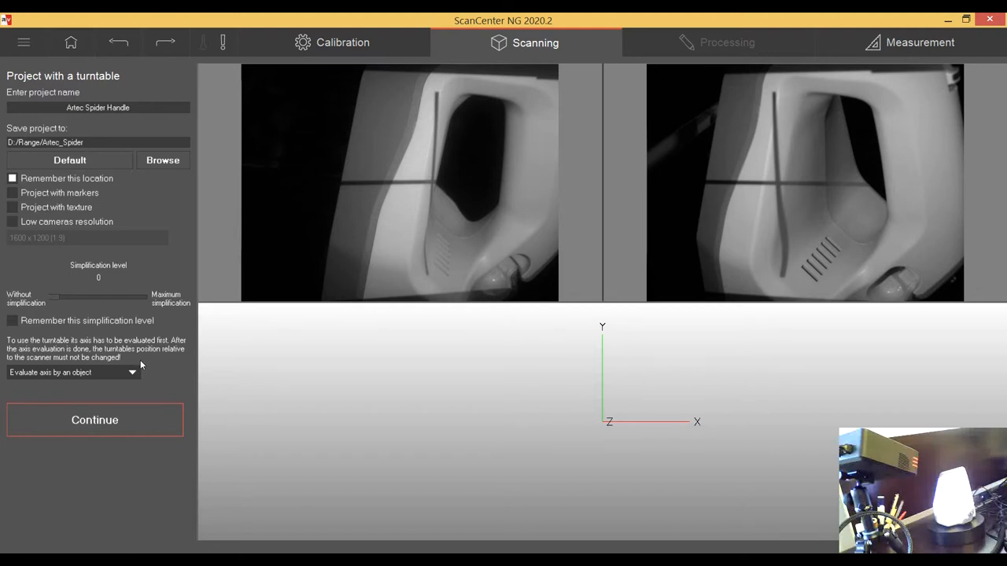
mouse_move(150, 330)
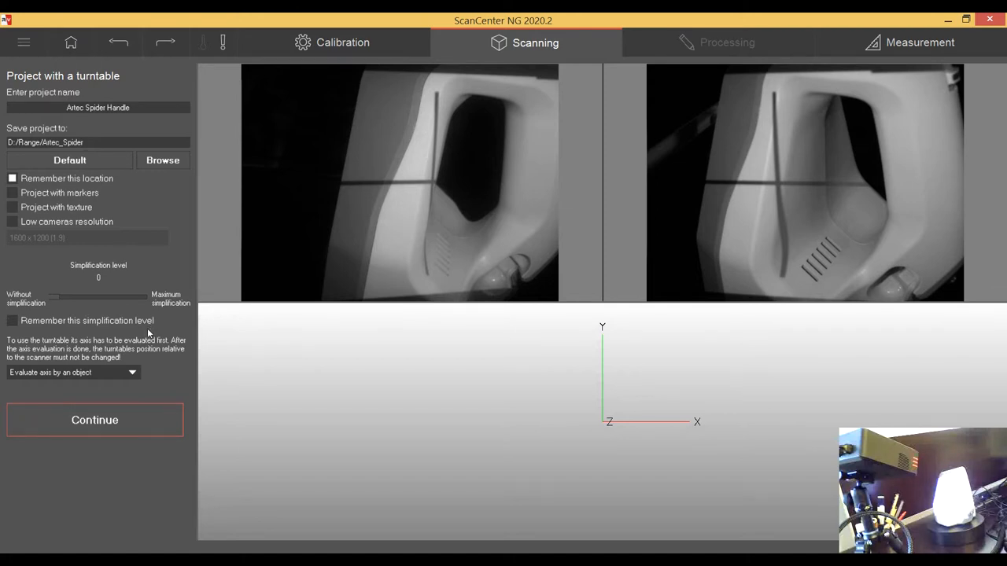
mouse_move(156, 321)
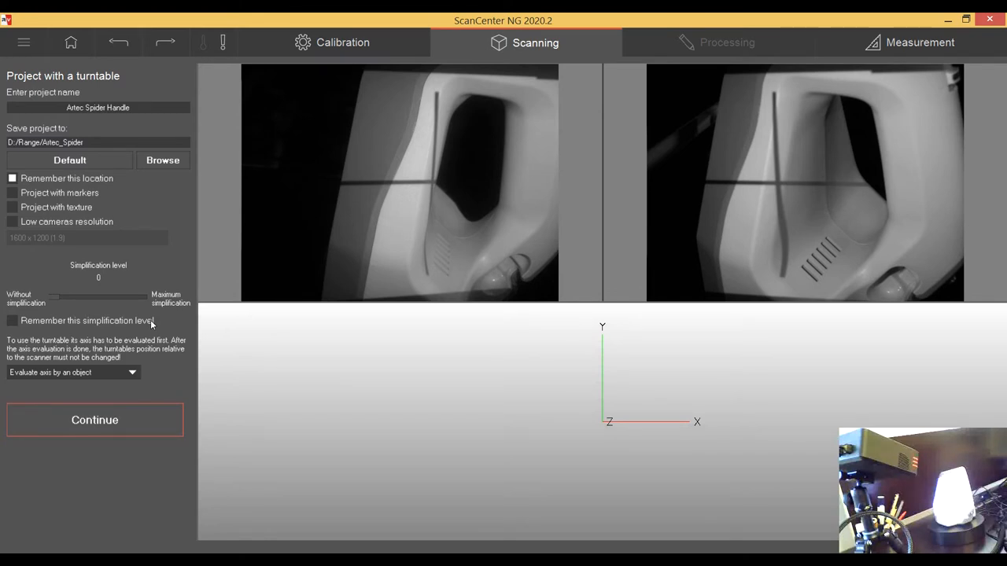
mouse_move(191, 322)
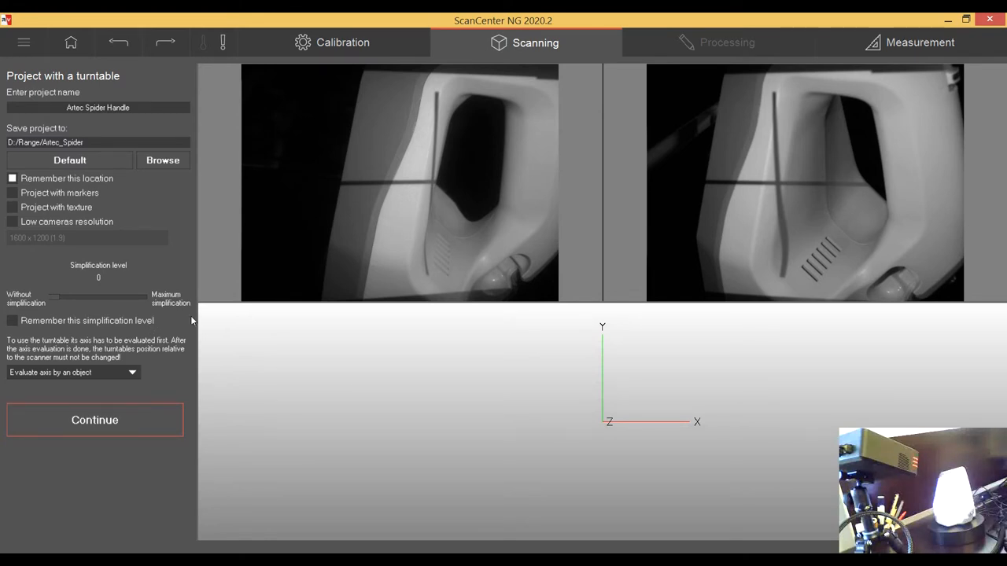
mouse_move(275, 331)
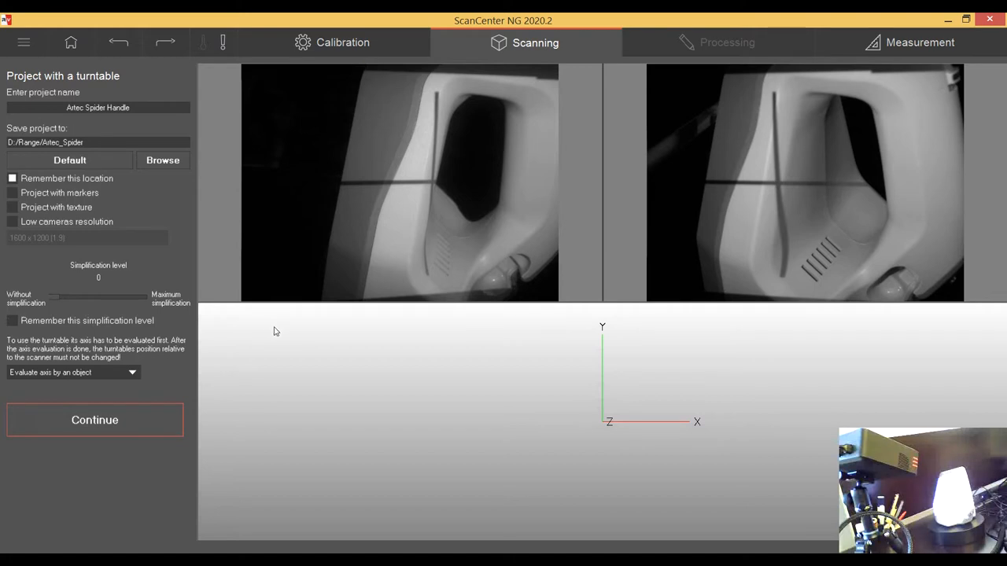
mouse_move(51, 381)
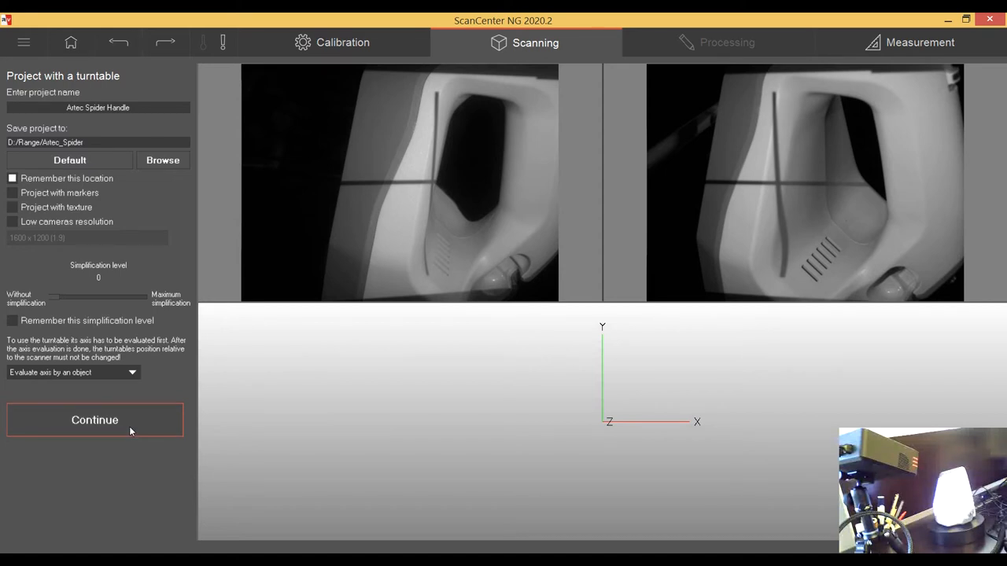
Confirm the project setup to reach the background scanning stage
click(94, 419)
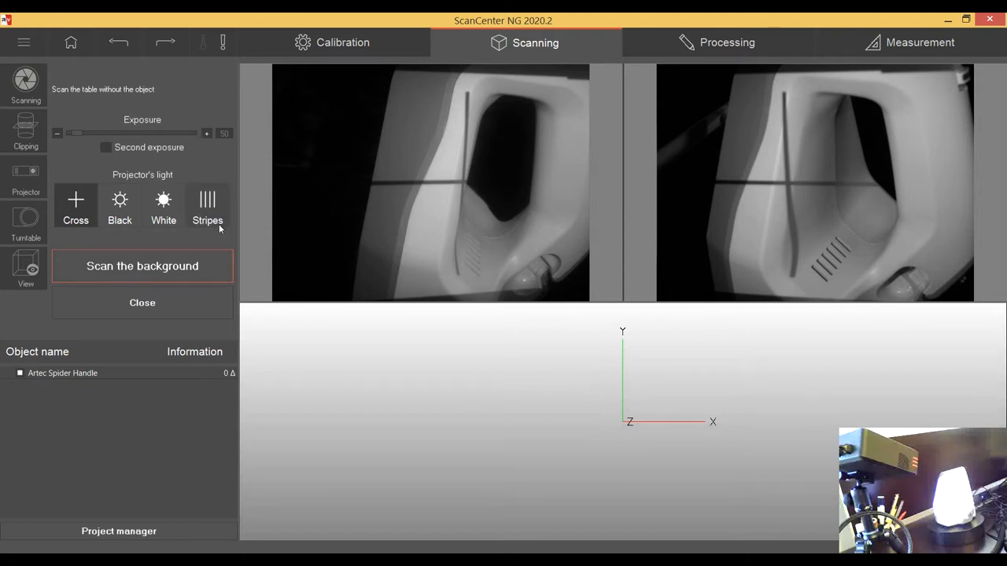
mouse_move(26, 223)
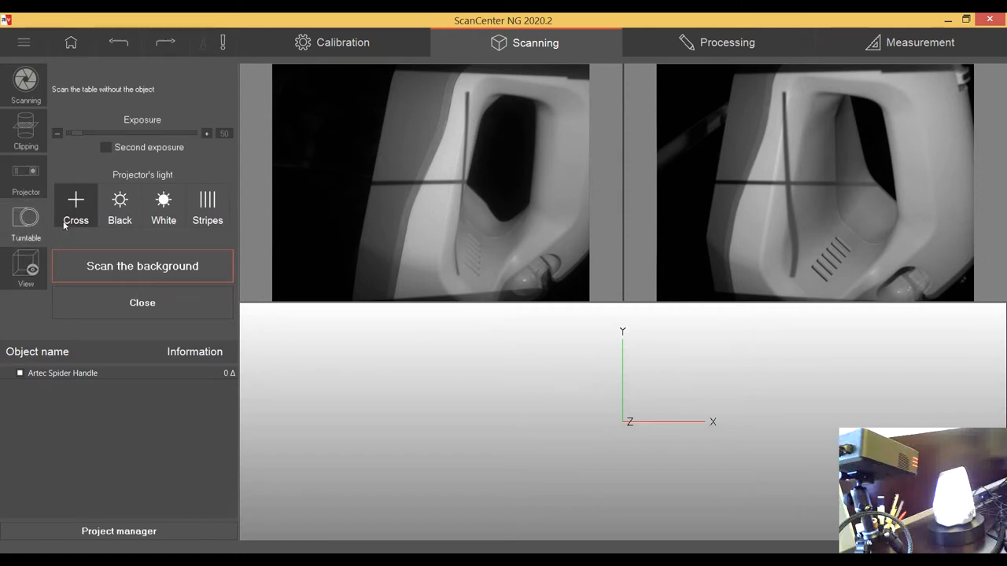
mouse_move(33, 169)
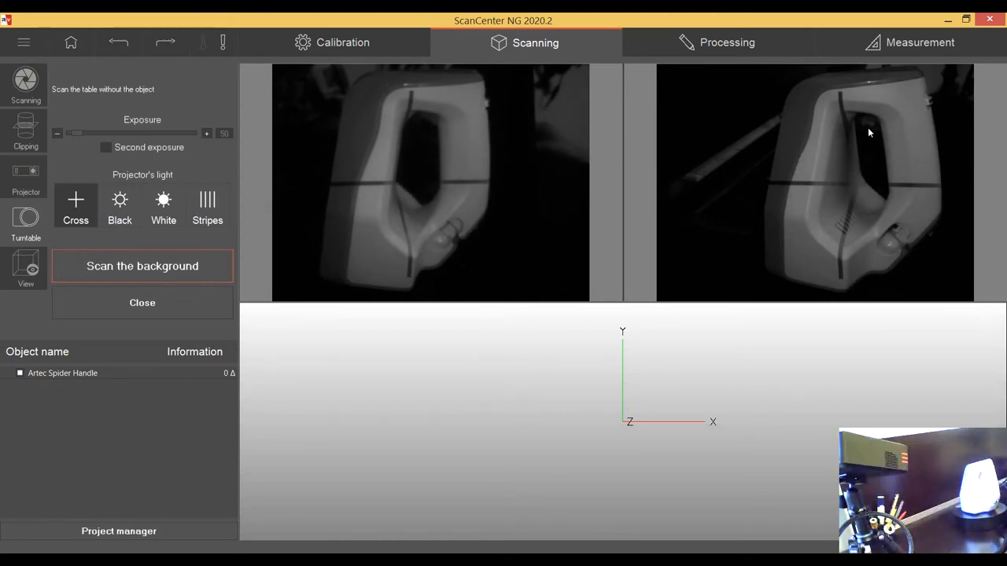
mouse_move(464, 145)
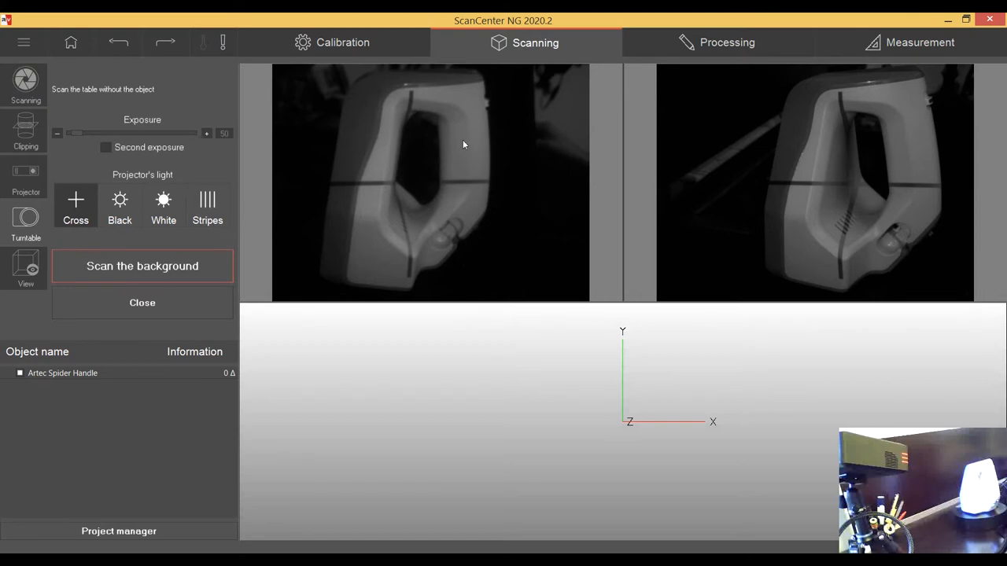
mouse_move(356, 185)
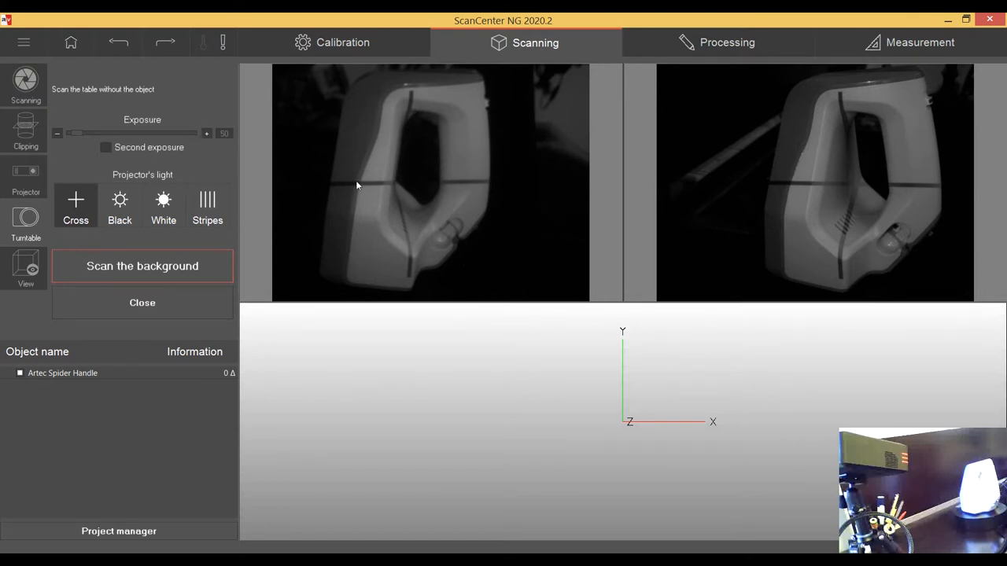
mouse_move(822, 203)
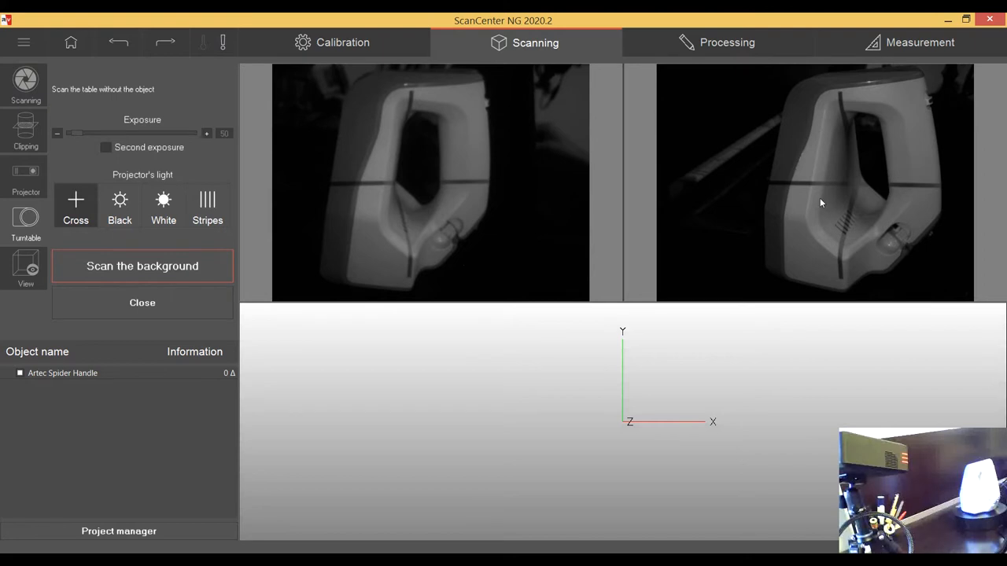
mouse_move(792, 197)
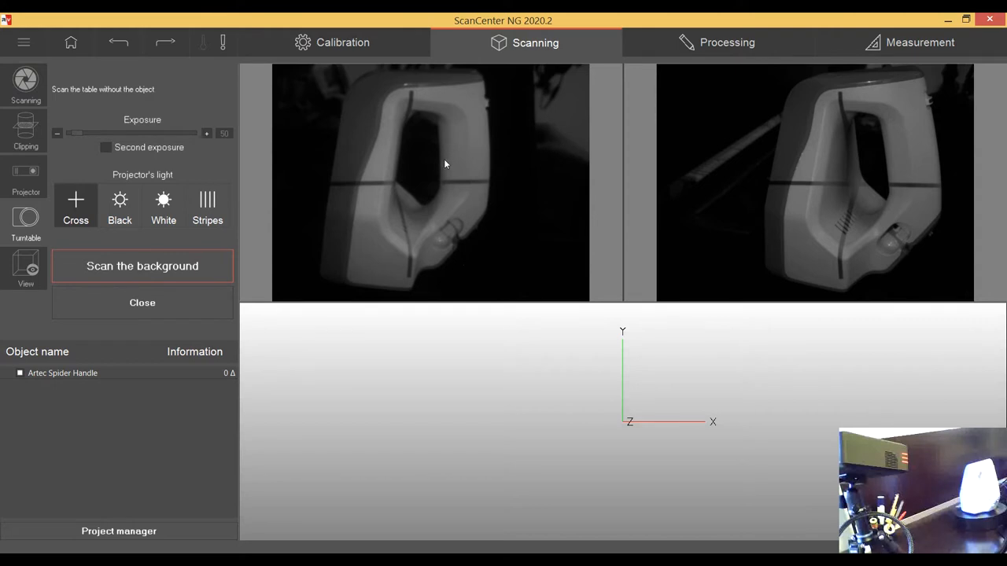
mouse_move(386, 155)
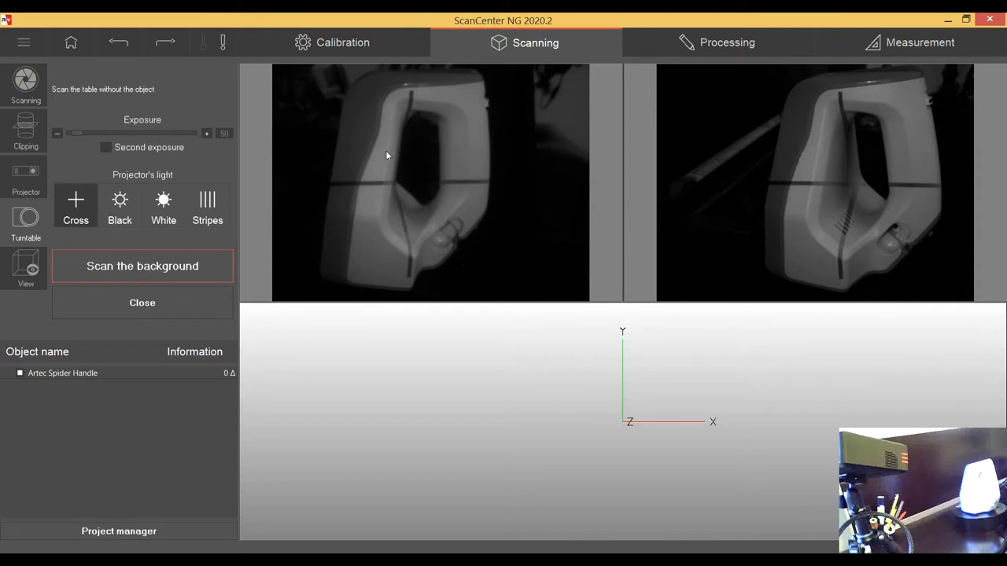
mouse_move(438, 113)
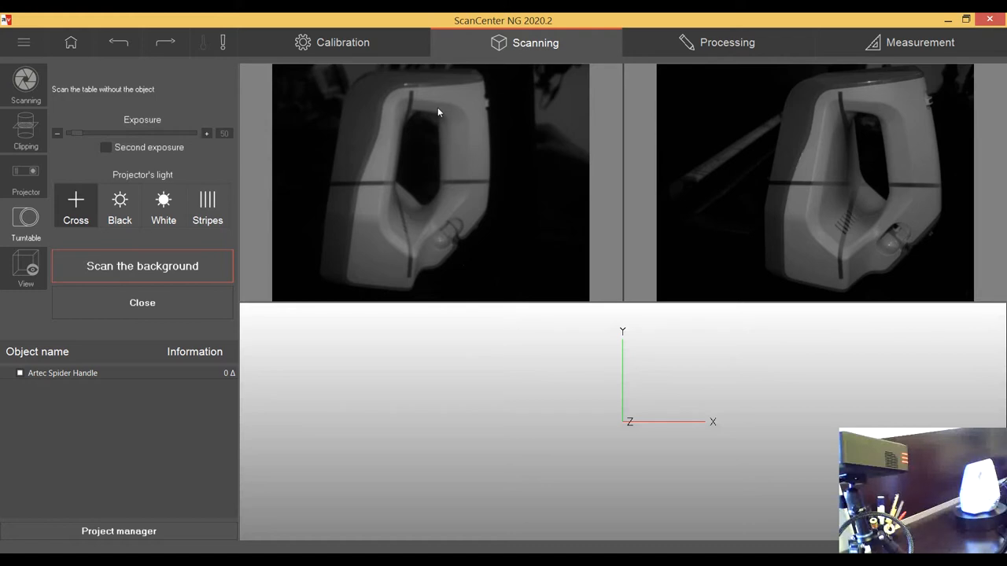
mouse_move(563, 272)
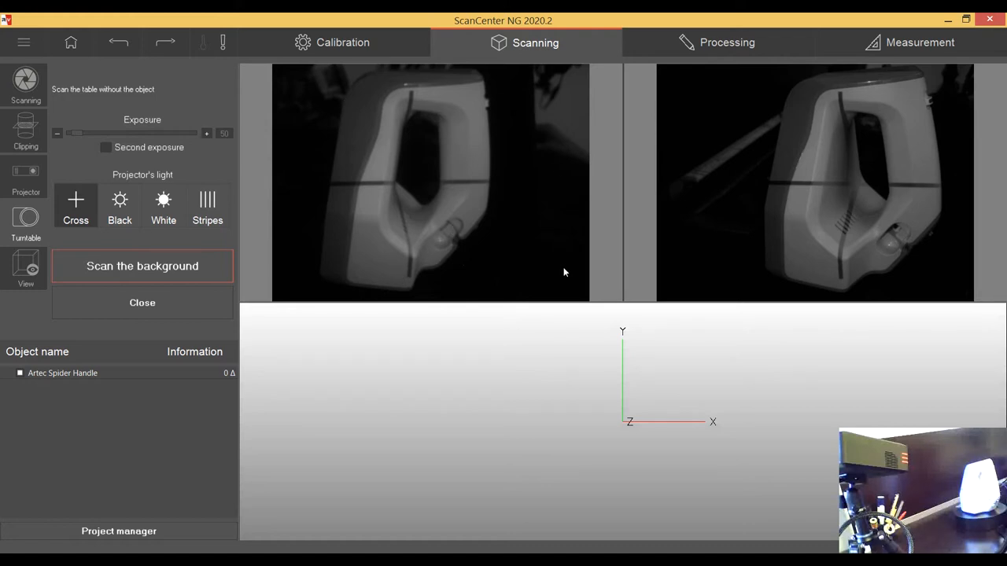
mouse_move(396, 164)
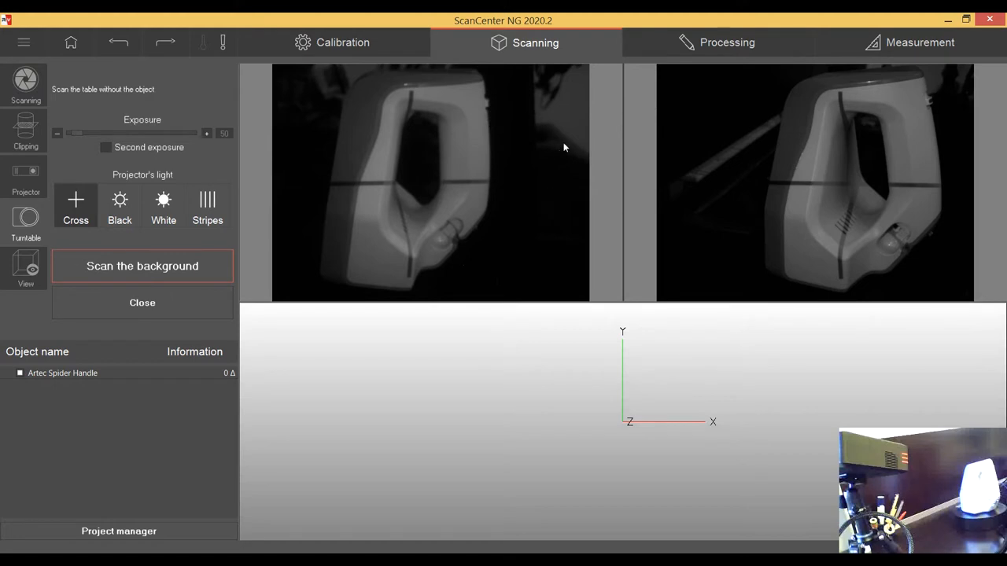
mouse_move(542, 166)
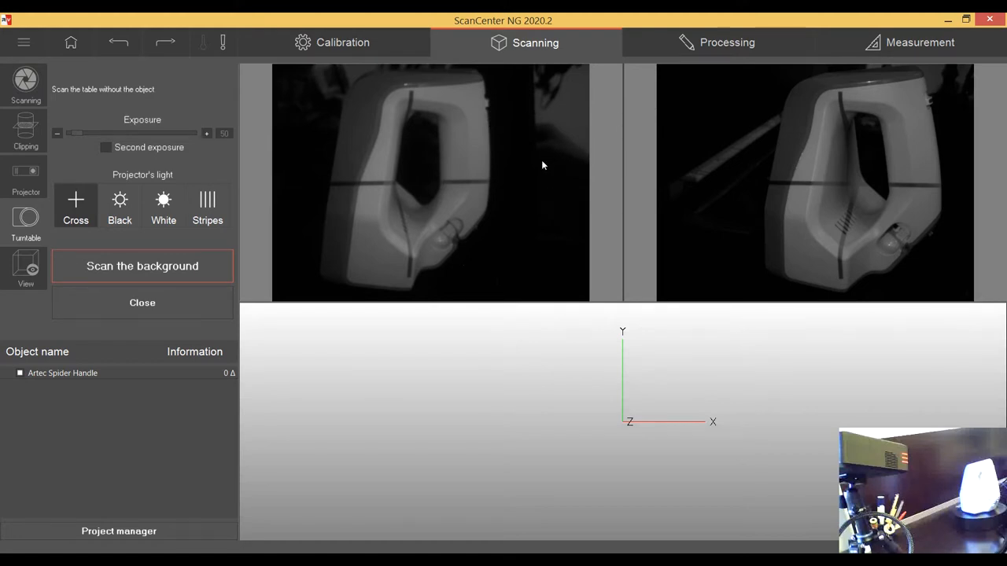
mouse_move(533, 168)
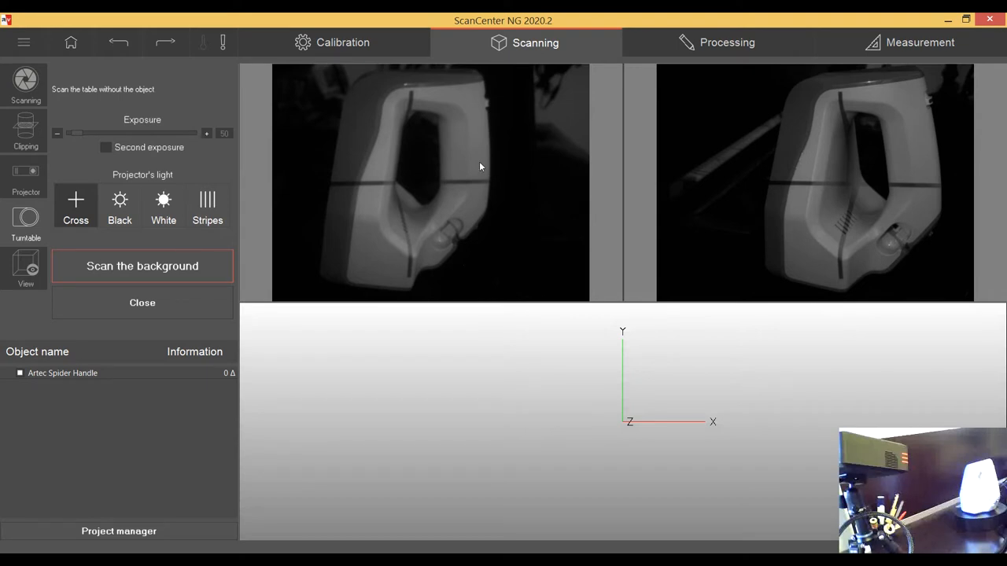
mouse_move(409, 163)
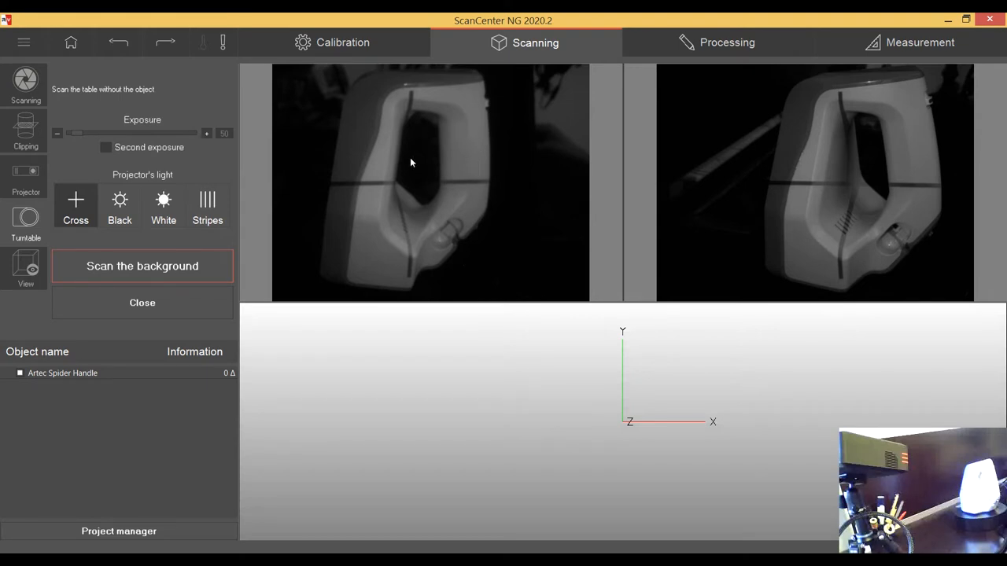
mouse_move(381, 139)
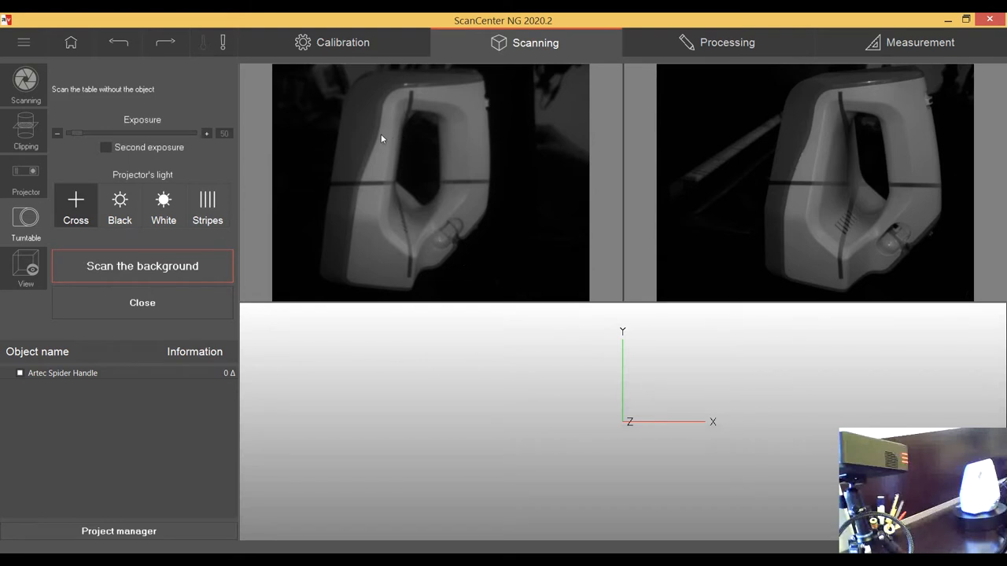
mouse_move(442, 111)
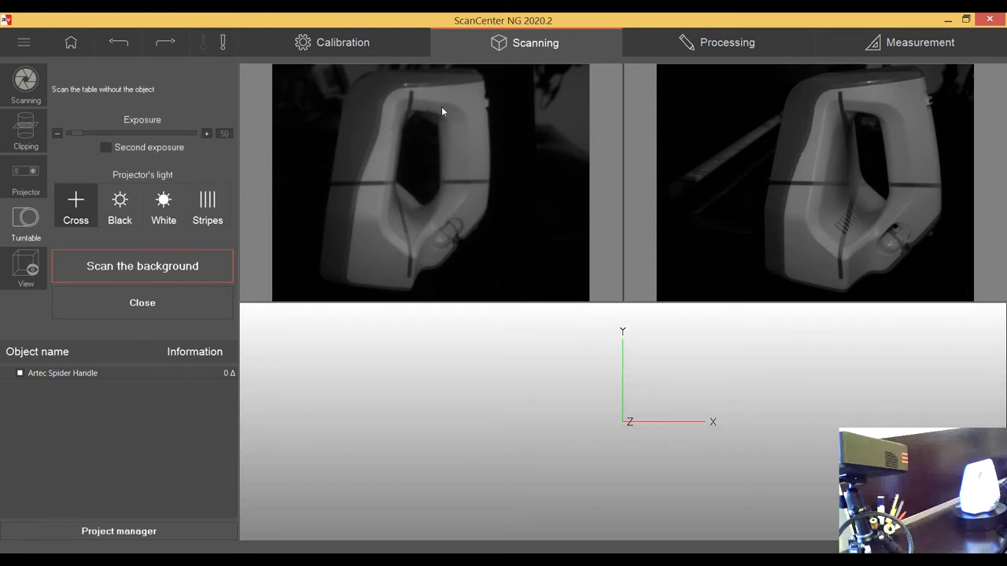
mouse_move(473, 176)
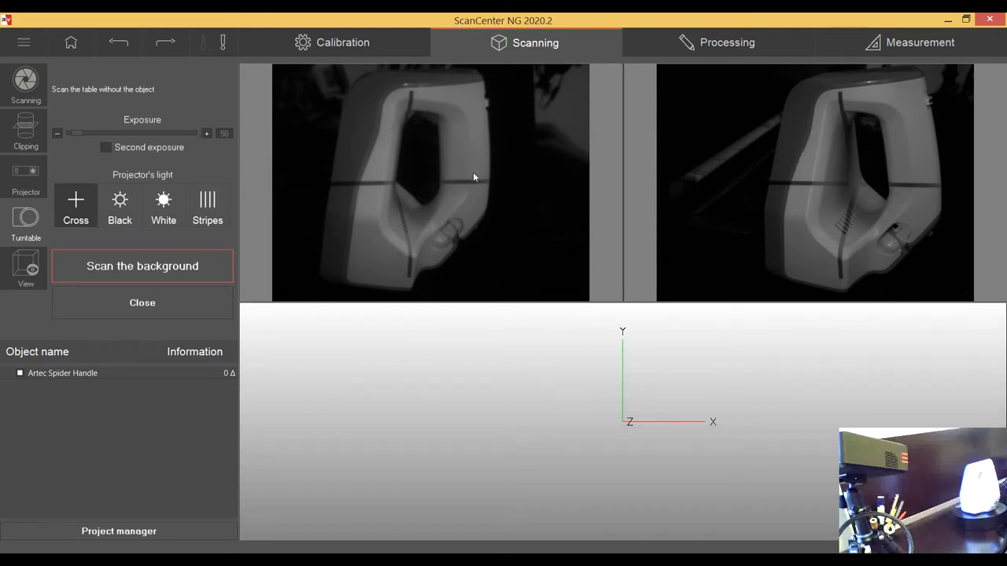
mouse_move(507, 161)
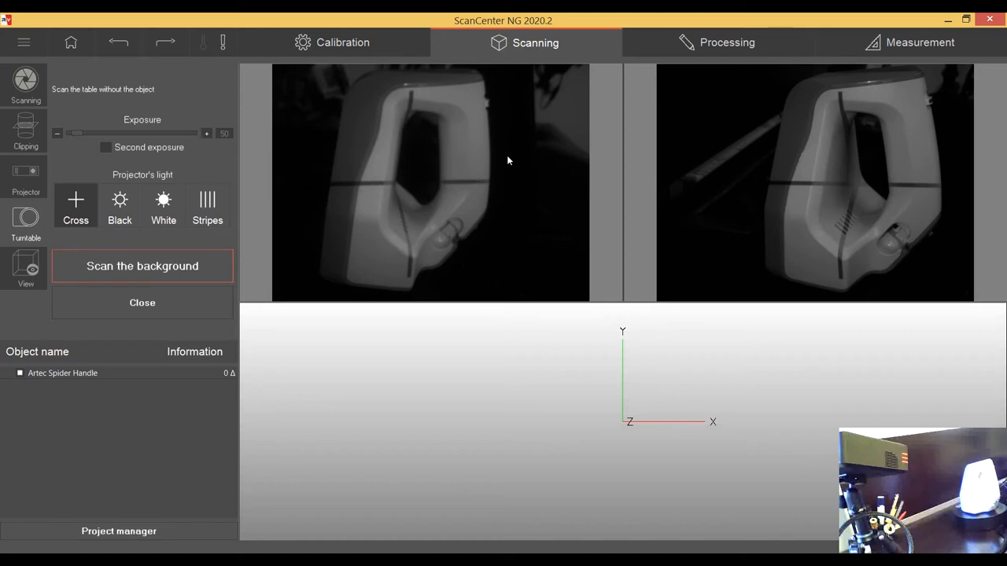
mouse_move(484, 168)
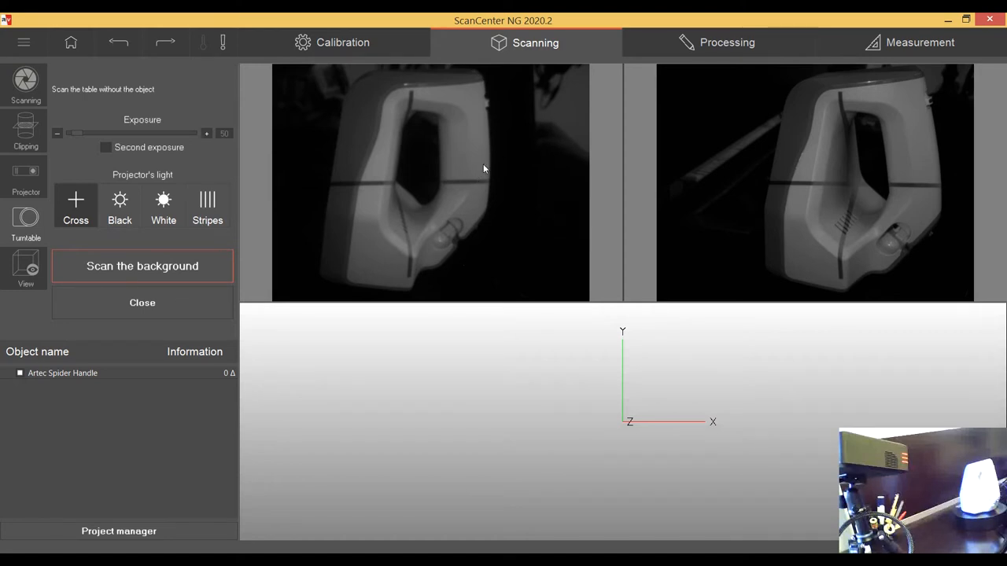
mouse_move(468, 166)
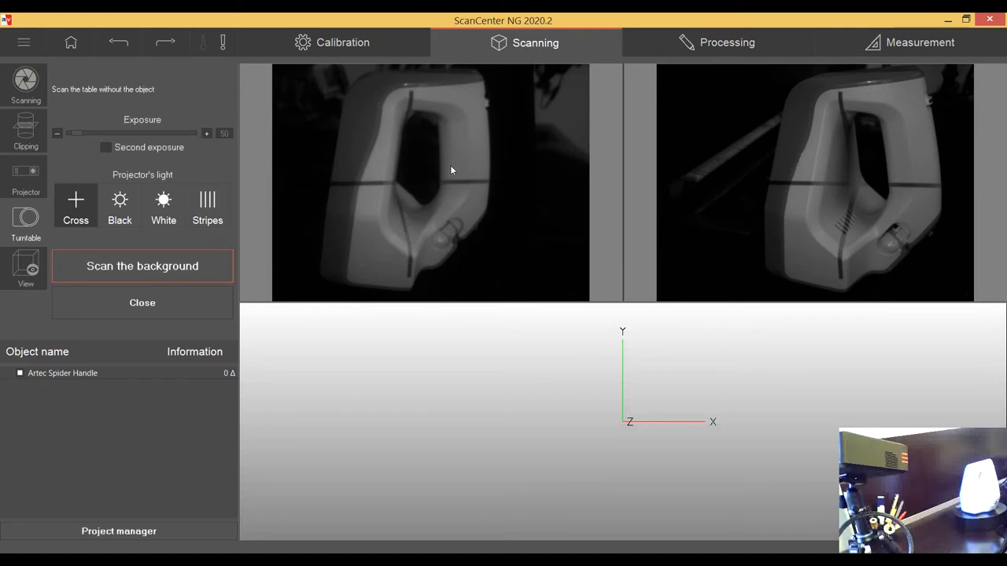
mouse_move(299, 145)
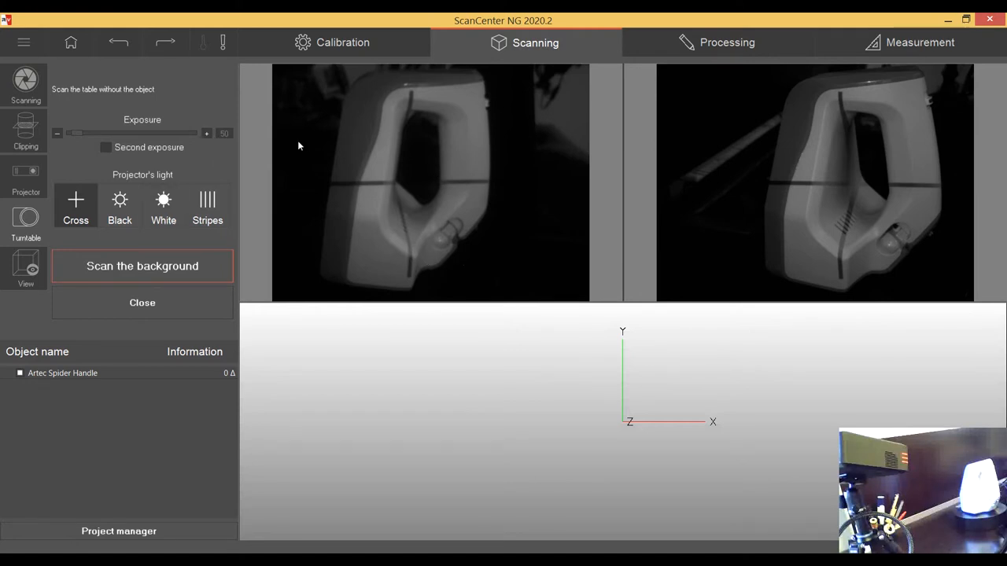
mouse_move(290, 148)
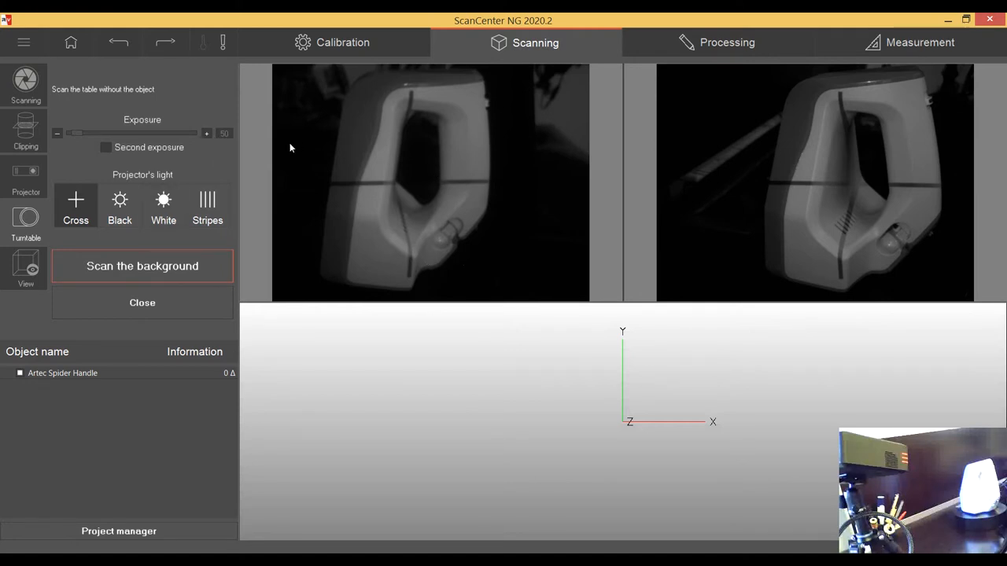
mouse_move(276, 177)
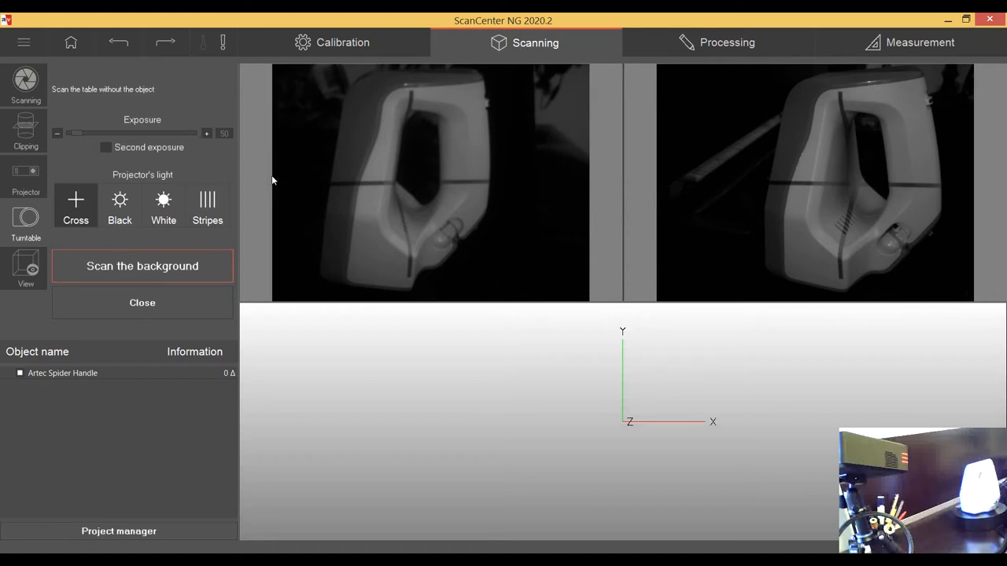
mouse_move(276, 187)
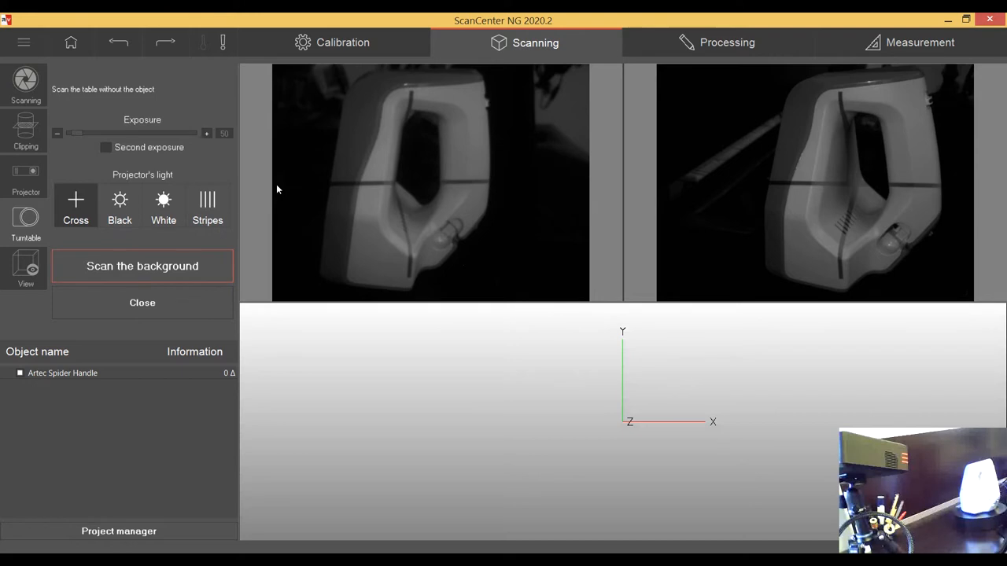
mouse_move(196, 253)
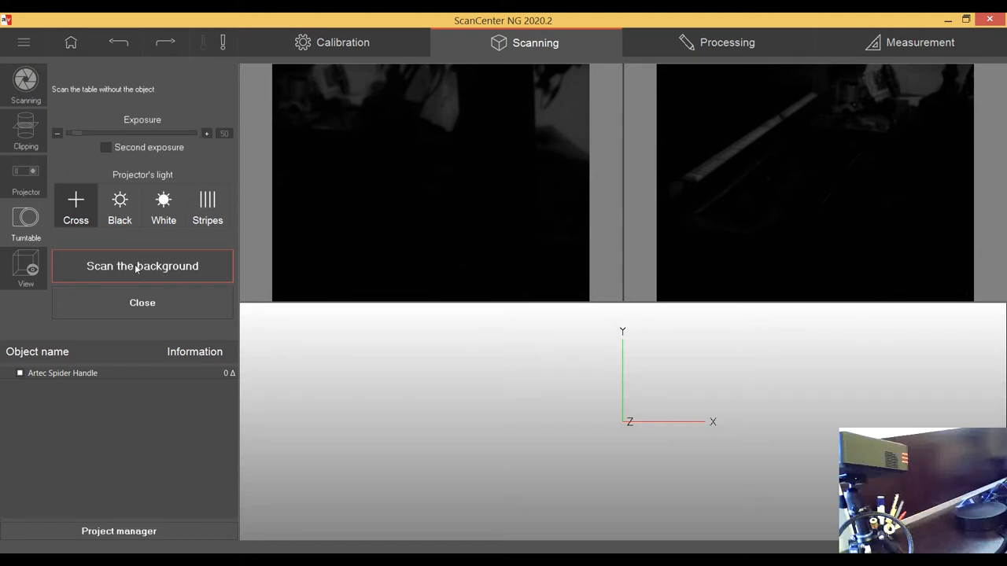
Scan the empty turntable as background and let the progress finish
click(142, 266)
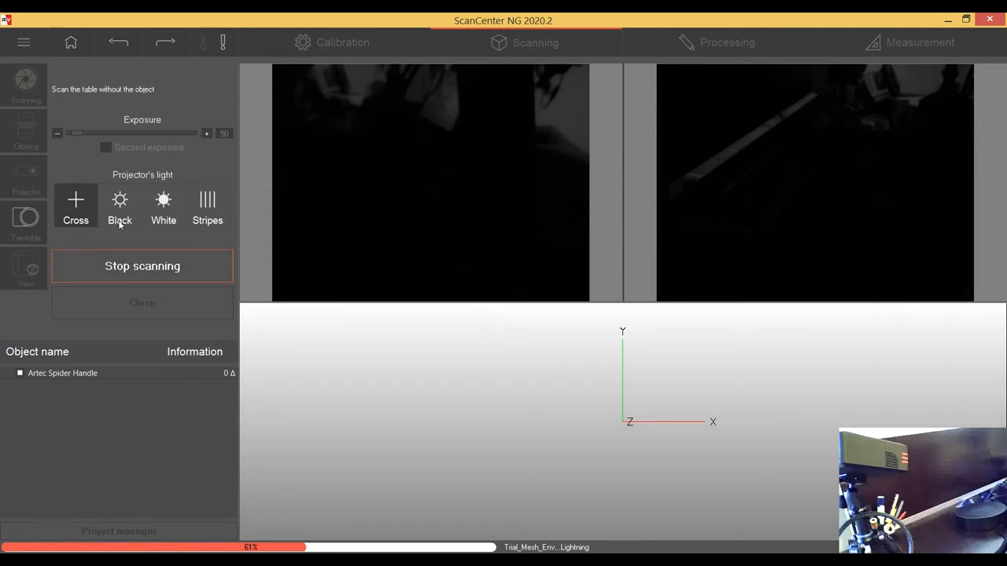
click(142, 266)
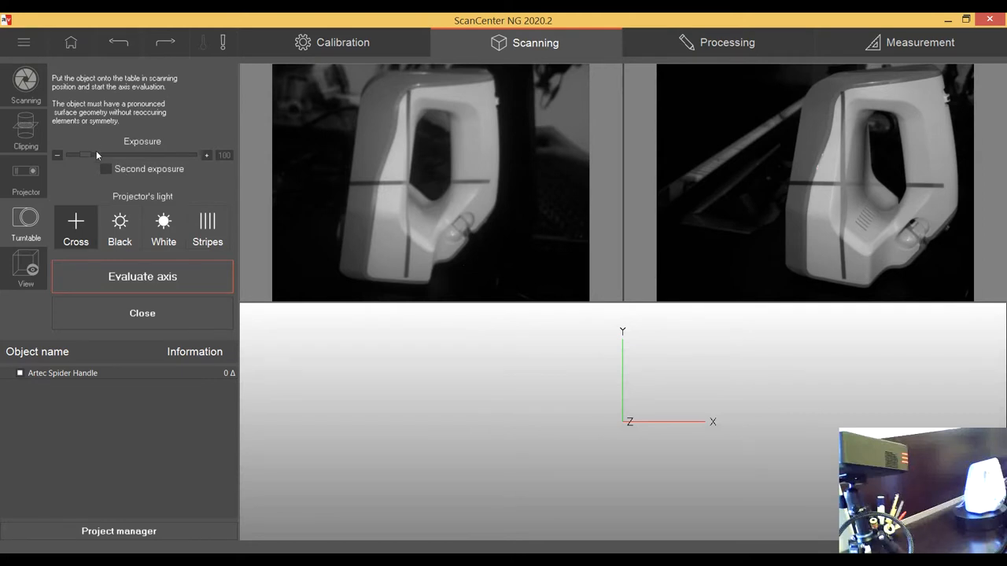
mouse_move(89, 157)
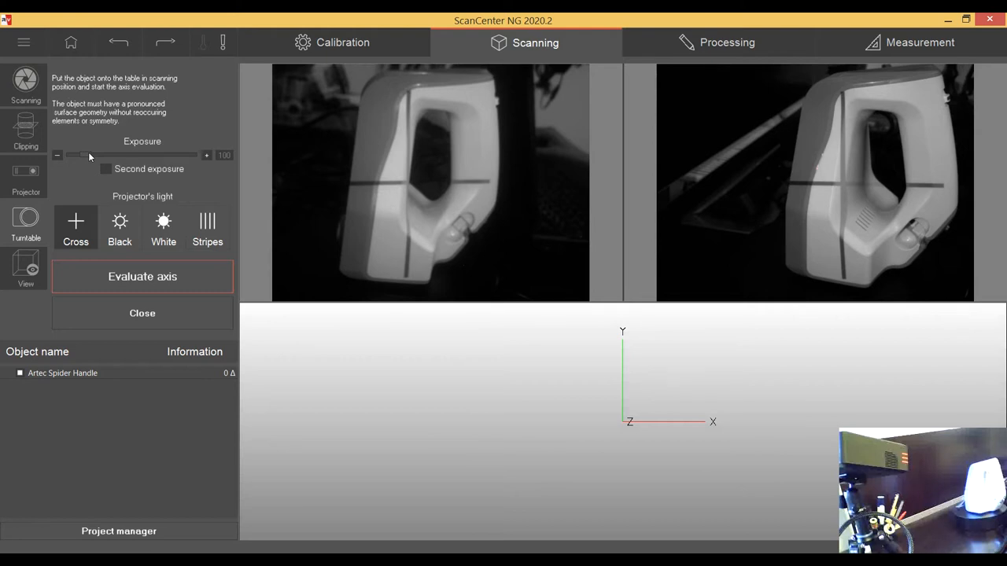
mouse_move(85, 156)
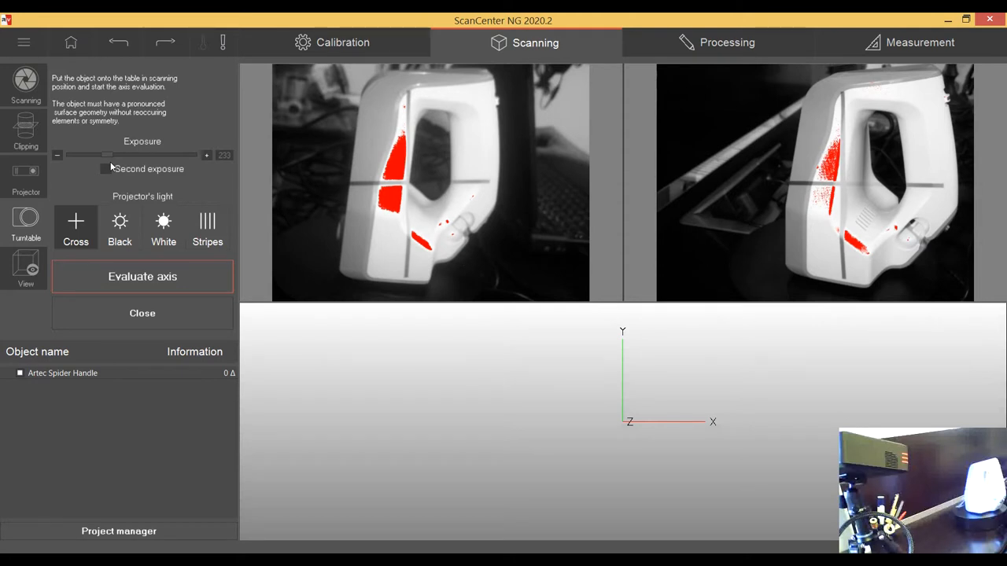
mouse_move(137, 158)
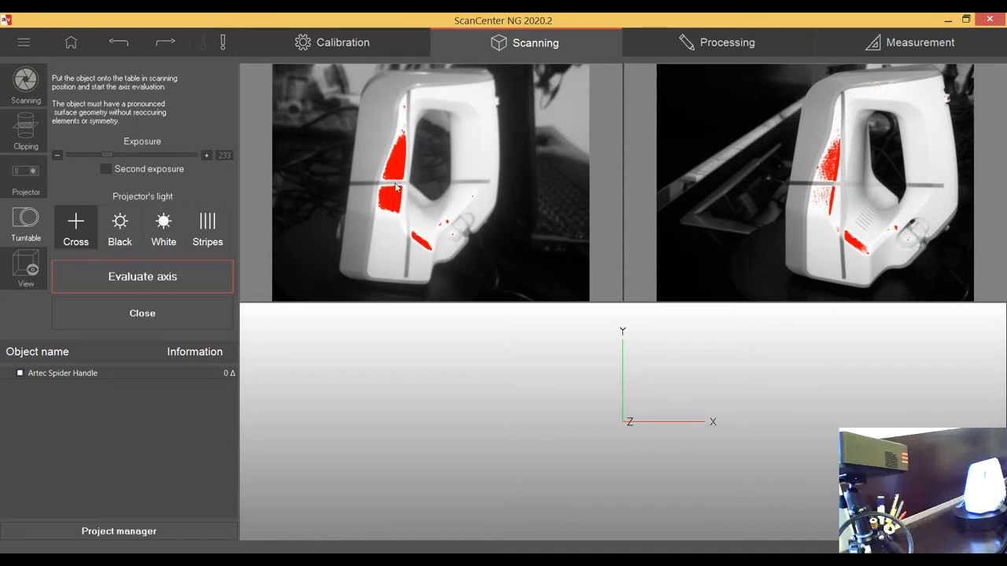
mouse_move(297, 143)
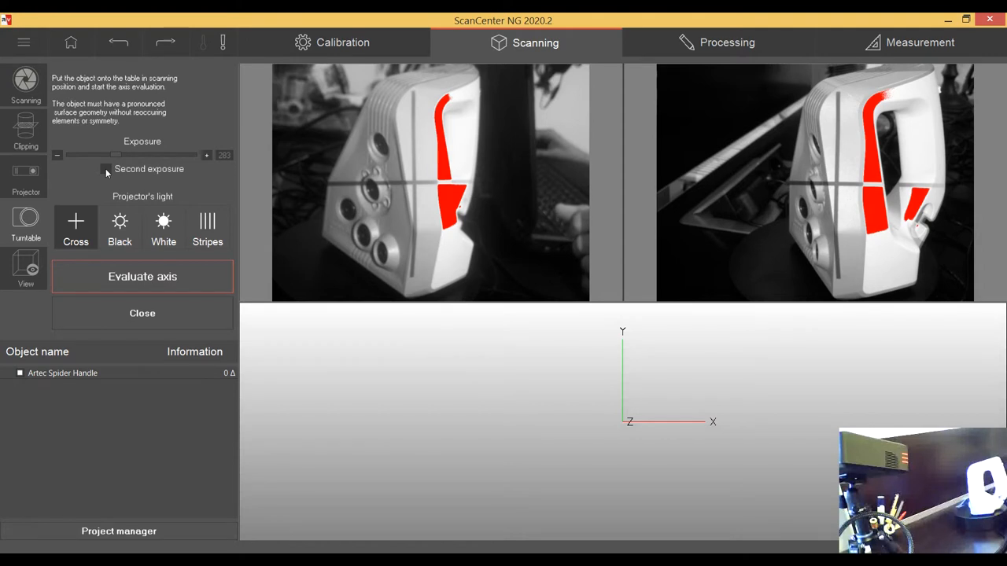
Enable the second exposure at 166 alongside the main exposure of 283
click(106, 169)
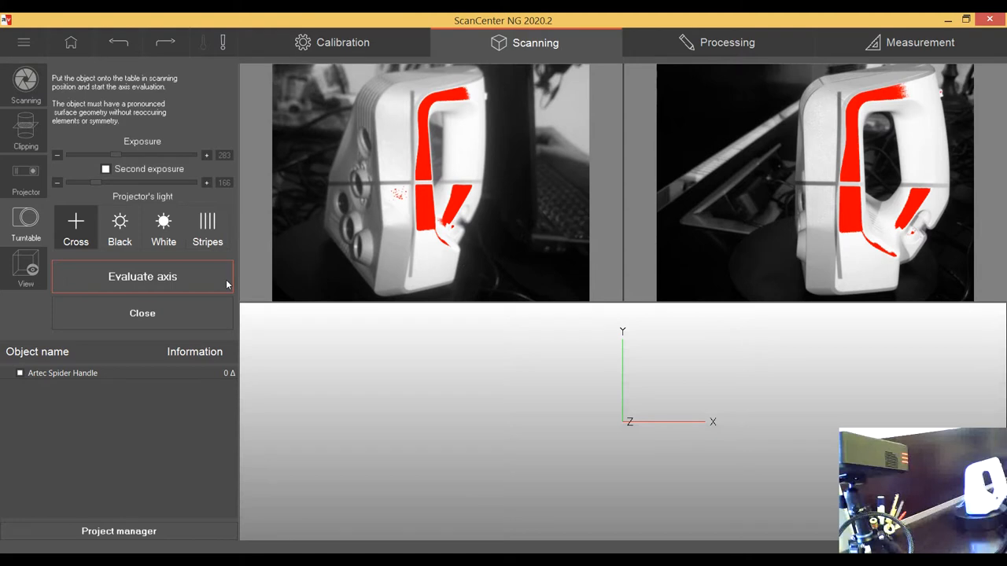
mouse_move(209, 313)
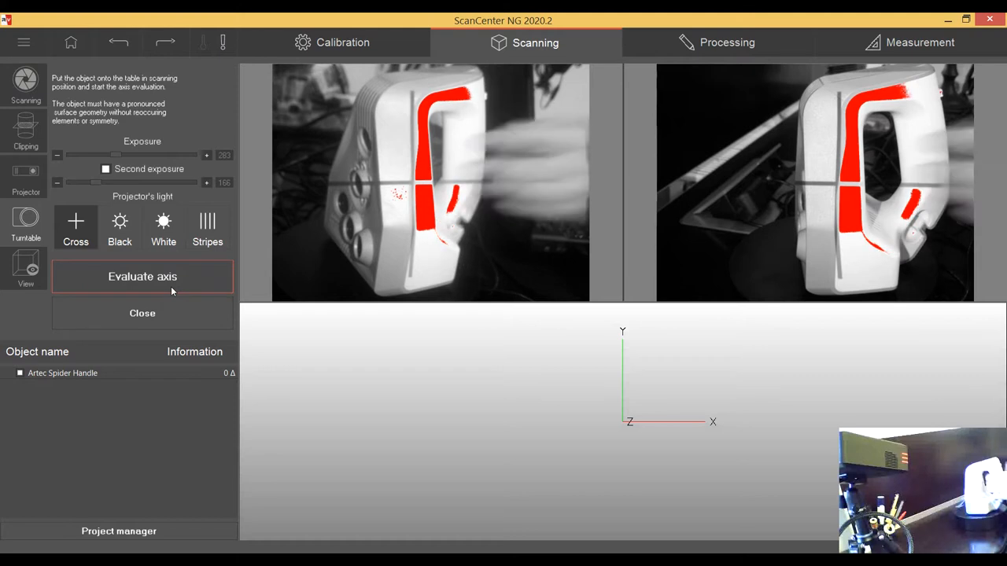
Evaluate the turntable axis until scanning controls appear with exposures 133 and 216
click(143, 276)
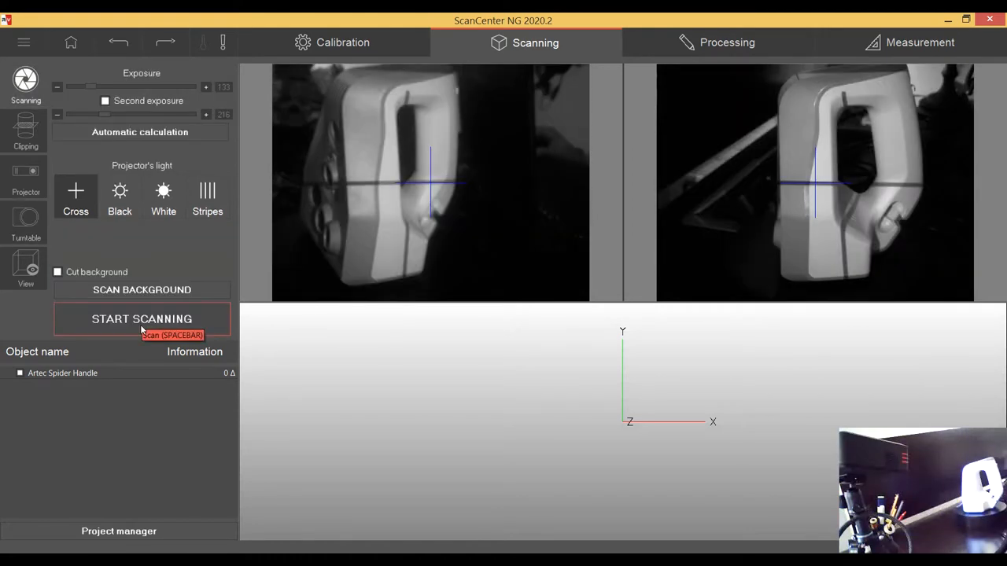
Start the turntable scan, capturing Mesh_0000 onward into Group_0000
click(142, 319)
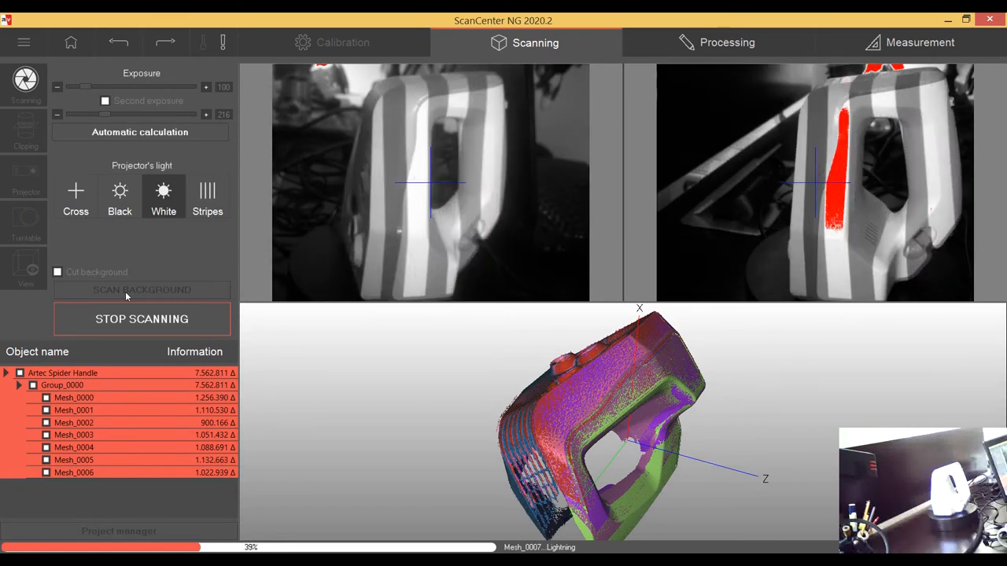
Stop the first scan, then capture Group_0001 (Mesh_0012 to Mesh_0023) of the repositioned handle
click(142, 318)
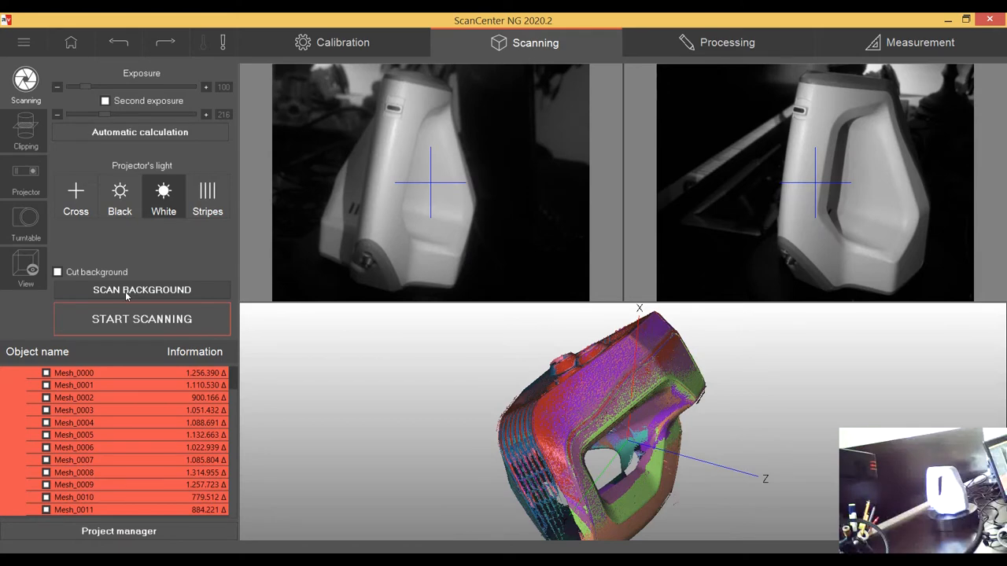
mouse_move(244, 282)
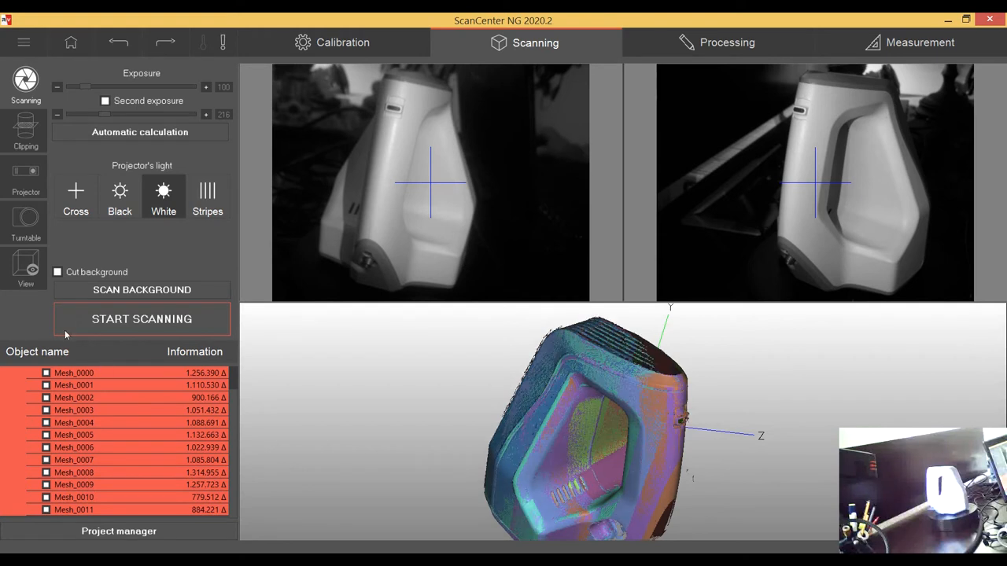
mouse_move(118, 378)
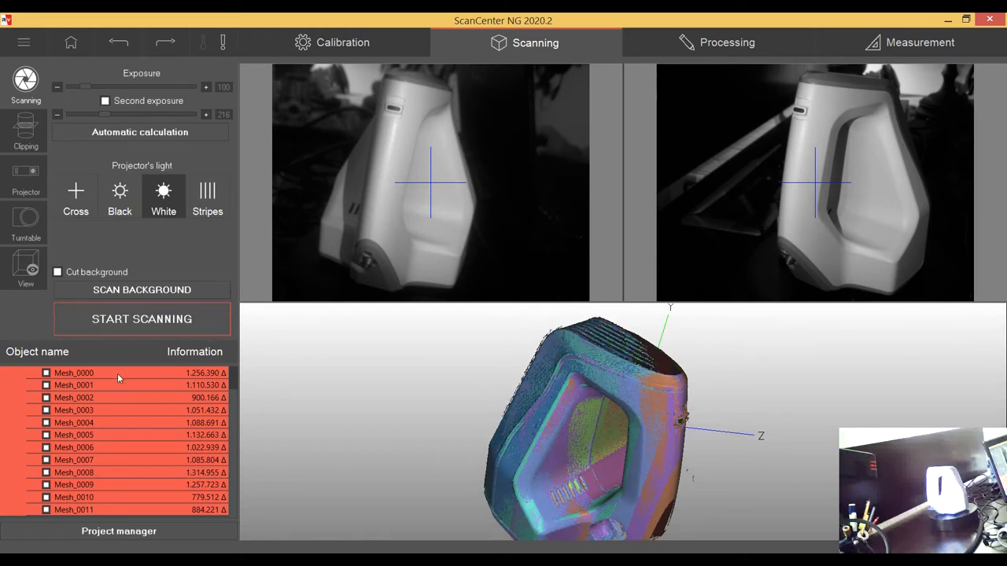
right_click(118, 378)
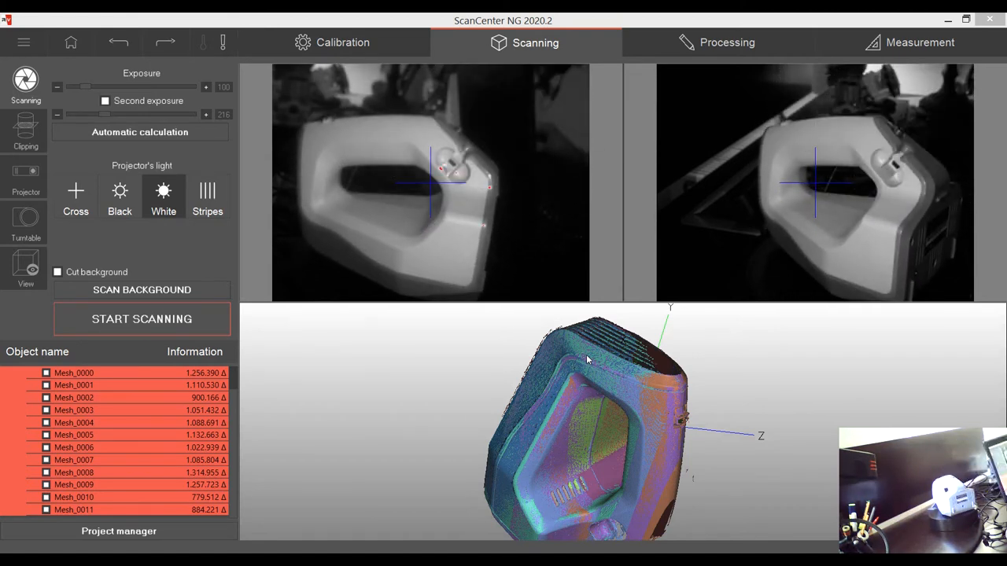
mouse_move(580, 372)
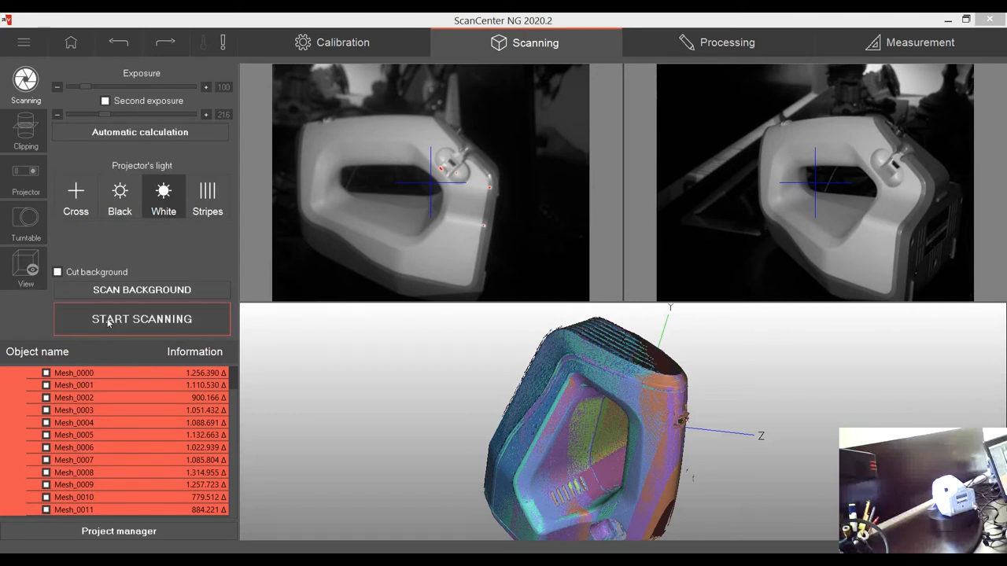
click(142, 319)
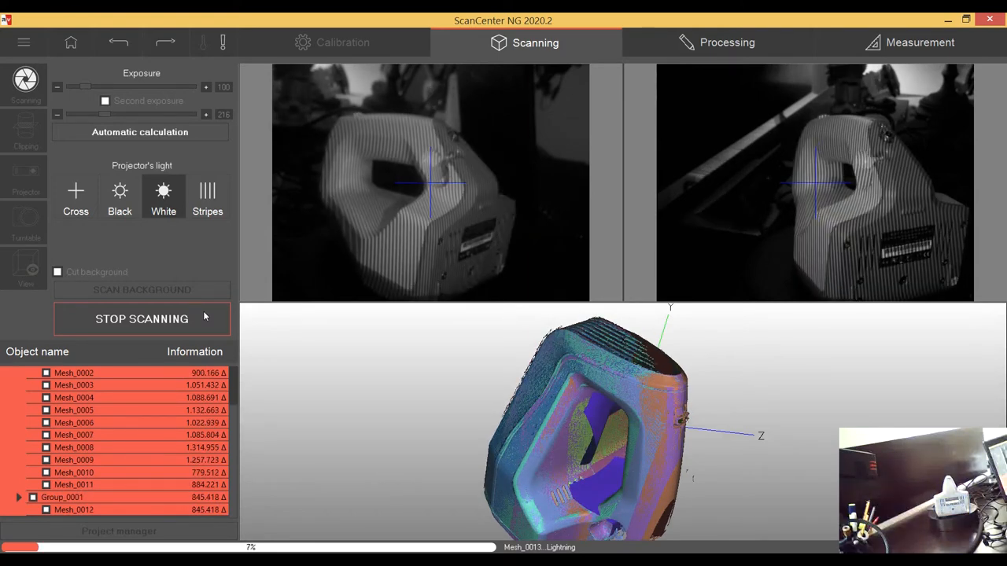
click(142, 319)
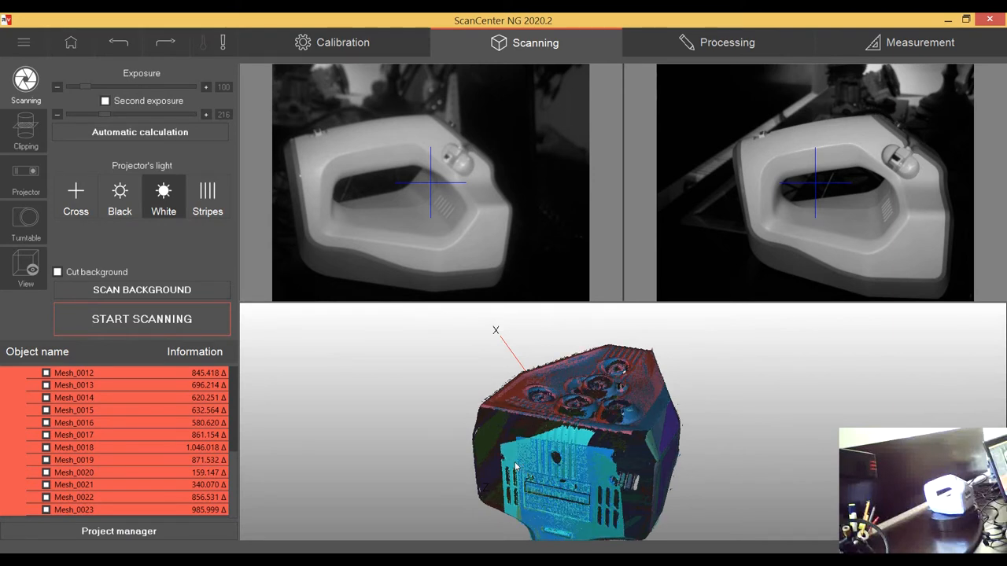
mouse_move(417, 440)
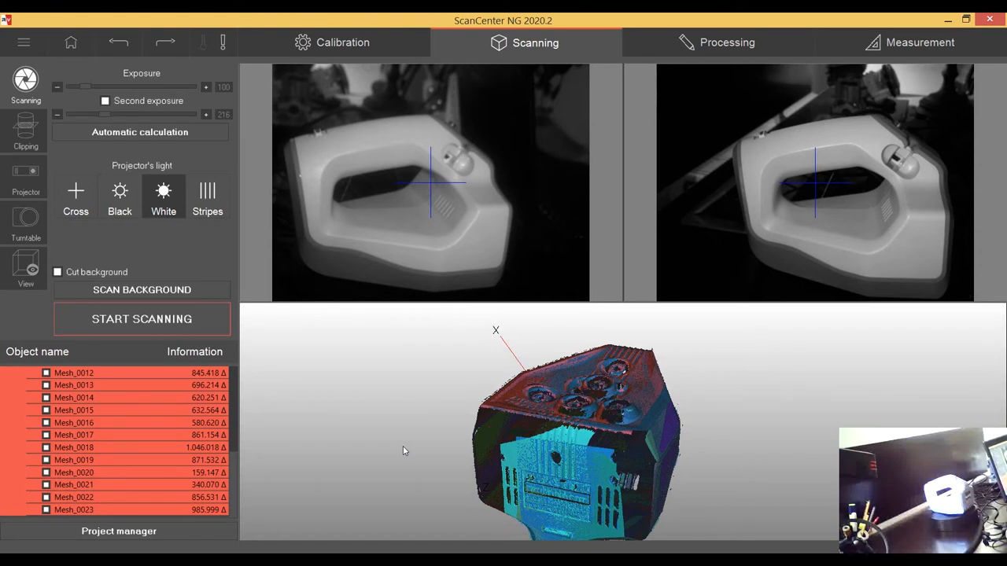
mouse_move(404, 499)
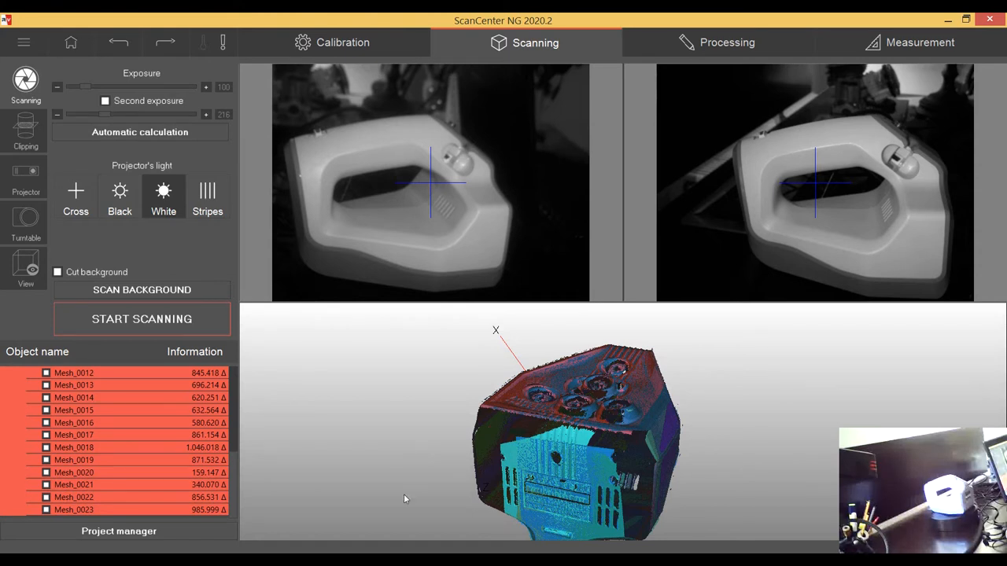
mouse_move(26, 222)
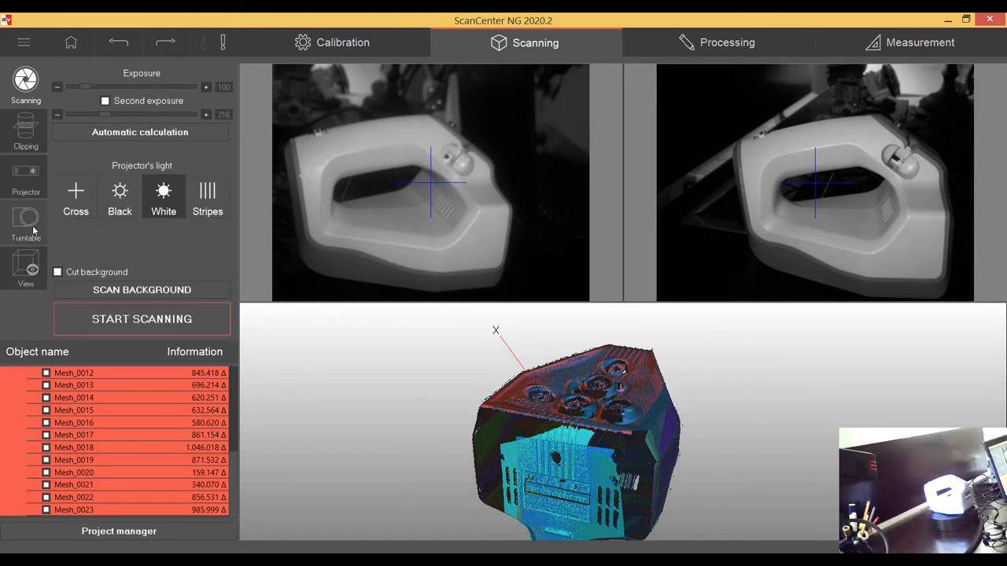
Switch turntable stops to Angles with the list 0, 20, 30, 45, 305, 330
click(25, 224)
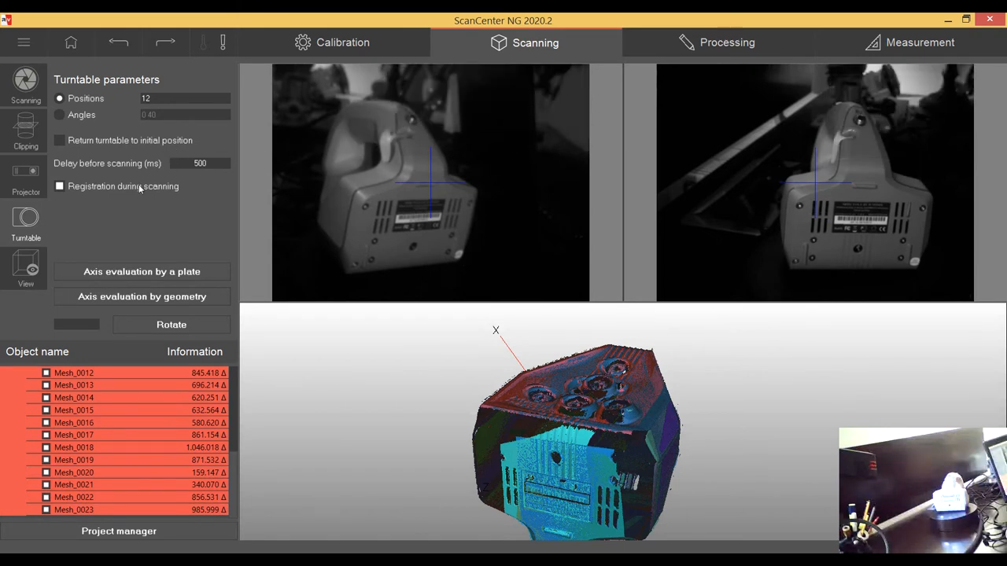
click(59, 114)
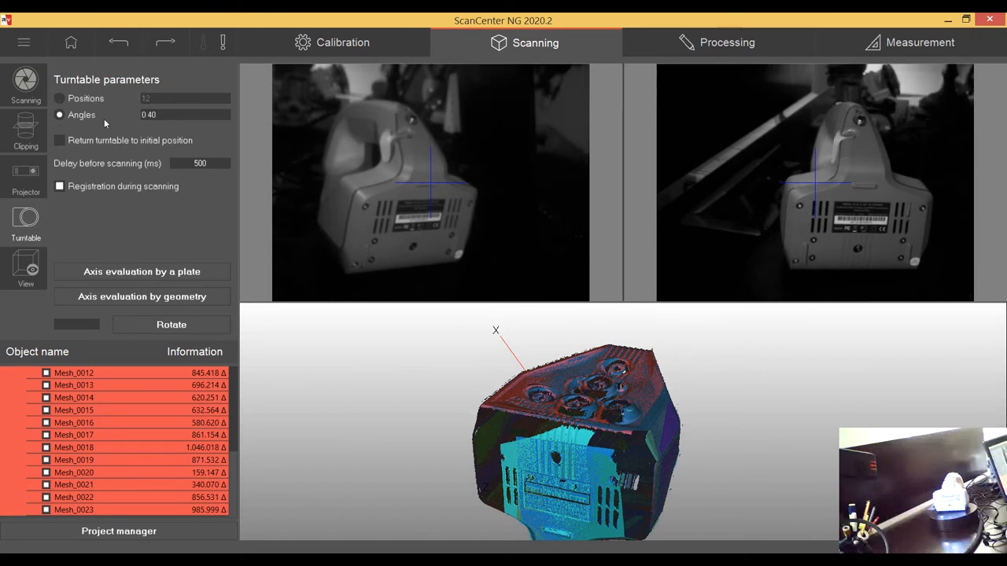
click(185, 114)
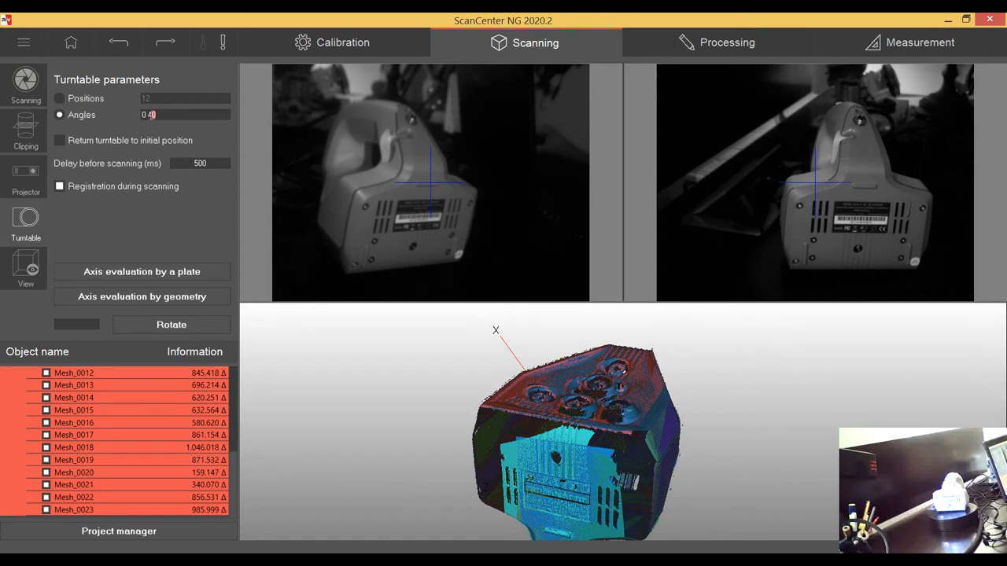
text(0.20)
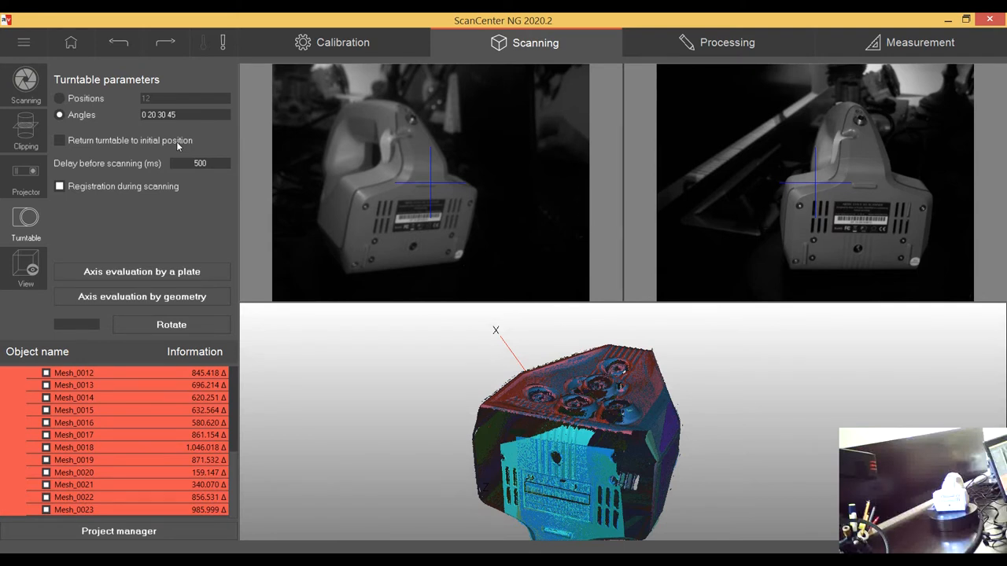
click(185, 114)
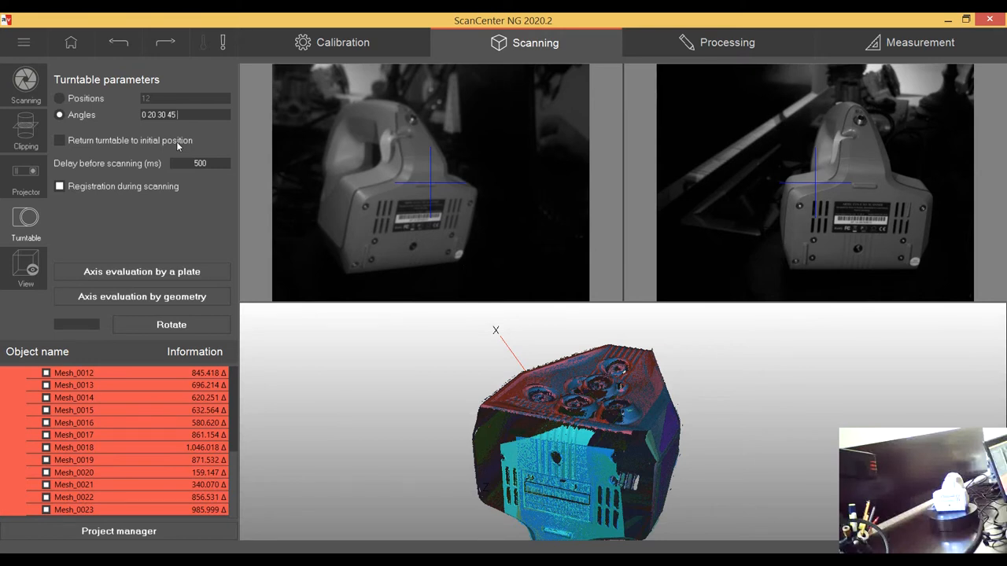
text(3)
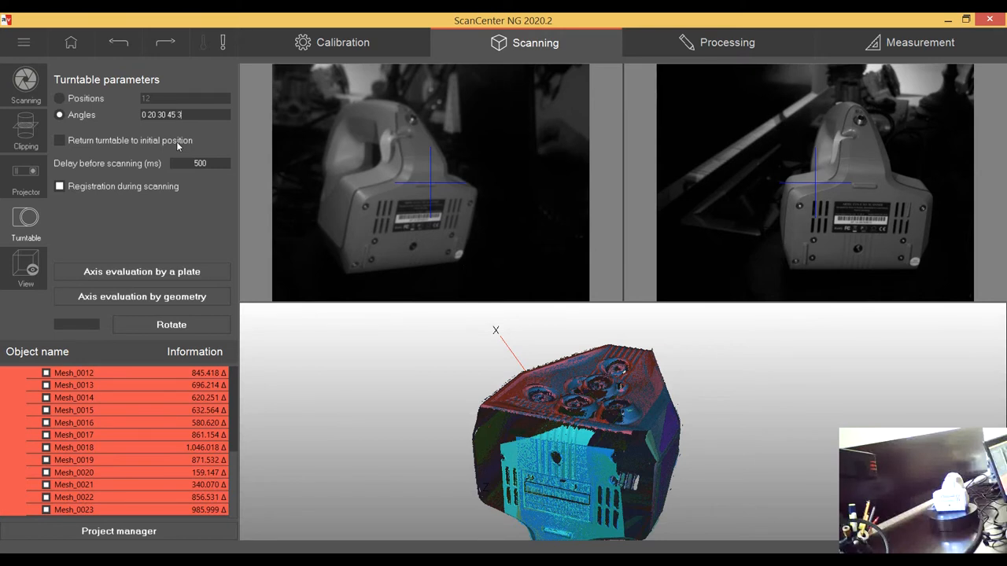
text(05)
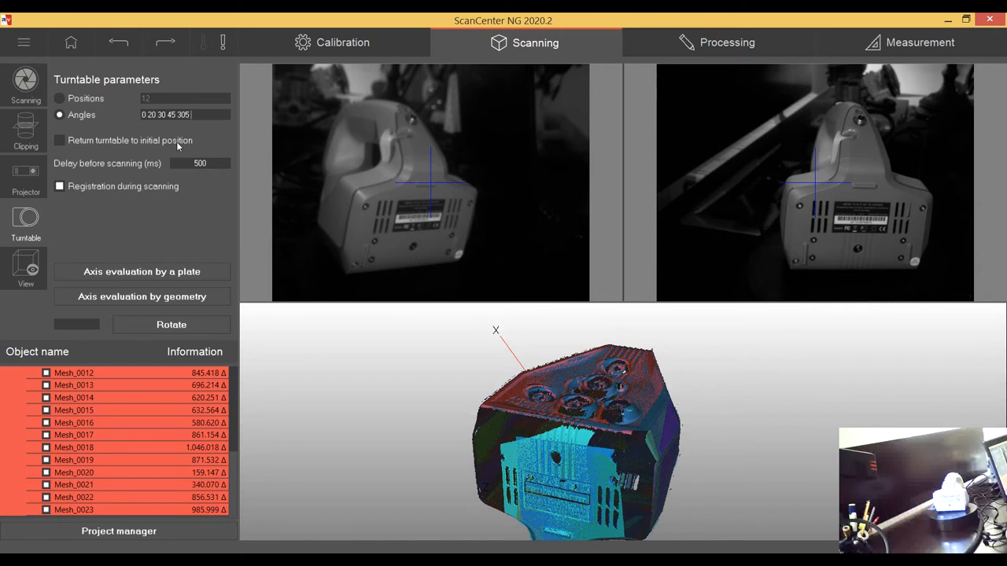
text(3)
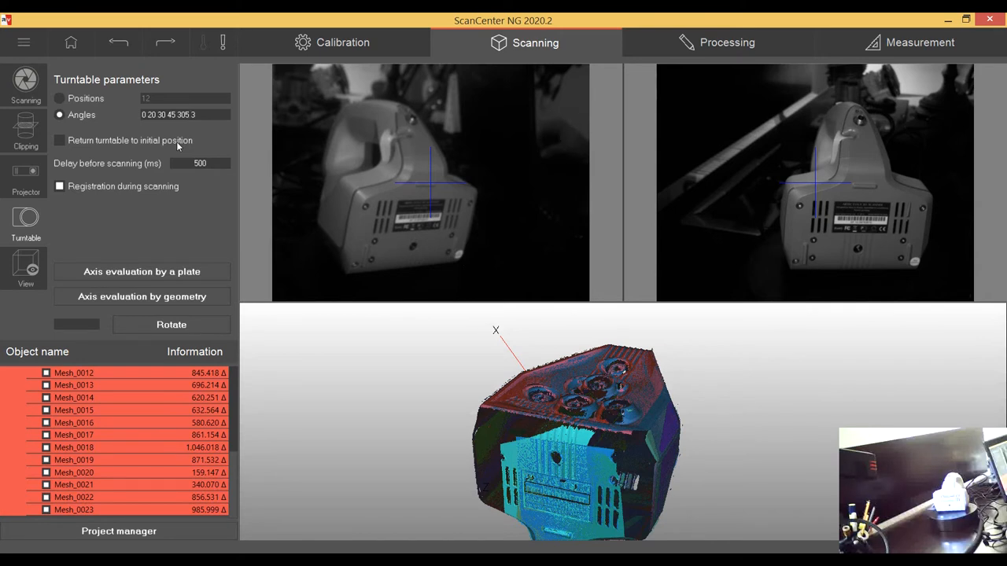
text(30 3)
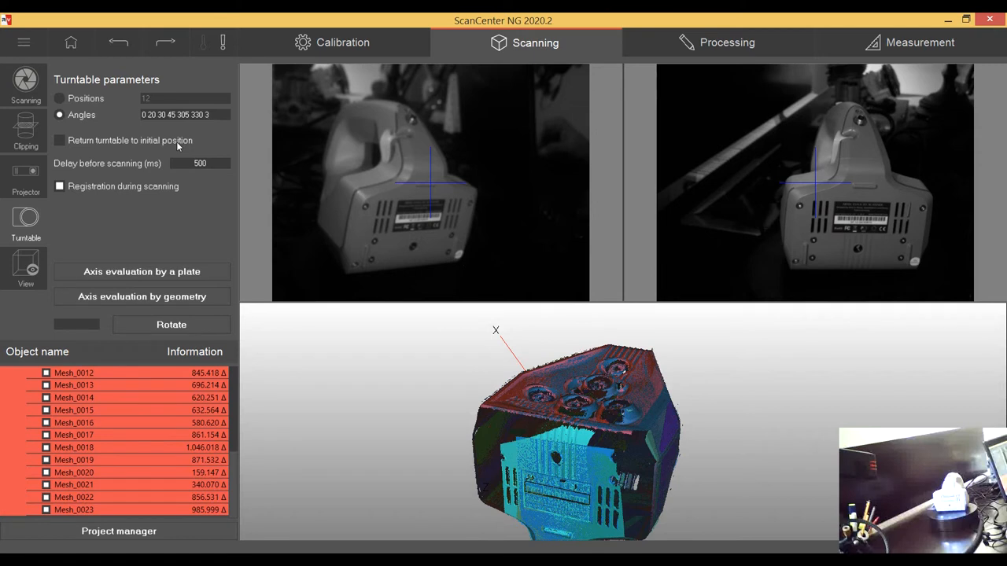
text(40)
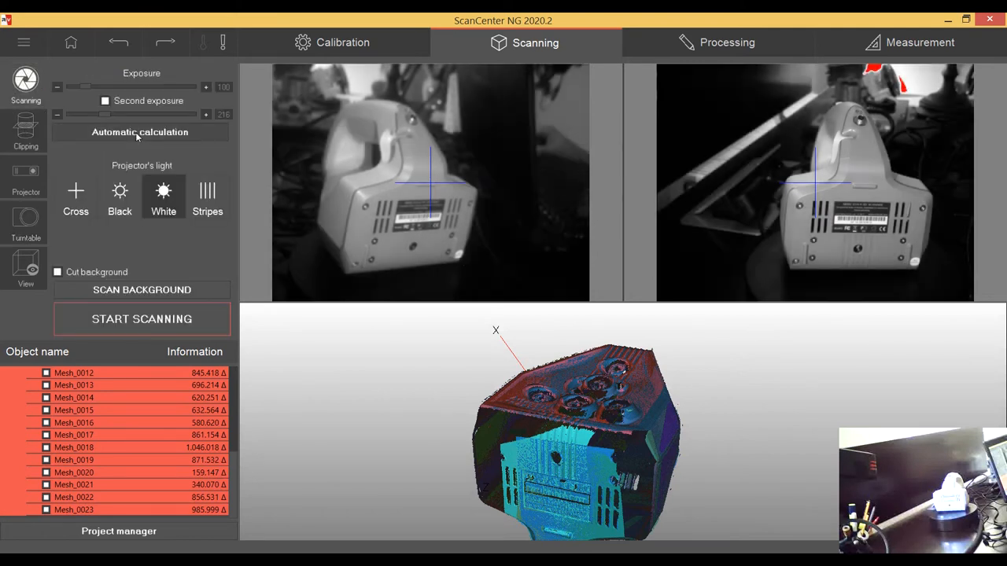
Scan the handle at the custom turntable angles, producing Group_0002 with Mesh_0024–Mesh_0030
click(142, 318)
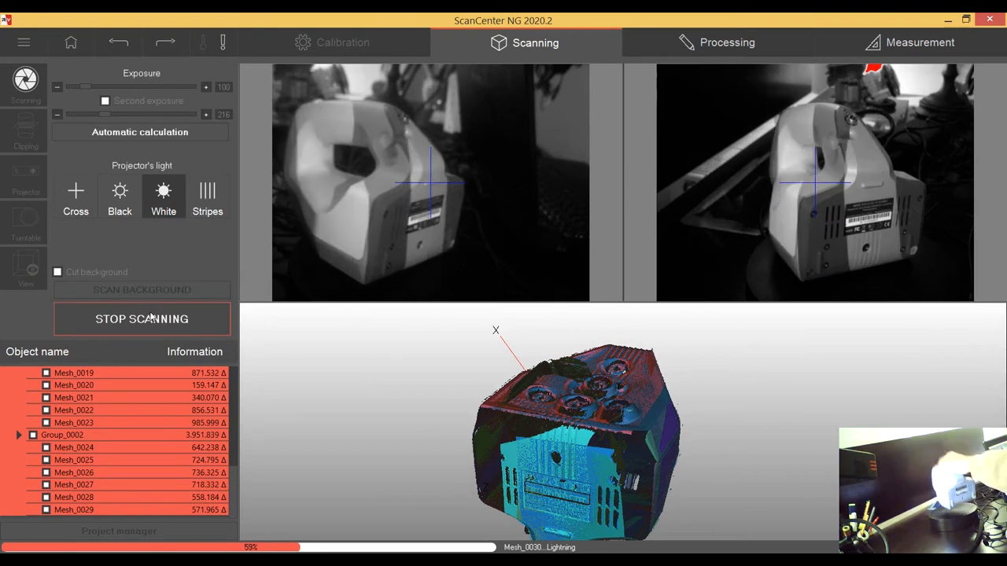
click(141, 319)
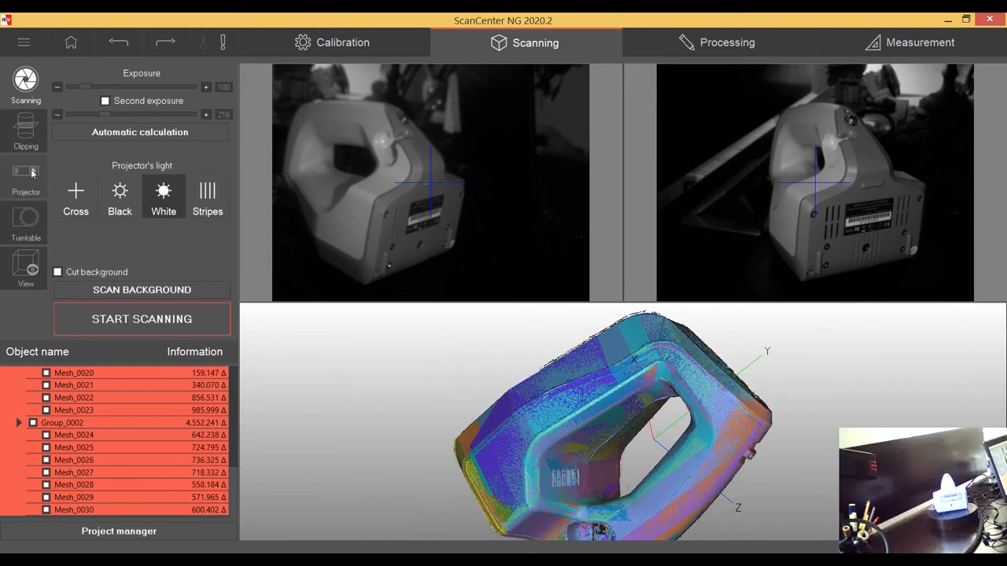
mouse_move(34, 207)
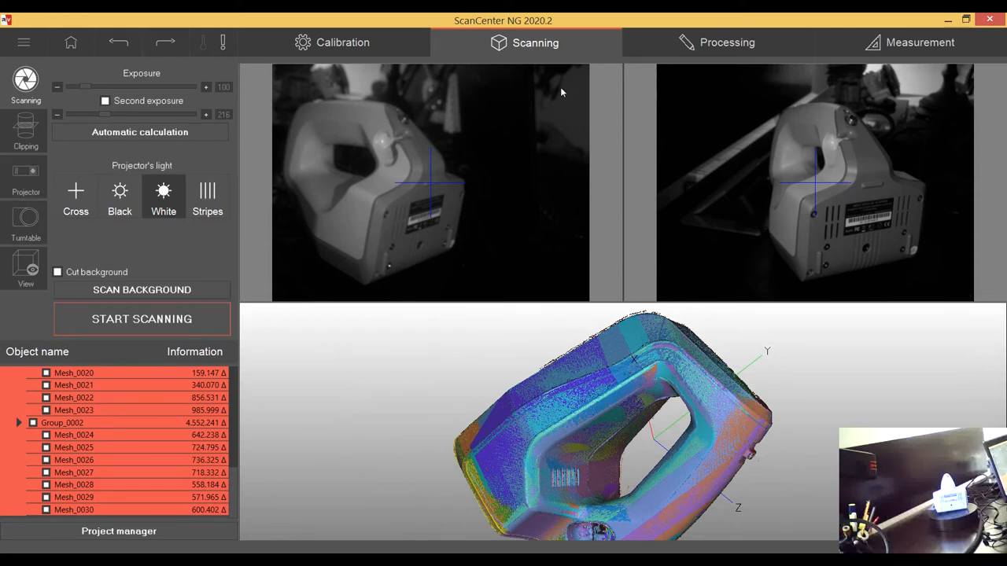
Enter Processing, choose freehand lasso selection, and select a patch on the handle's upper surface
click(716, 43)
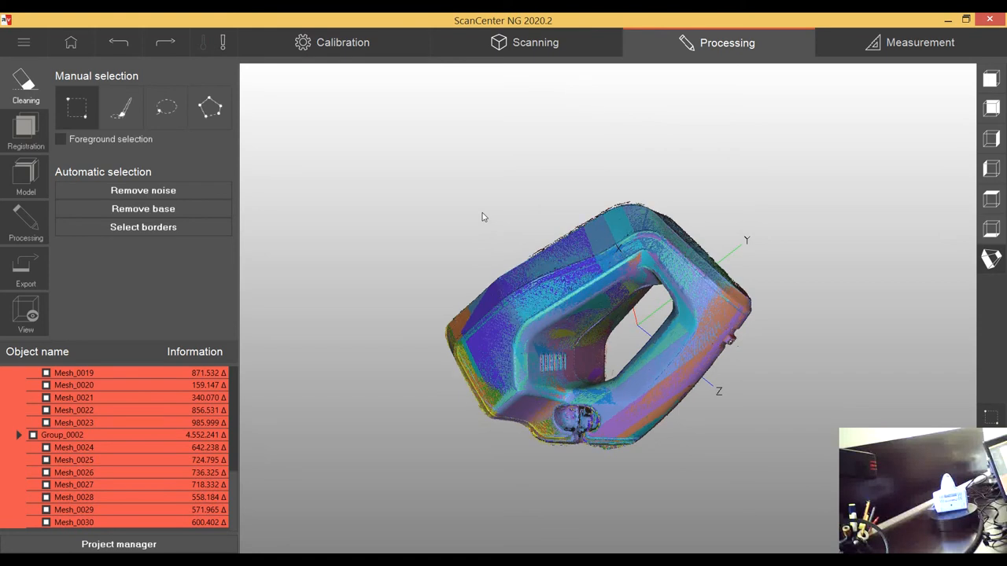
mouse_move(342, 143)
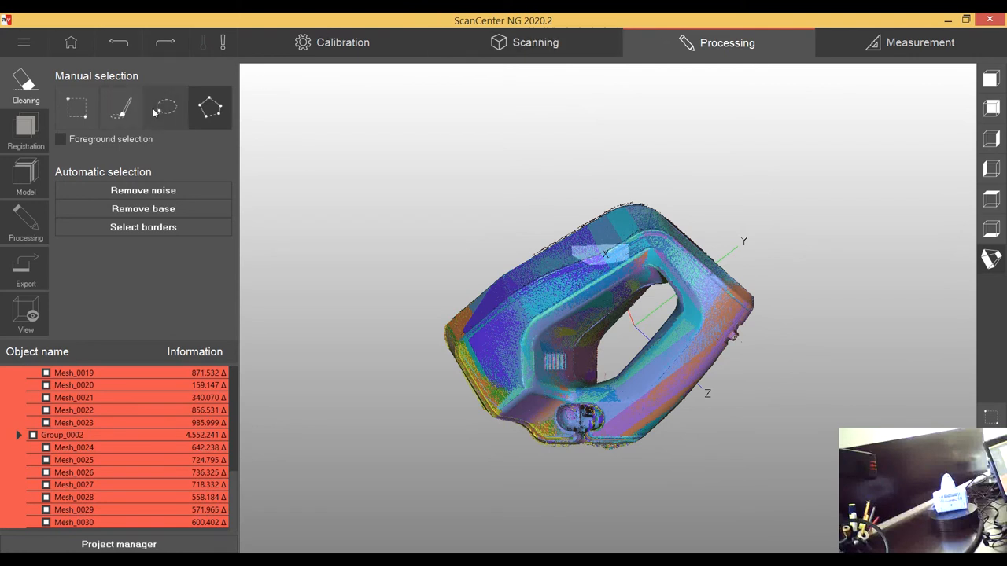
click(165, 108)
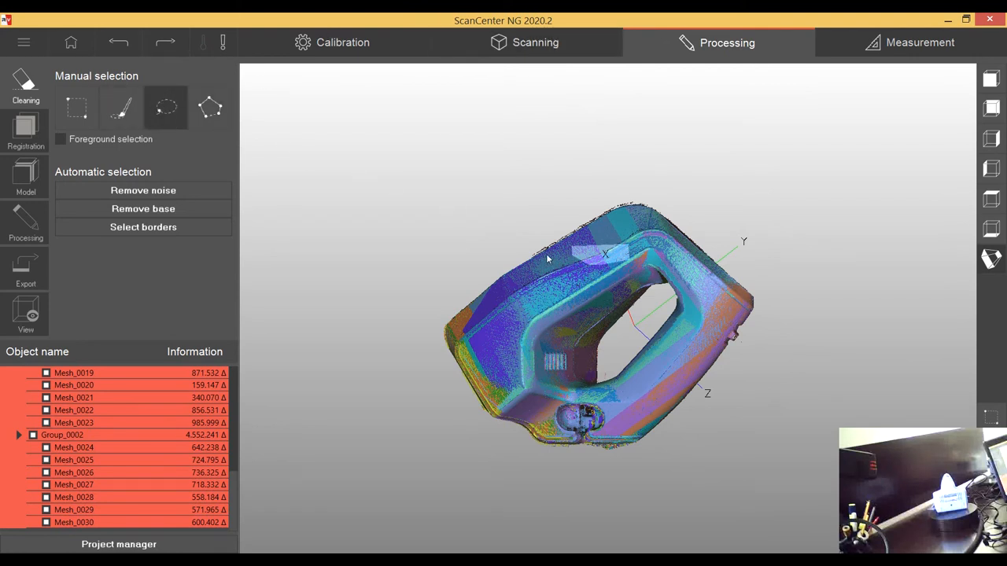
drag(550, 255, 551, 295)
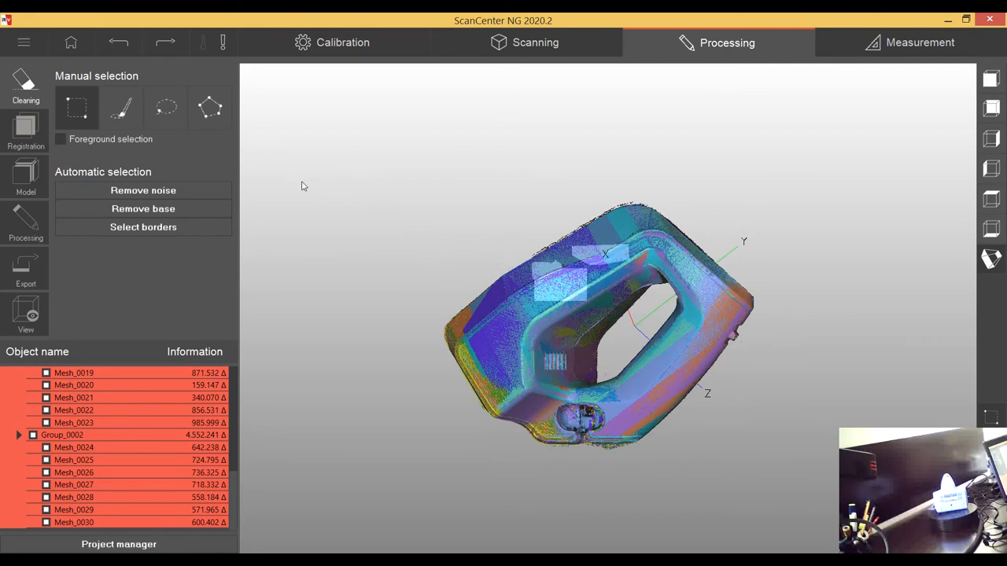
mouse_move(460, 172)
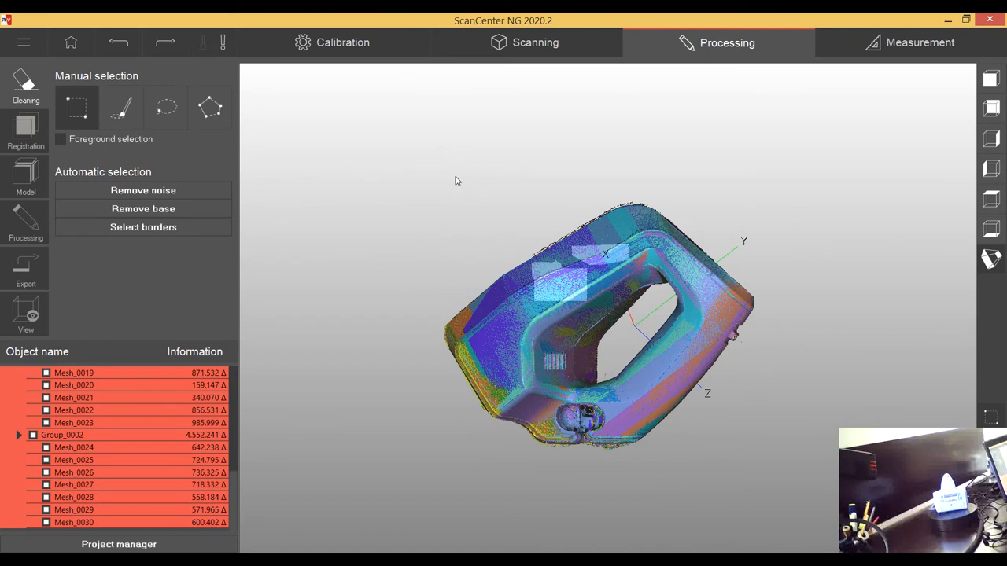
mouse_move(270, 223)
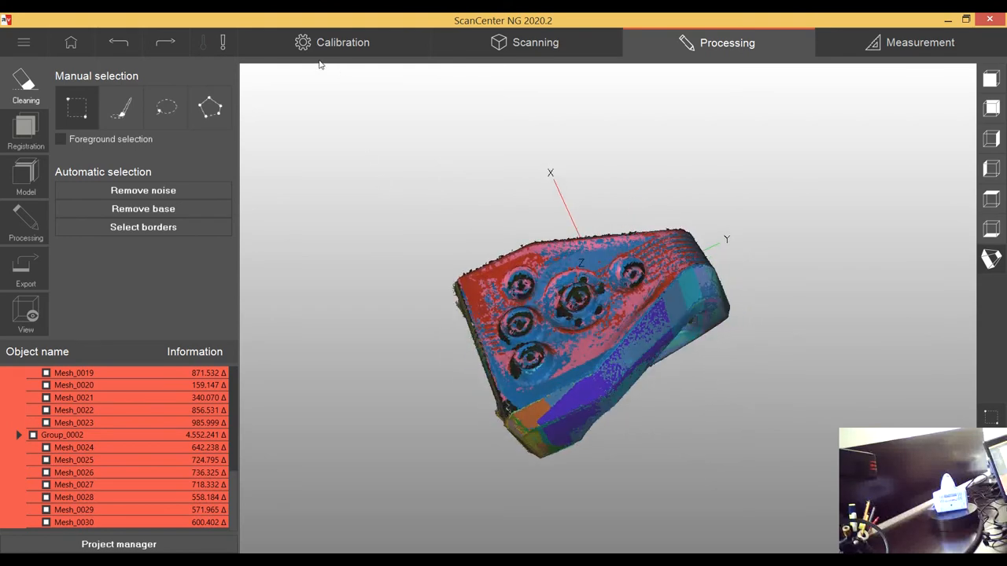
Run Global Registration on all handle scans and accept the 0.061 mm mean deviation
click(25, 130)
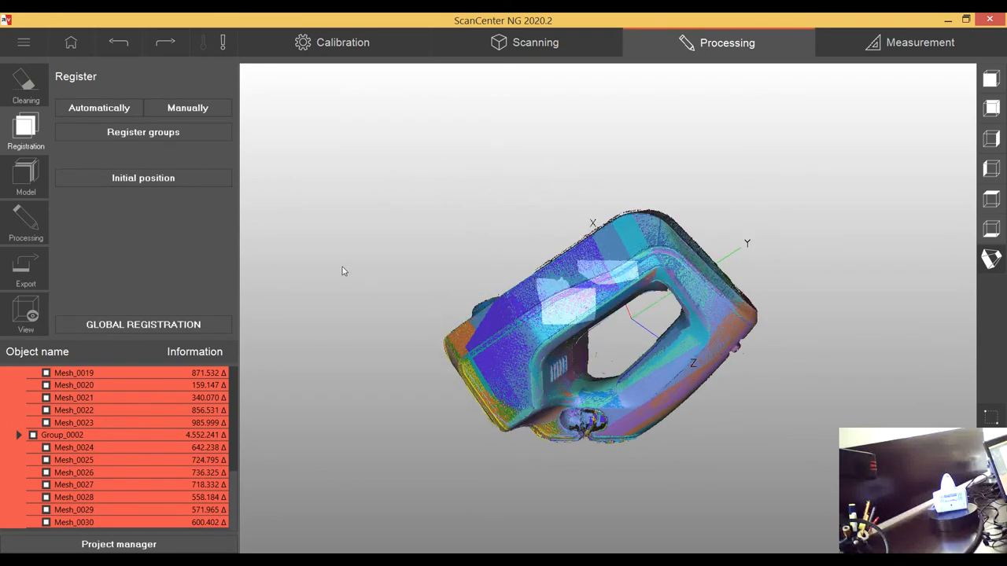
mouse_move(270, 155)
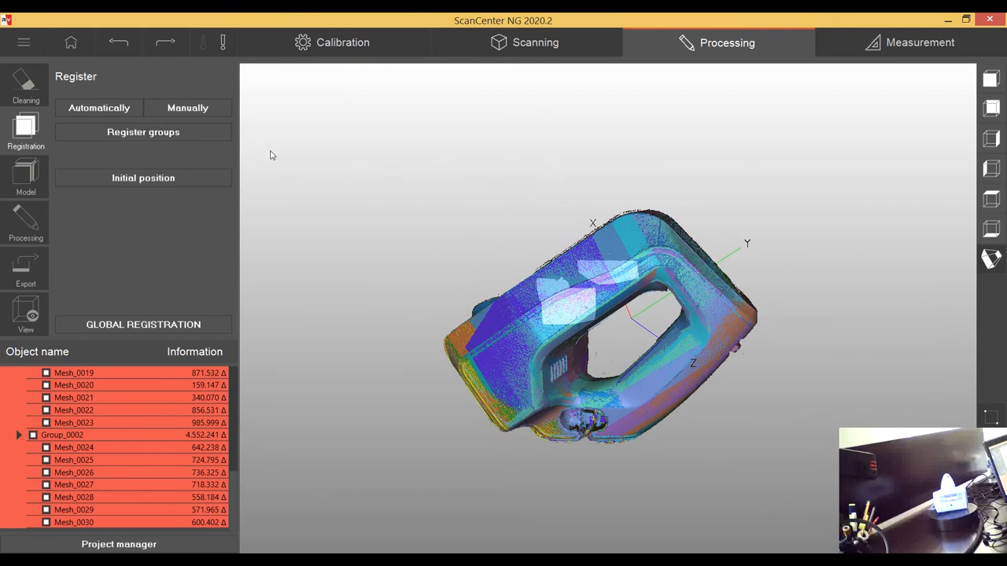
mouse_move(286, 338)
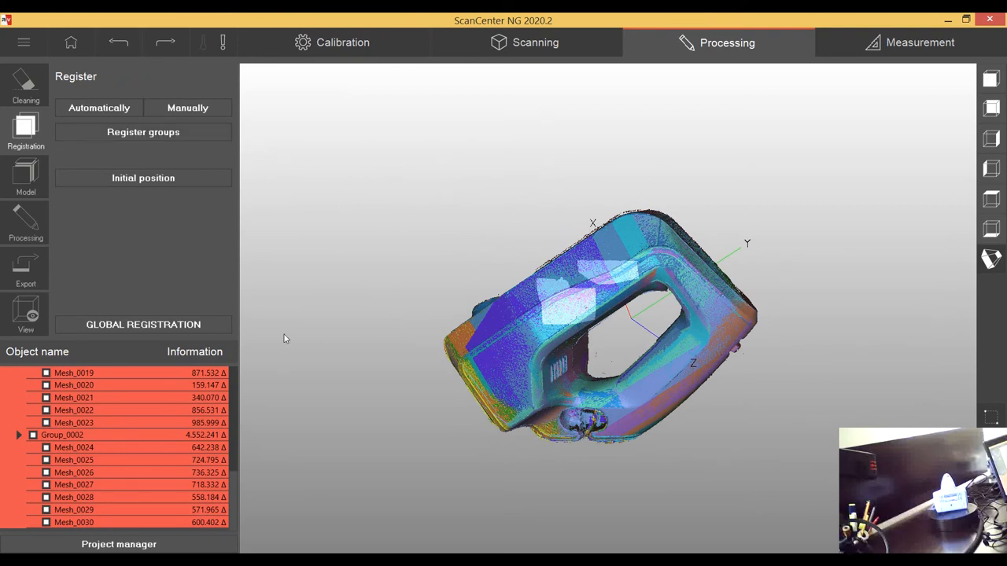
mouse_move(228, 339)
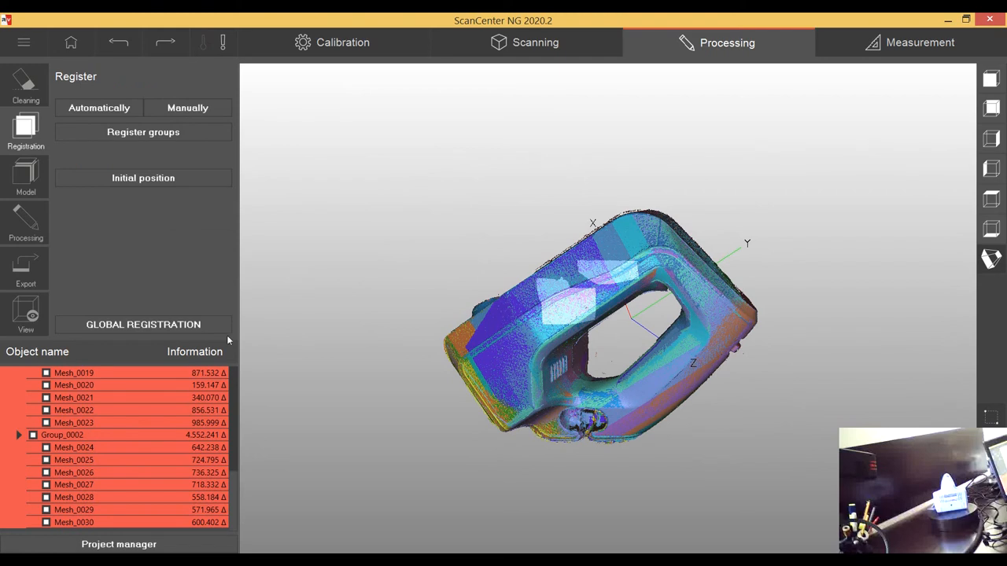
mouse_move(219, 260)
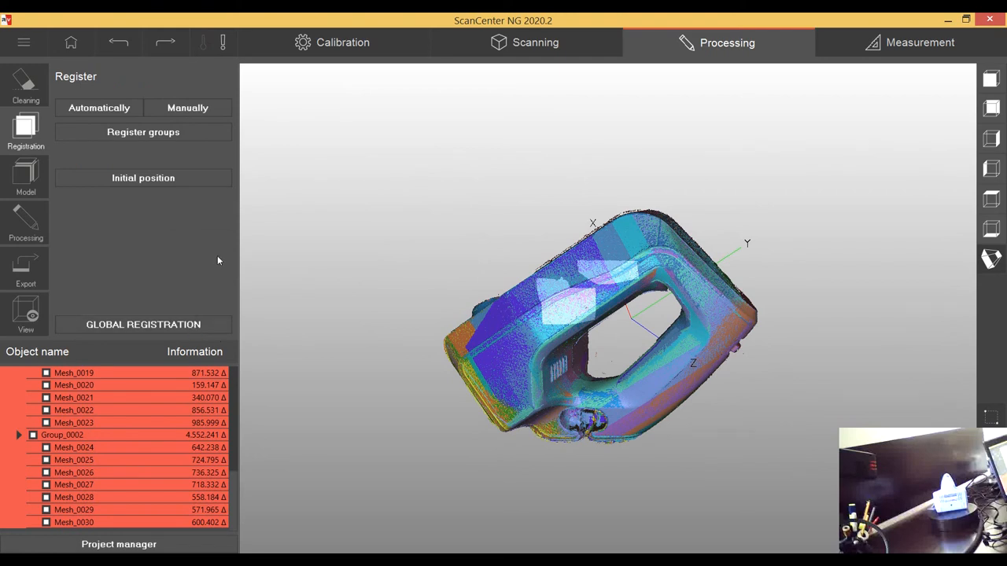
mouse_move(238, 265)
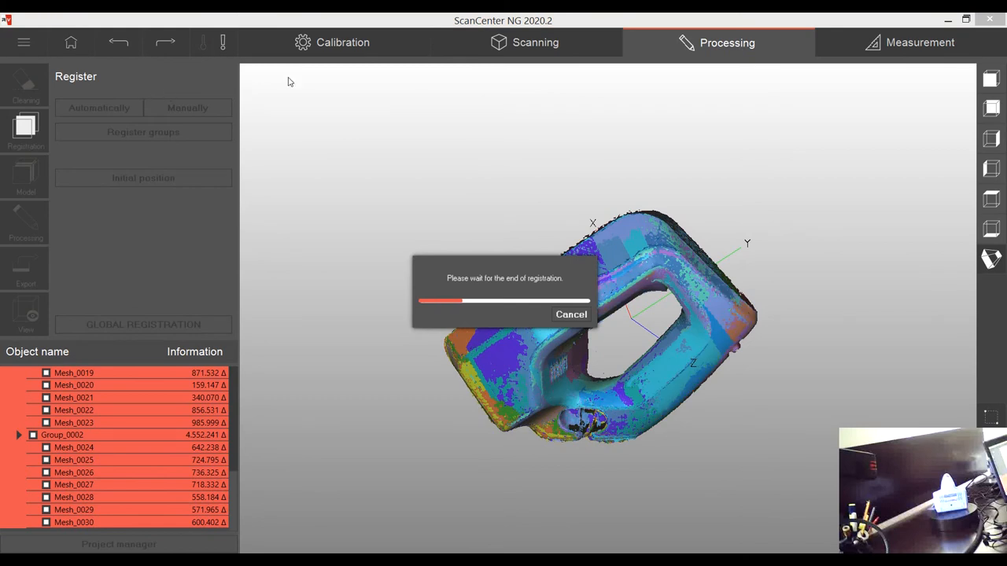
mouse_move(275, 92)
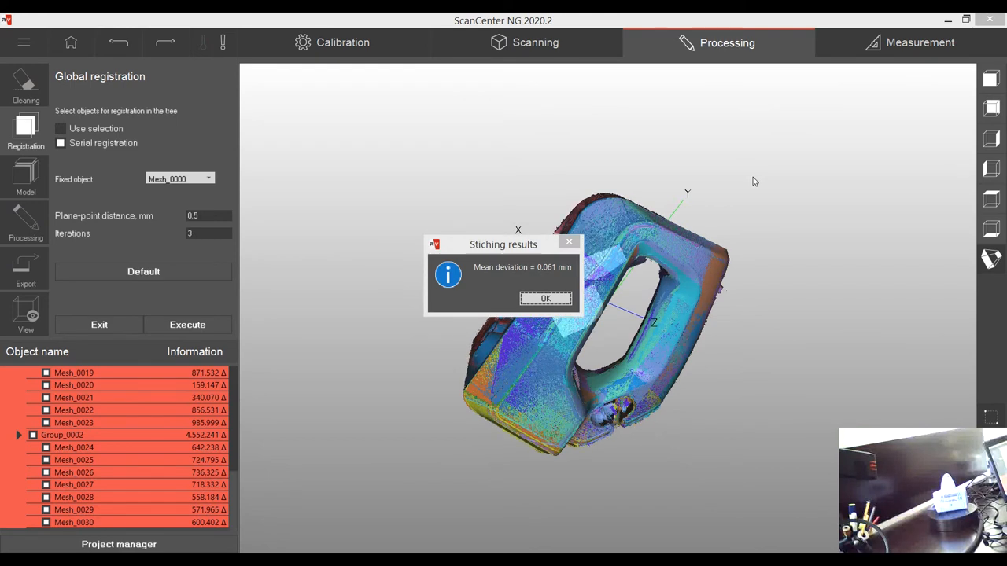
mouse_move(620, 272)
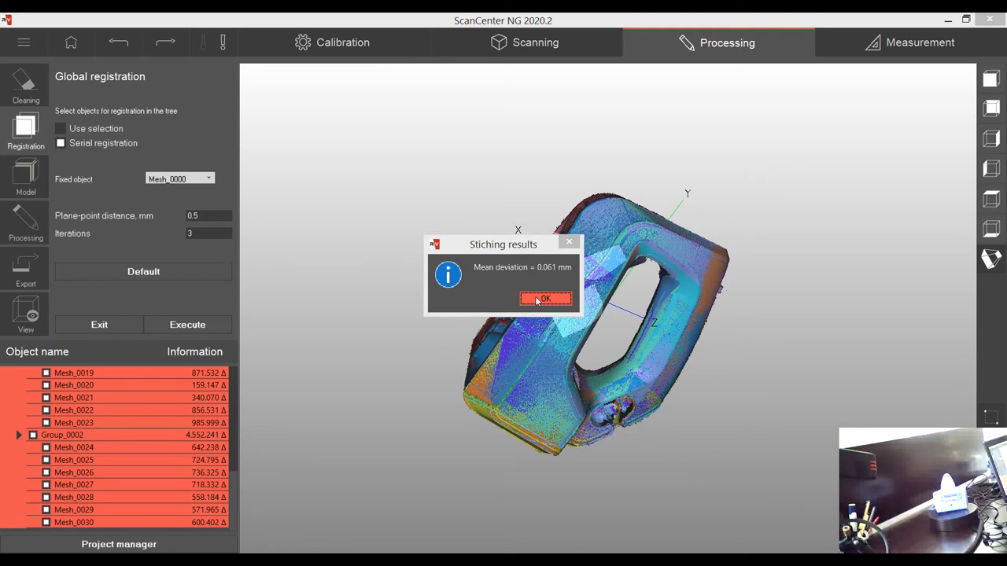
click(545, 299)
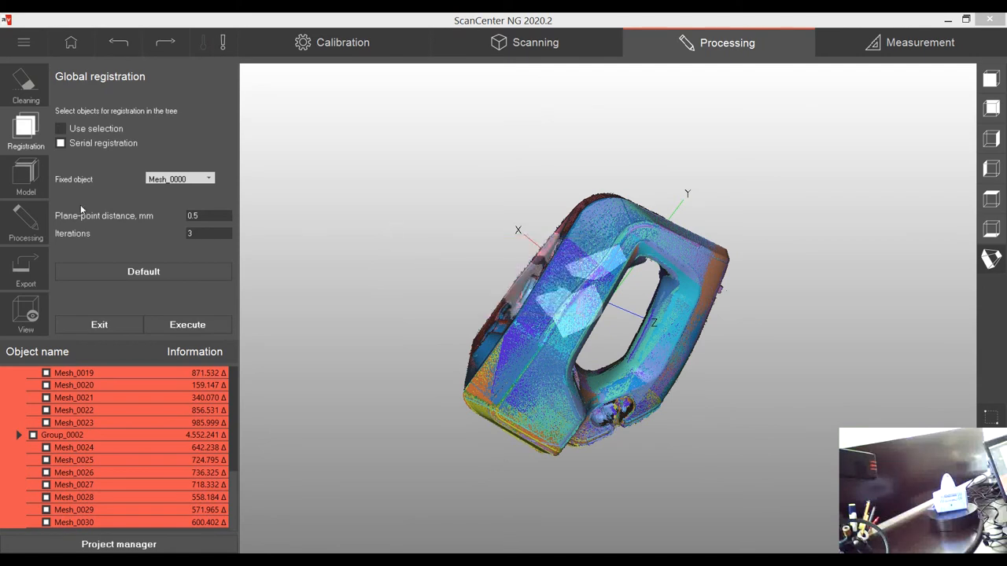
Generate a Classic-method model at near-Higher resolution with Fill holes and Remove scan borders
click(26, 175)
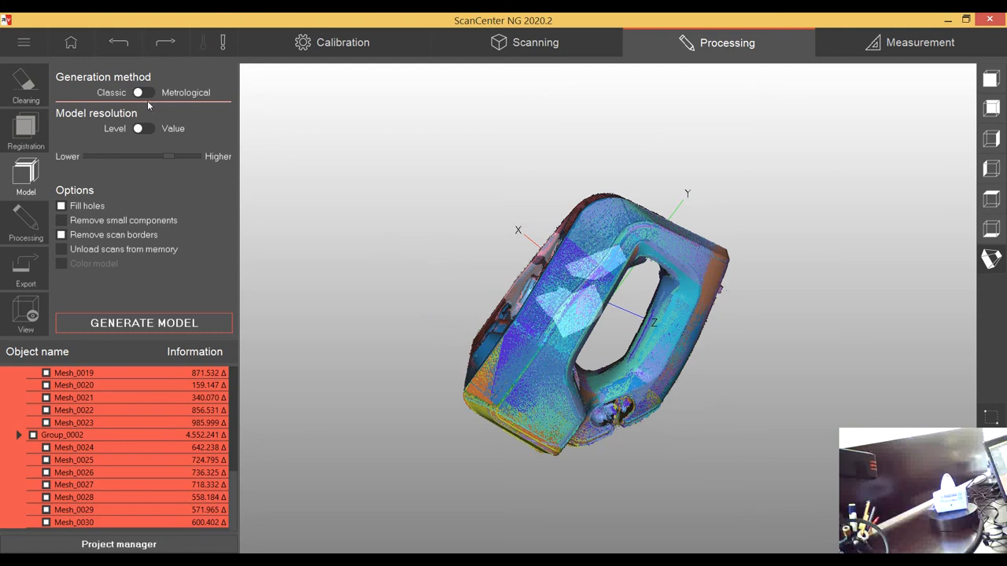
mouse_move(152, 102)
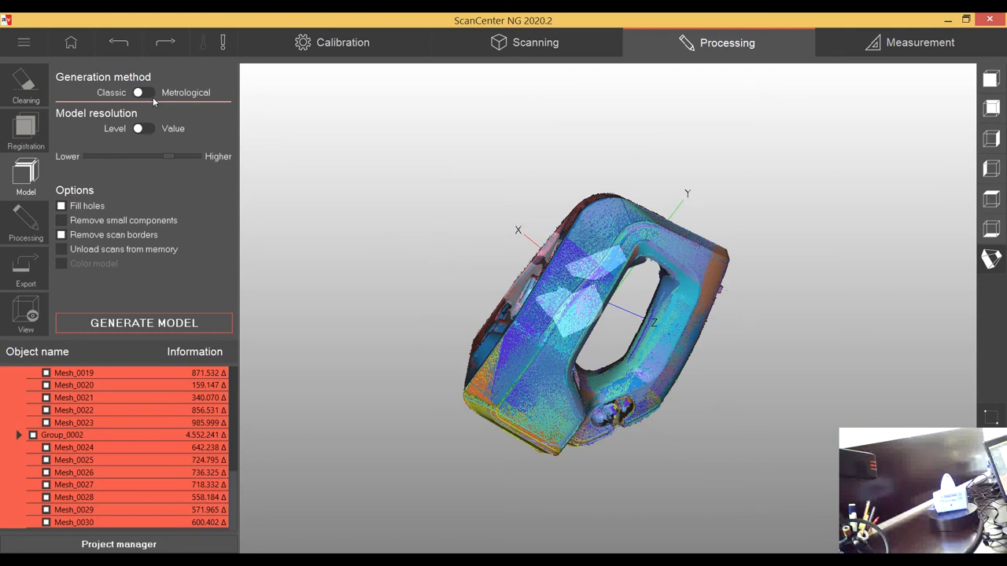
mouse_move(155, 109)
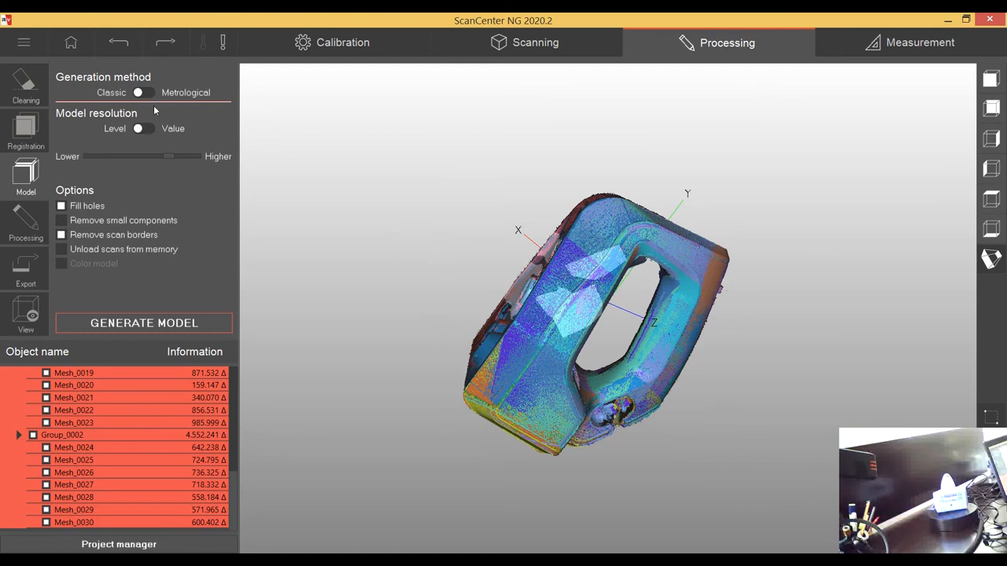
mouse_move(103, 152)
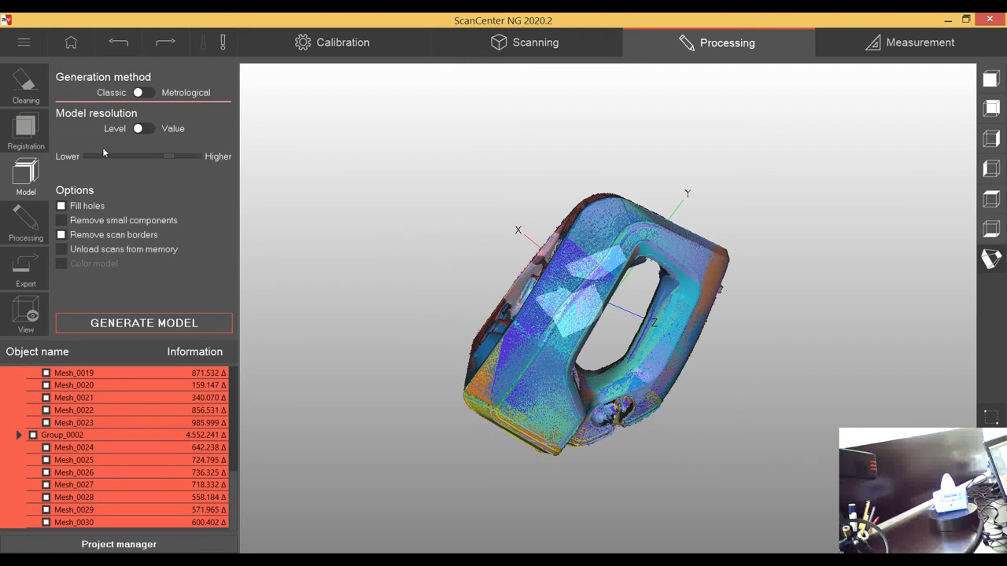
mouse_move(168, 104)
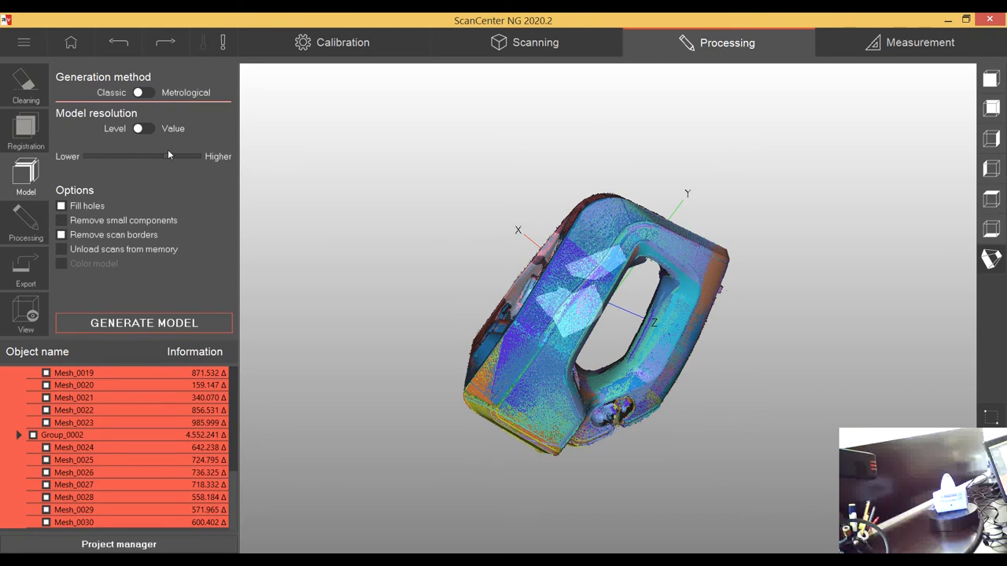
mouse_move(166, 148)
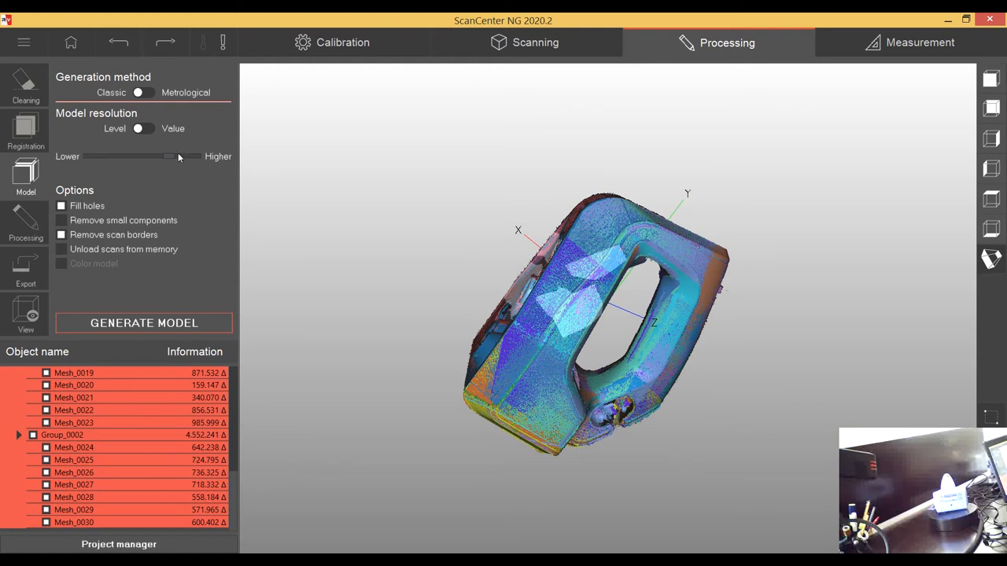
mouse_move(121, 213)
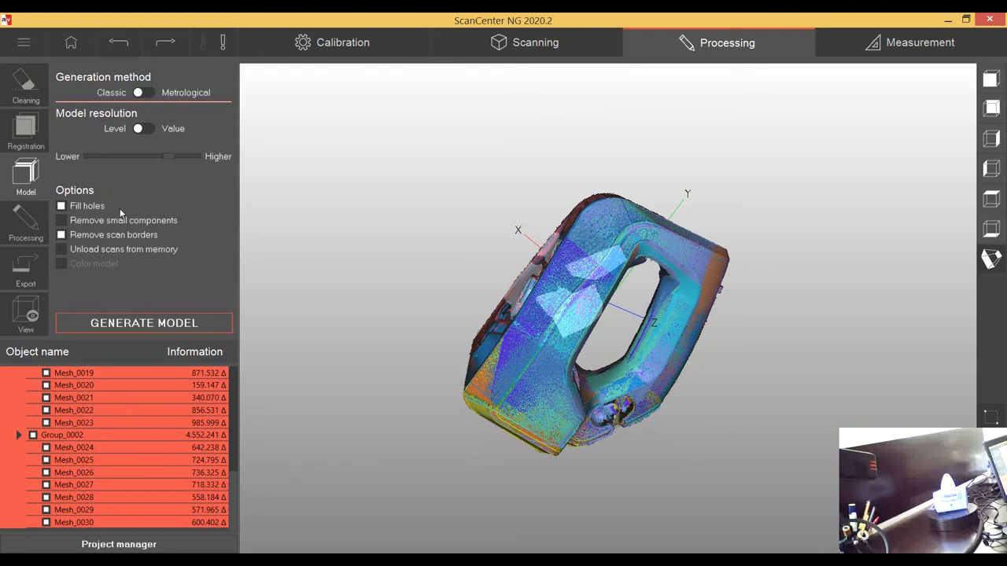
mouse_move(120, 238)
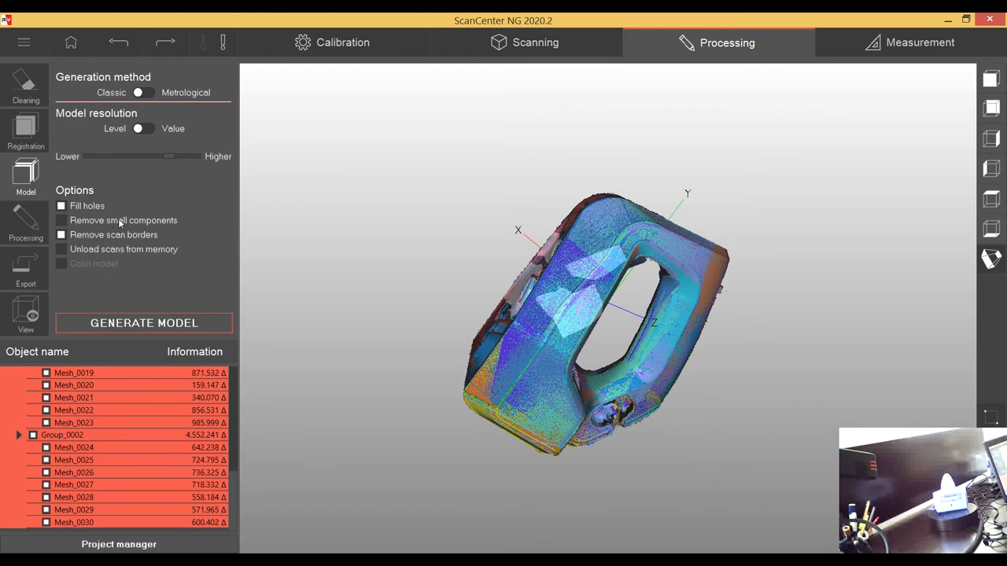
mouse_move(102, 227)
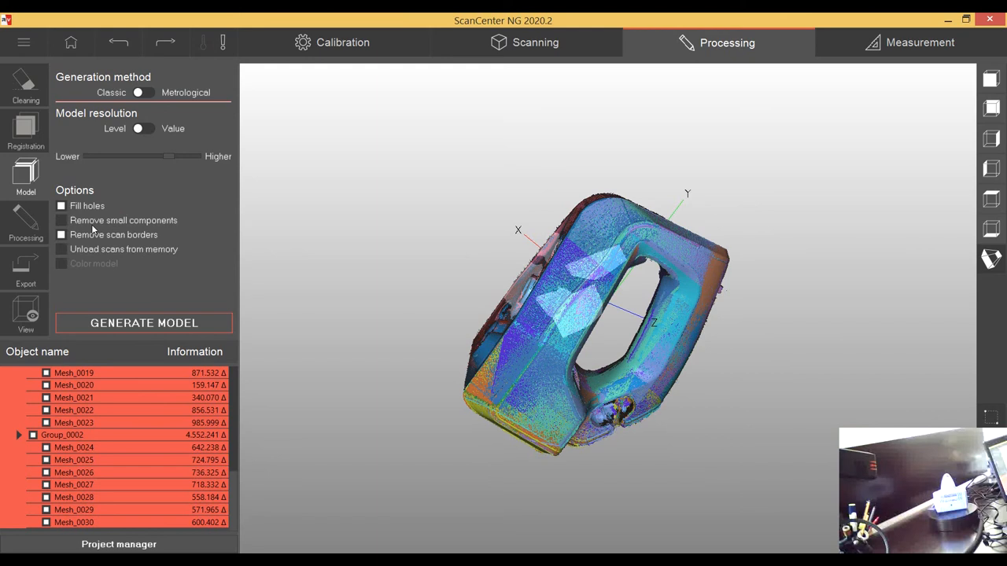
mouse_move(81, 225)
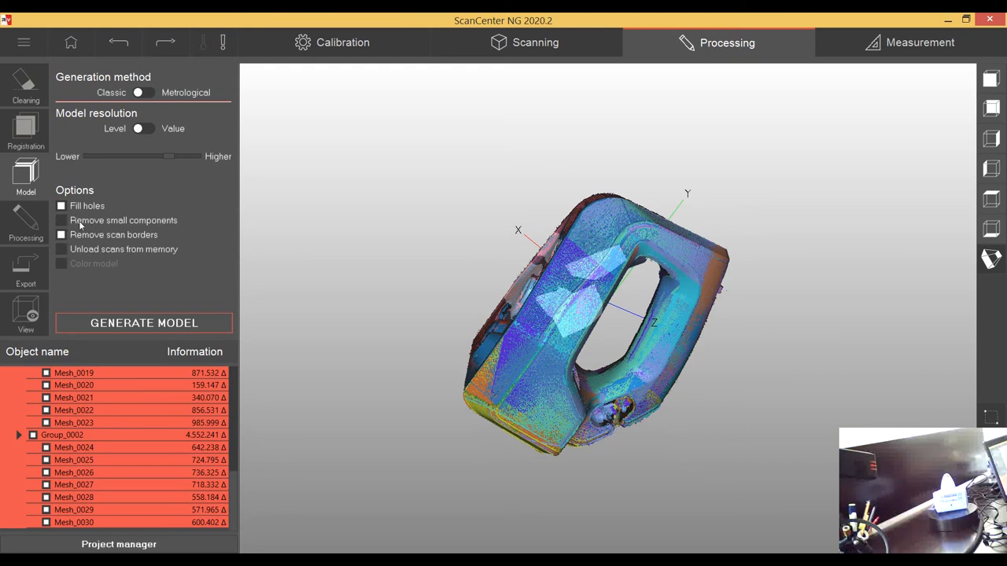
mouse_move(122, 236)
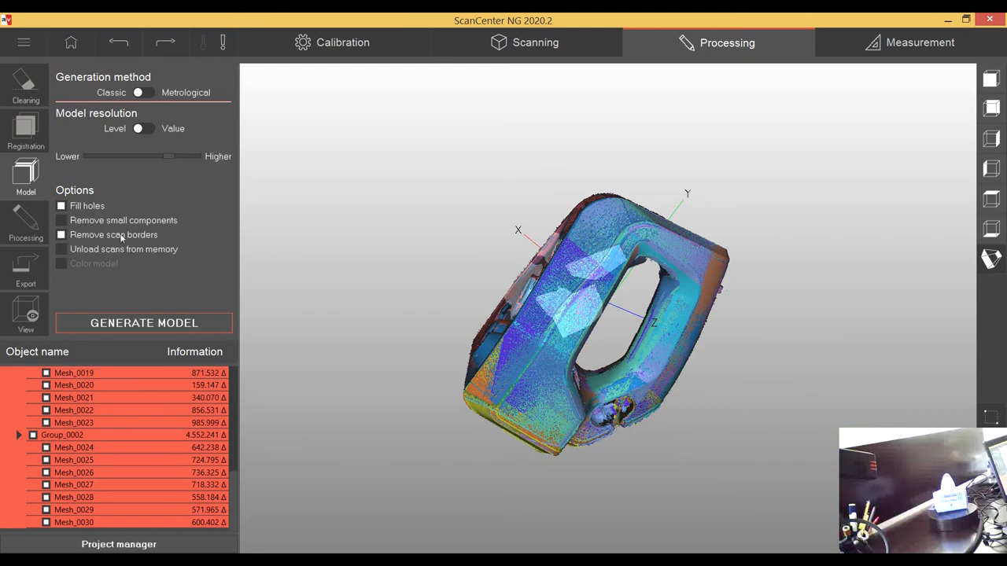
mouse_move(146, 258)
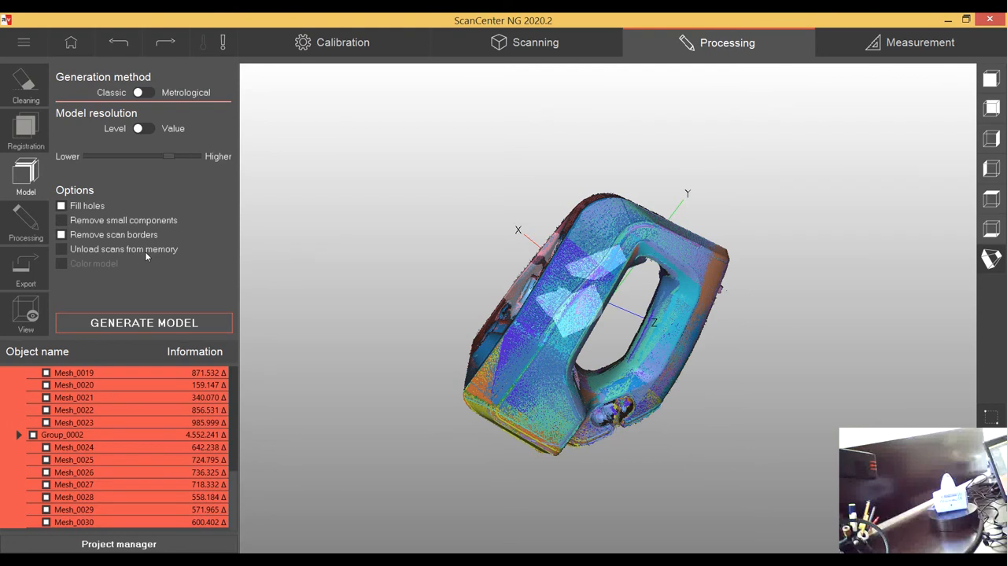
mouse_move(162, 246)
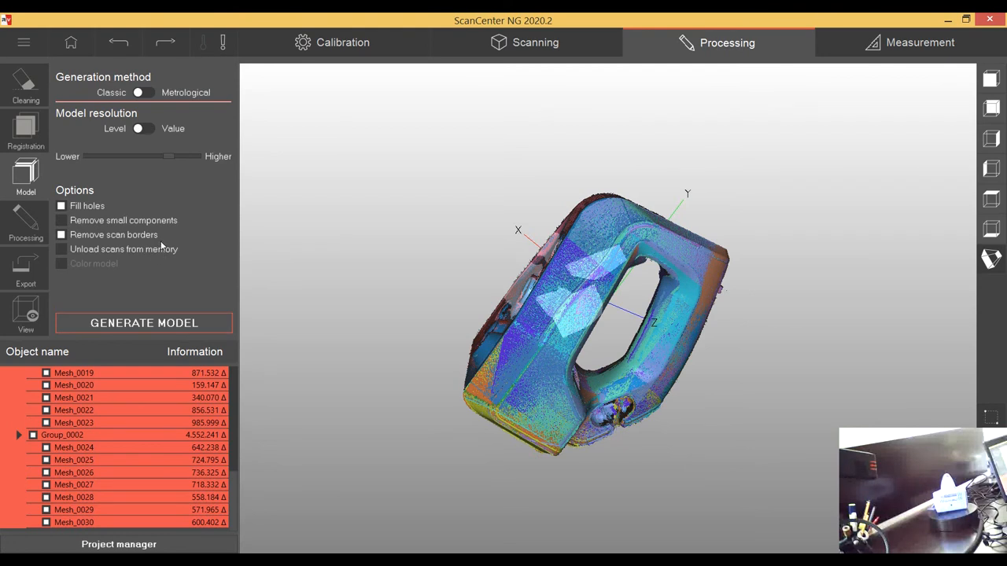
mouse_move(155, 258)
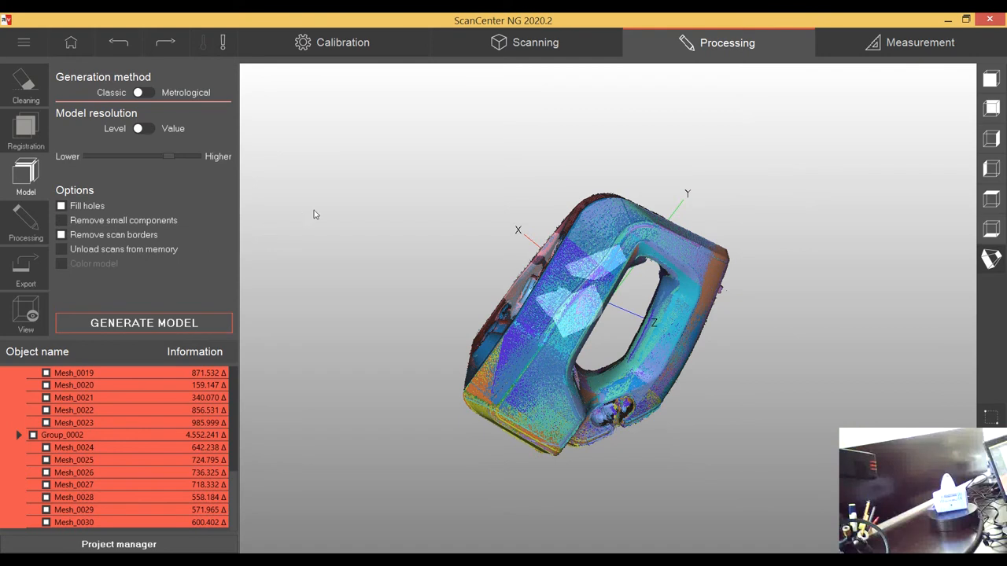
mouse_move(370, 241)
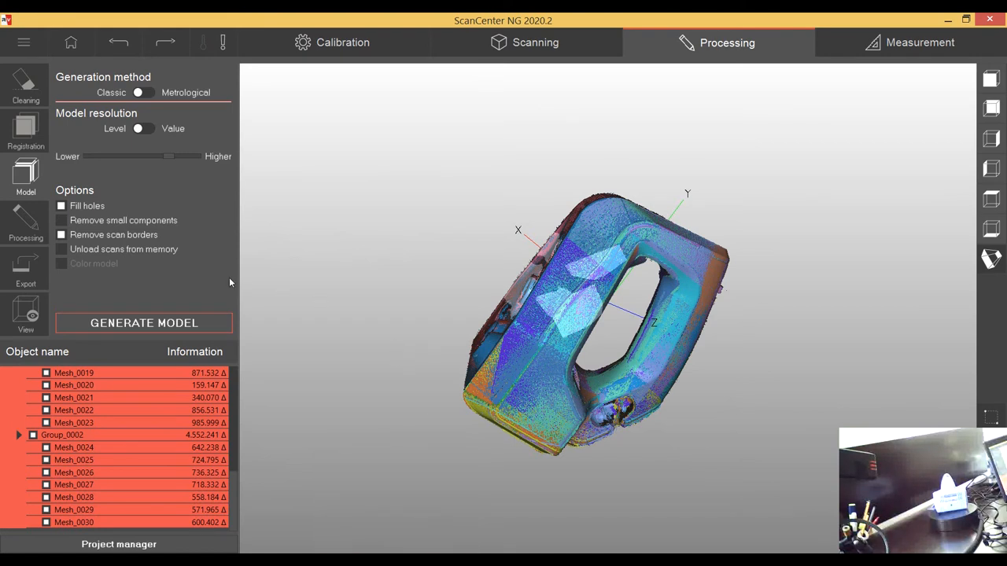
mouse_move(157, 249)
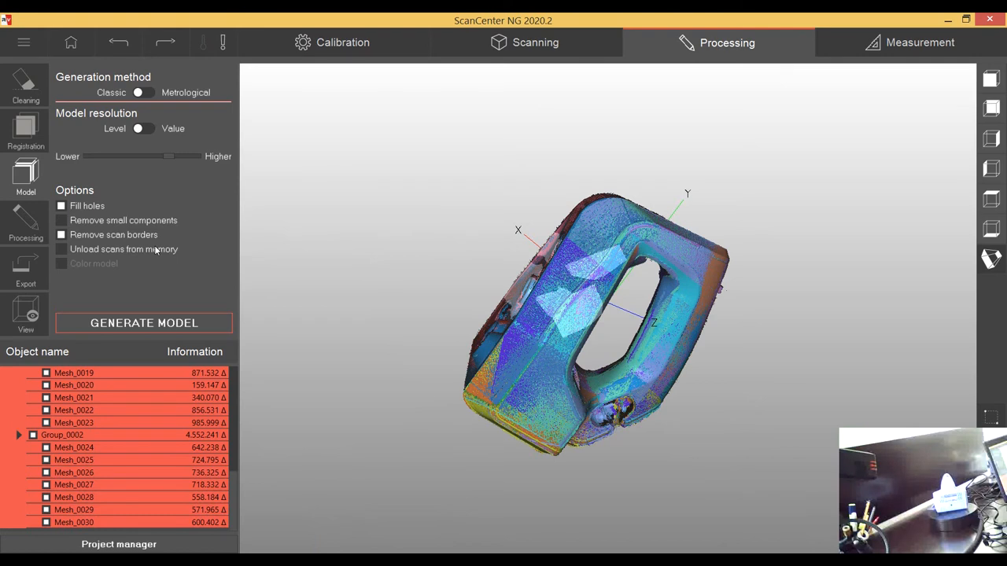
mouse_move(157, 251)
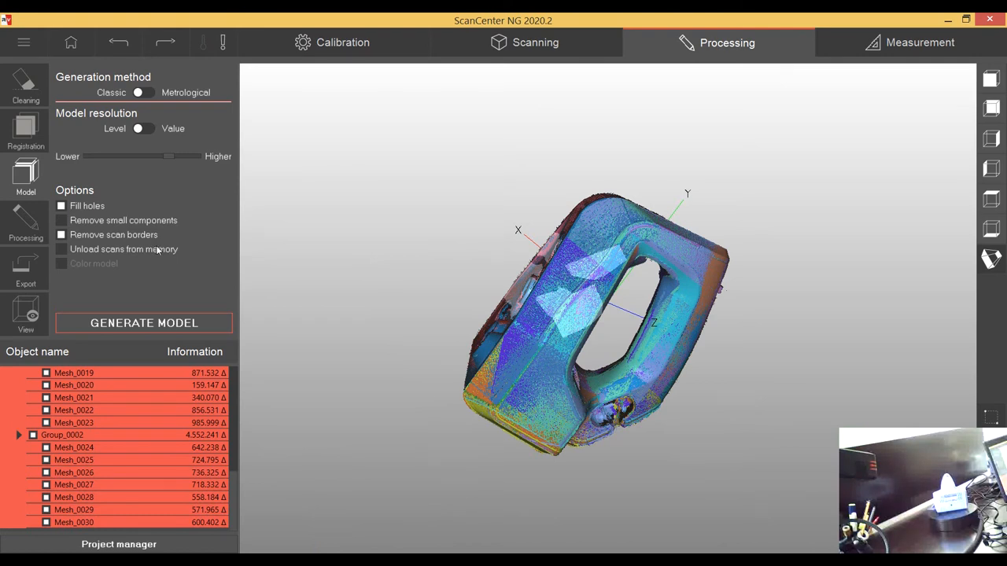
mouse_move(160, 255)
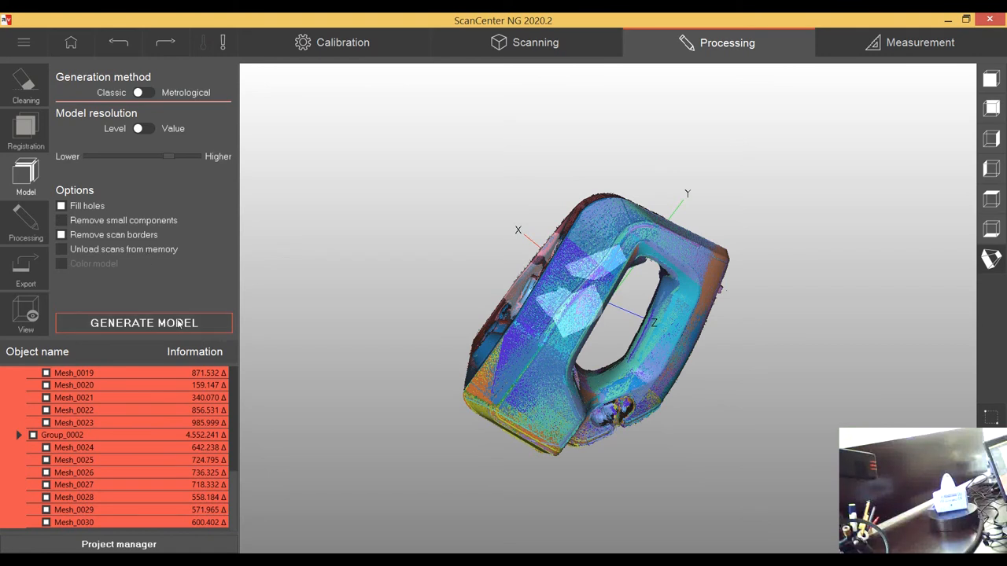
click(143, 322)
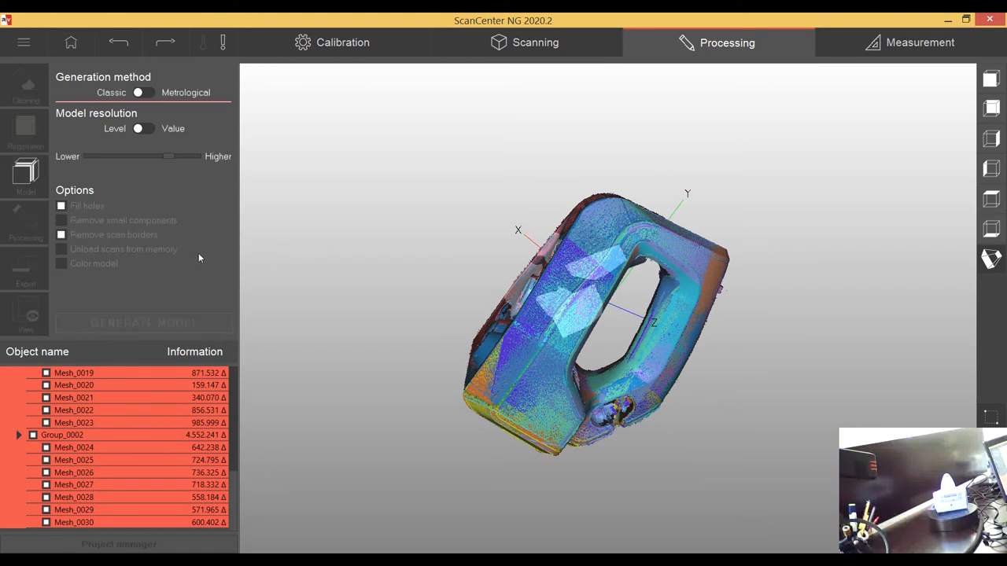
Let model generation finish so the handle shows as one watertight blue mesh
click(143, 323)
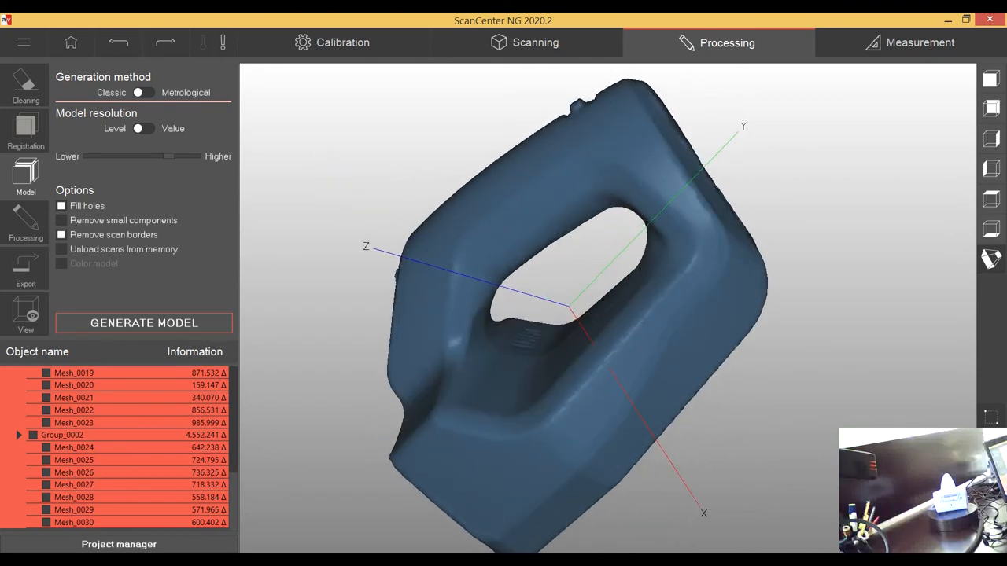
Orbit the handle model to inspect its sides, top and button underside
drag(551, 315, 673, 316)
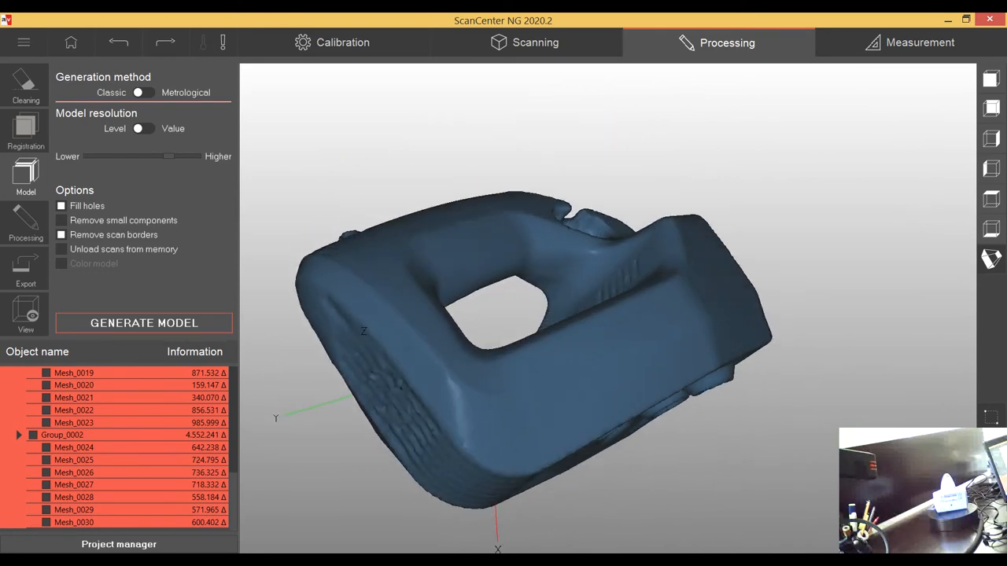
drag(550, 315, 622, 291)
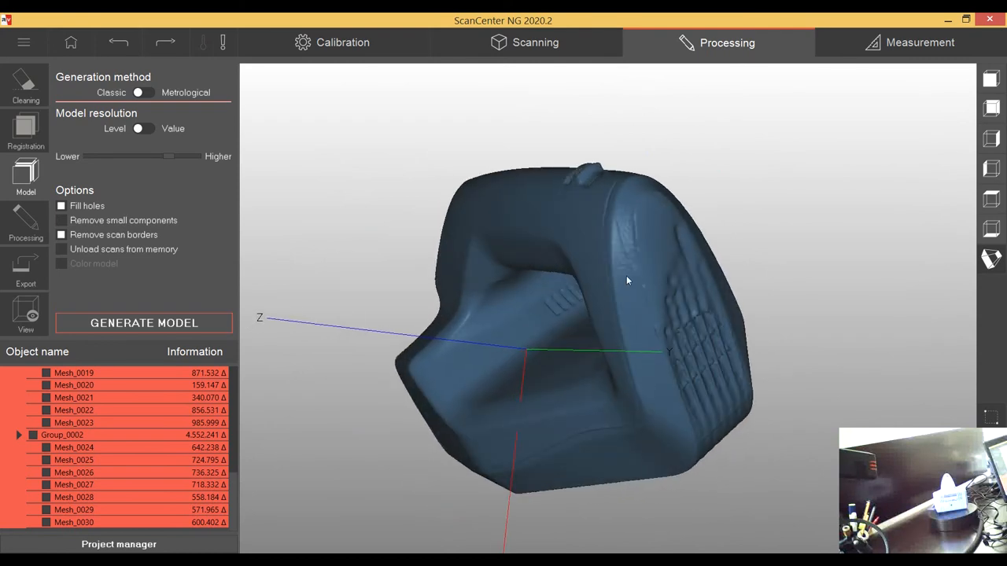
drag(628, 281, 653, 288)
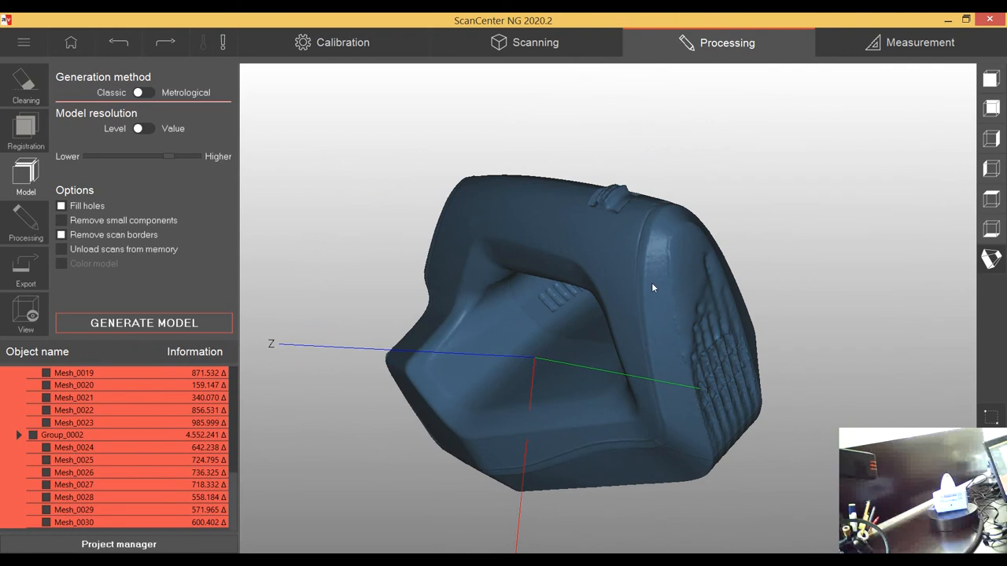
drag(653, 288, 707, 293)
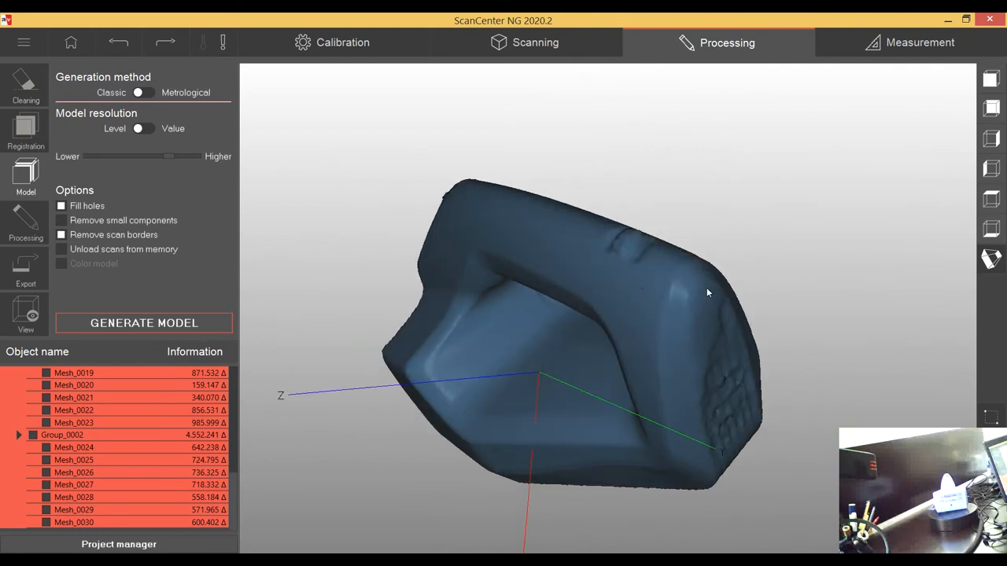
drag(708, 291, 573, 262)
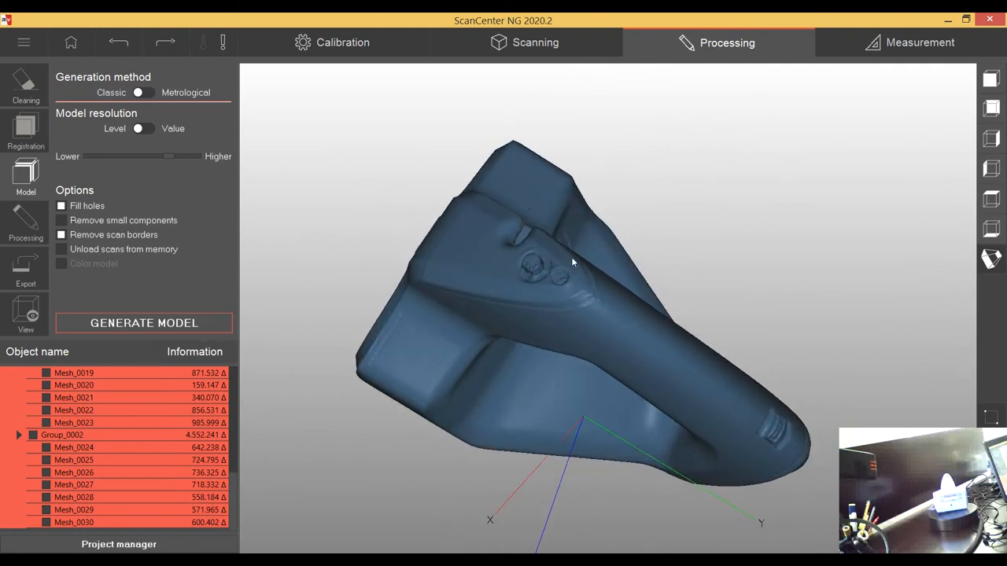
drag(573, 262, 535, 236)
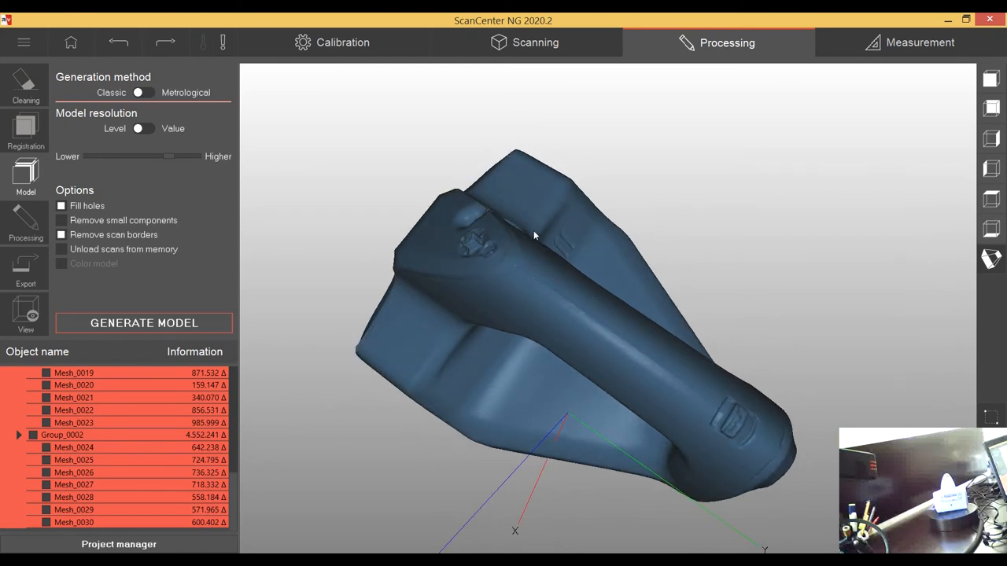
drag(535, 236, 539, 249)
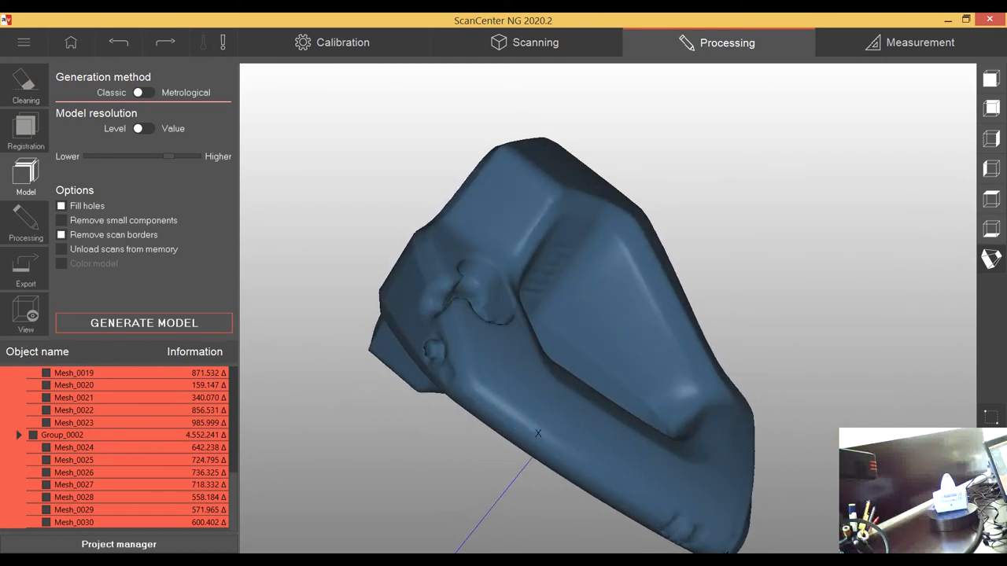
Inspect the handle's back, grooved face and opening, then glance at export settings
drag(539, 433, 613, 371)
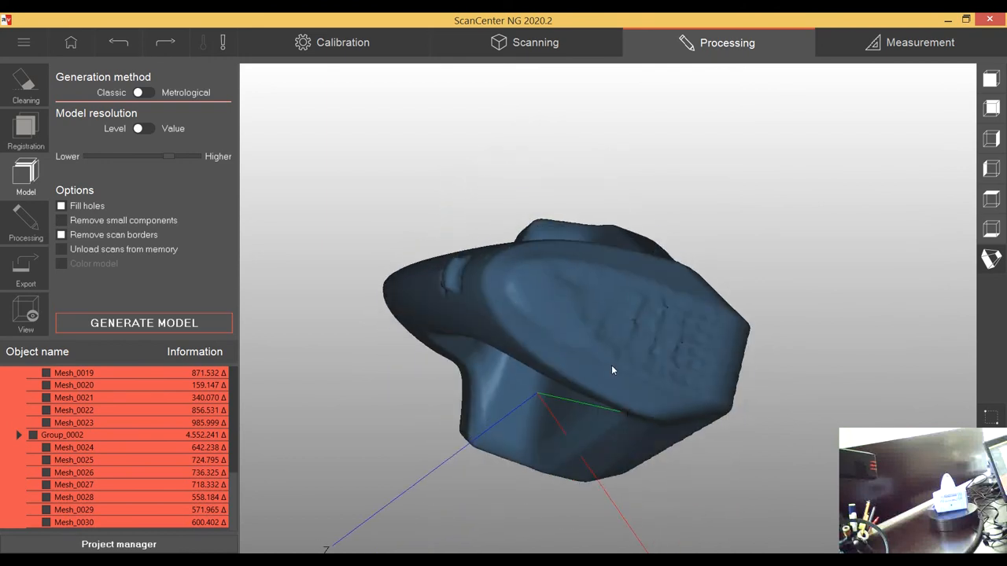
drag(614, 370, 626, 348)
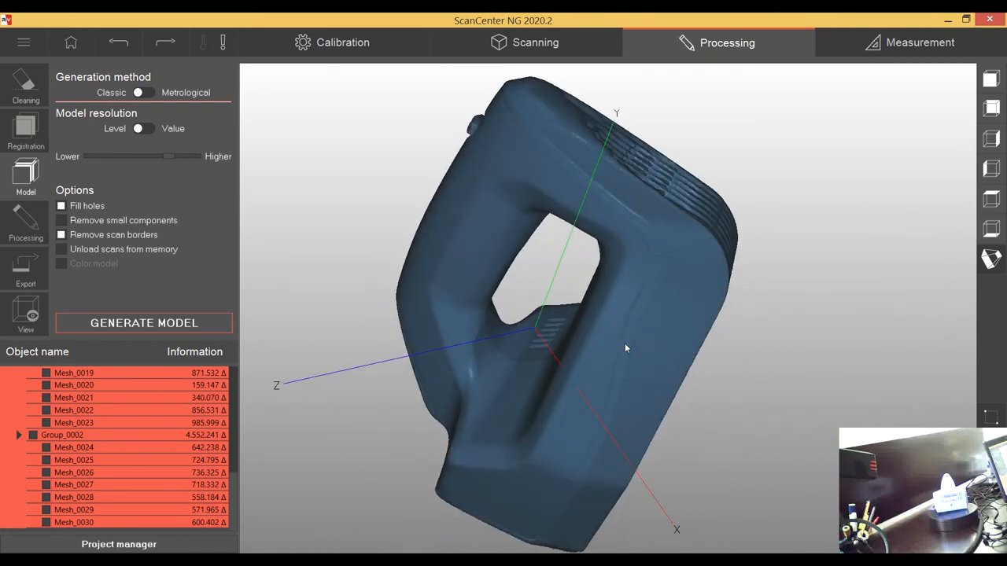
drag(625, 348, 636, 362)
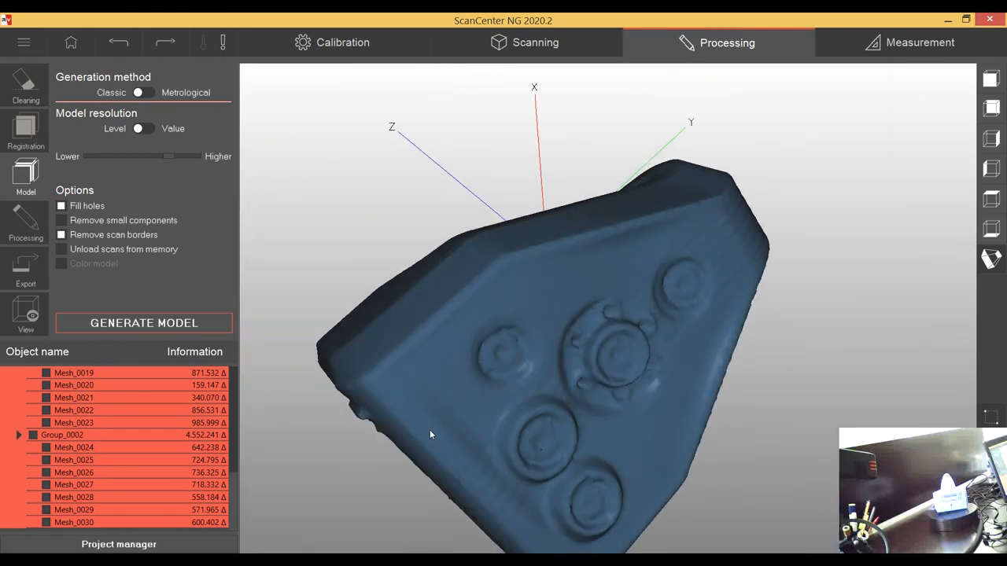
drag(430, 435, 445, 437)
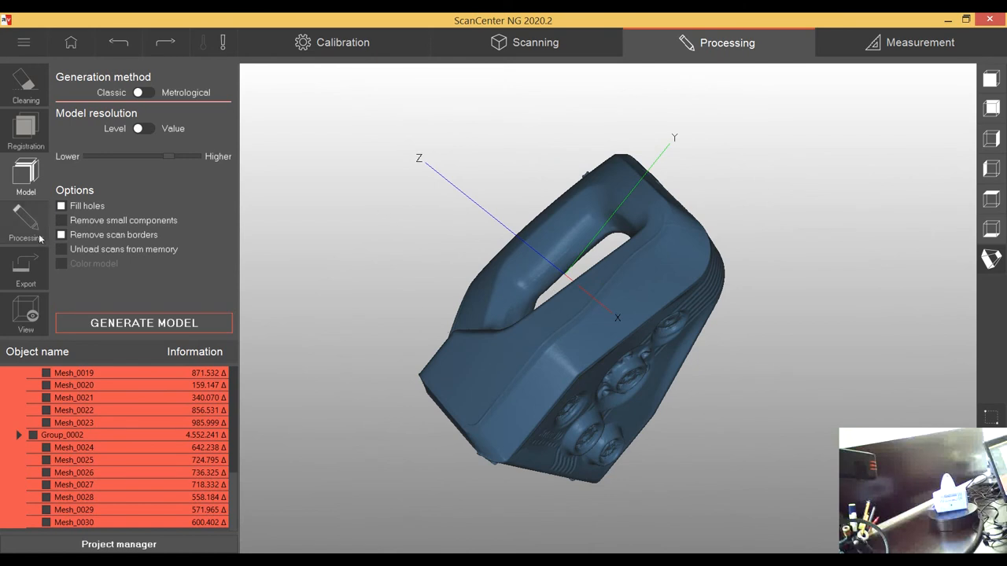
click(26, 270)
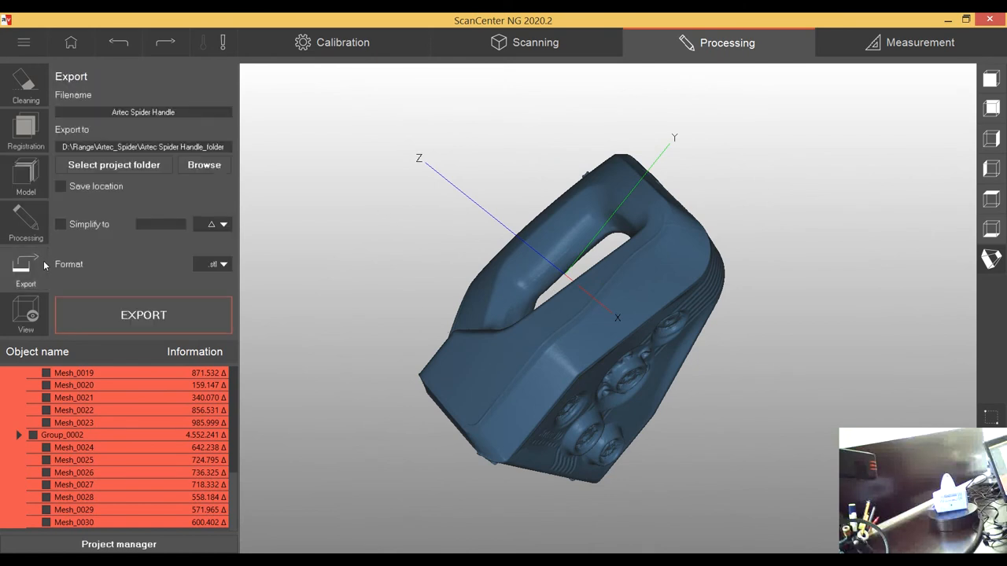
click(26, 224)
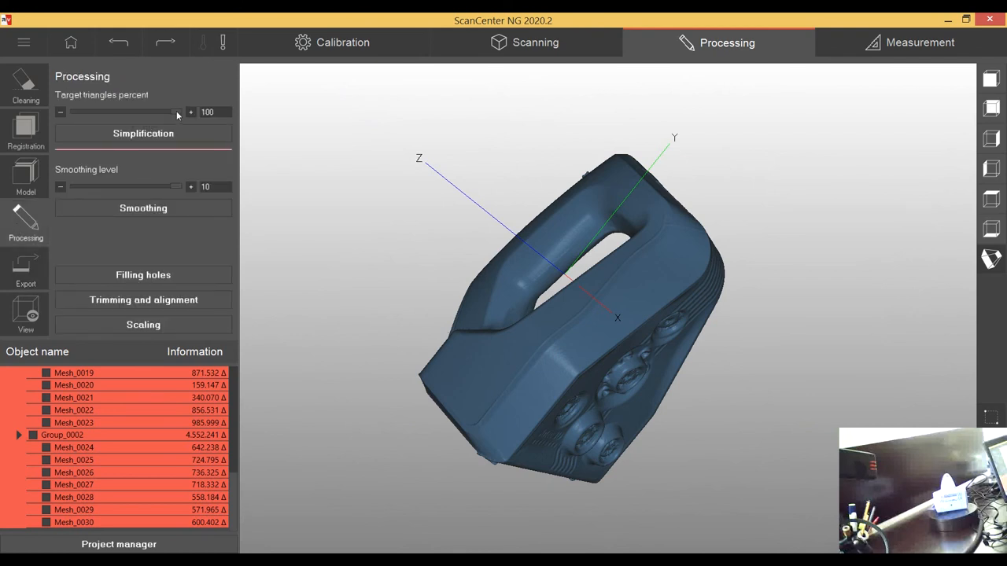
Simplify the handle mesh to 36 percent target triangles and orbit to inspect it
drag(177, 112, 128, 112)
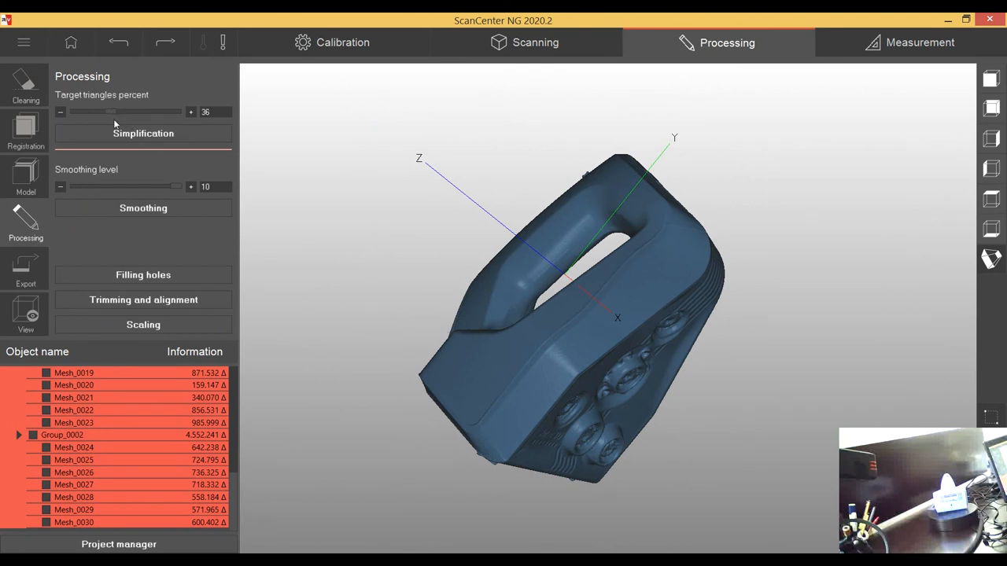
mouse_move(166, 150)
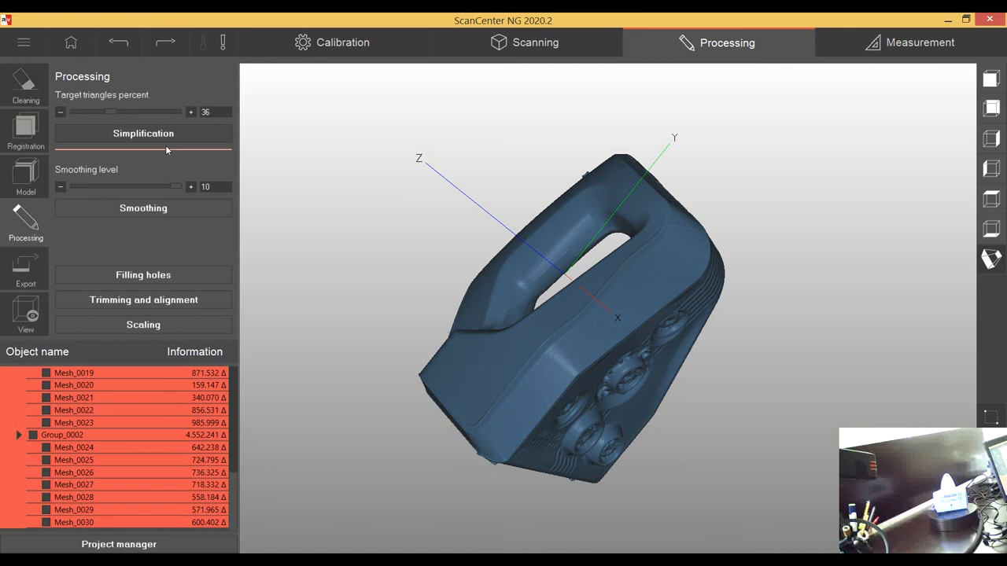
mouse_move(177, 191)
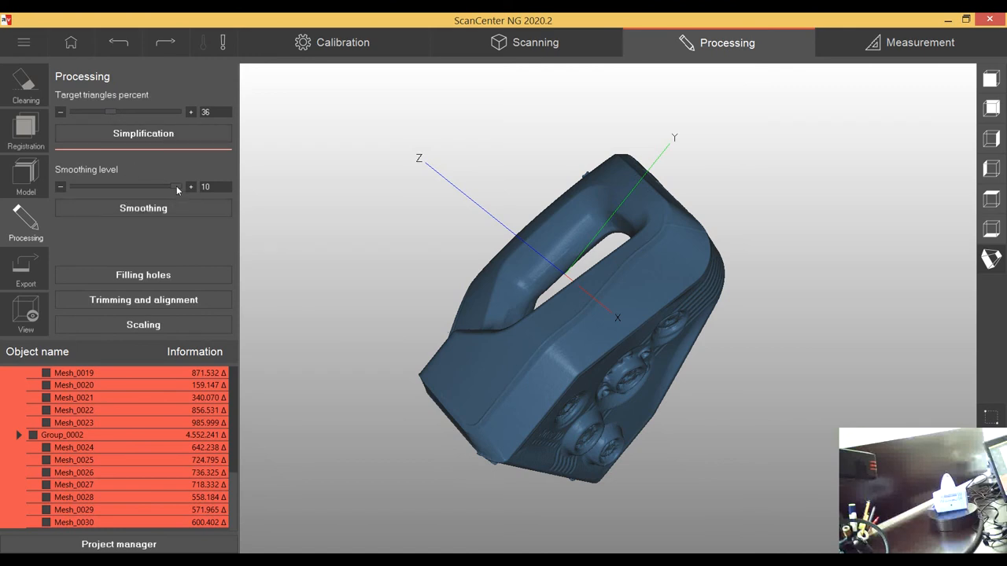
mouse_move(133, 170)
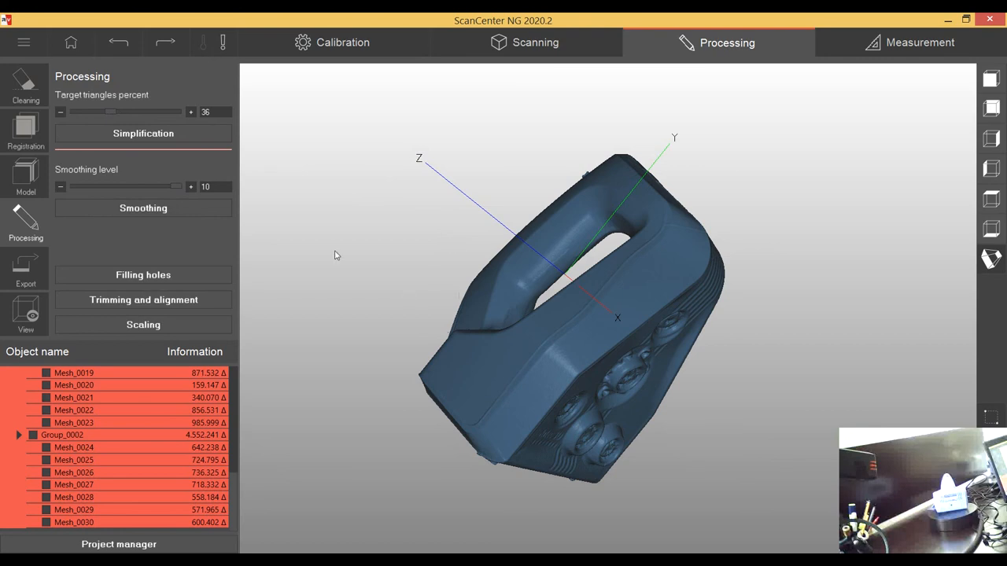
mouse_move(579, 272)
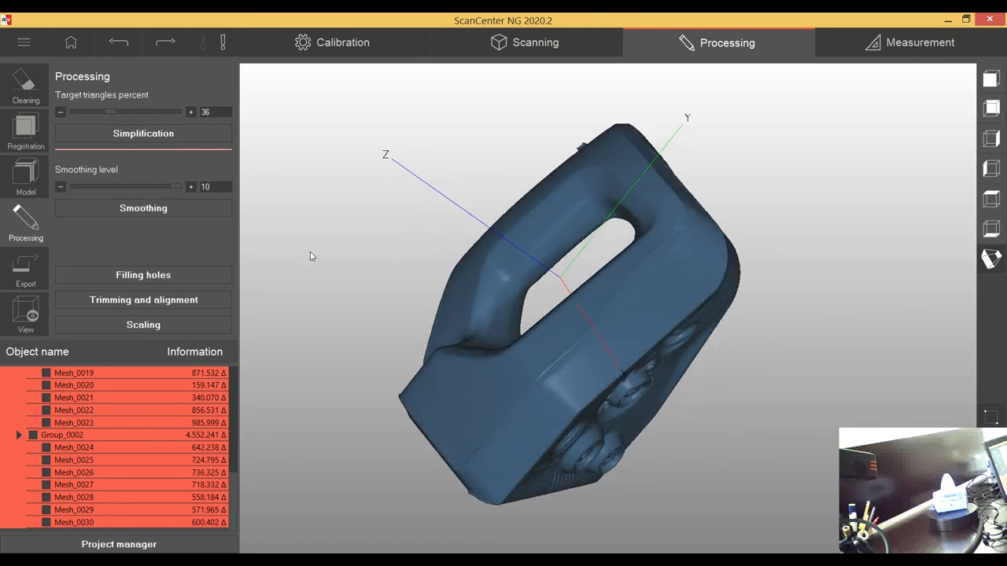
click(143, 208)
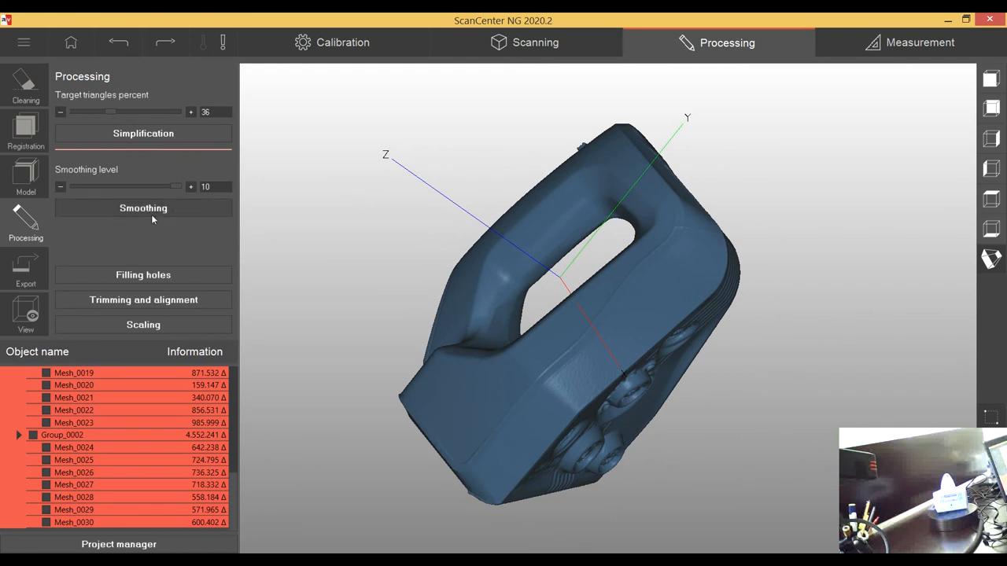
click(144, 207)
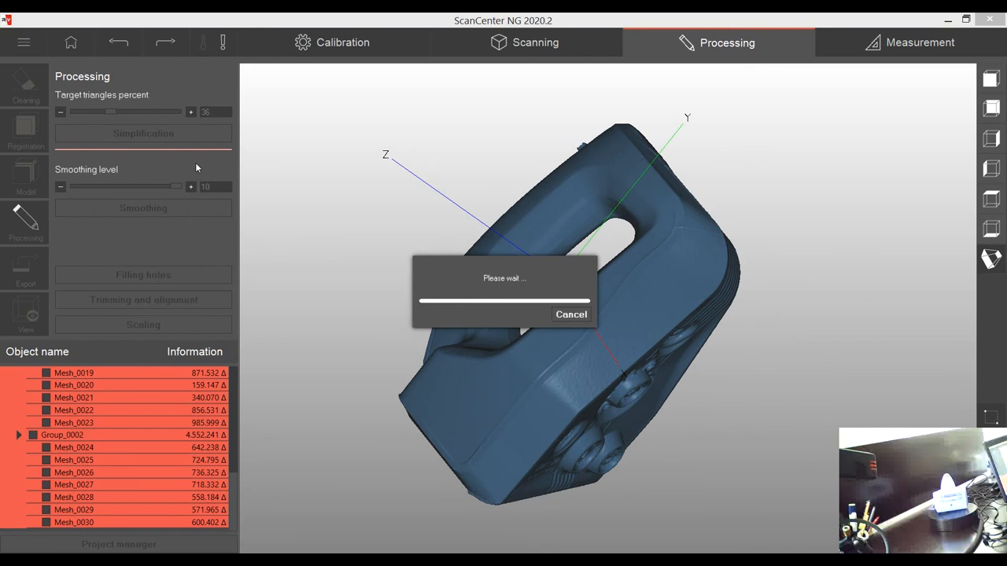
mouse_move(208, 159)
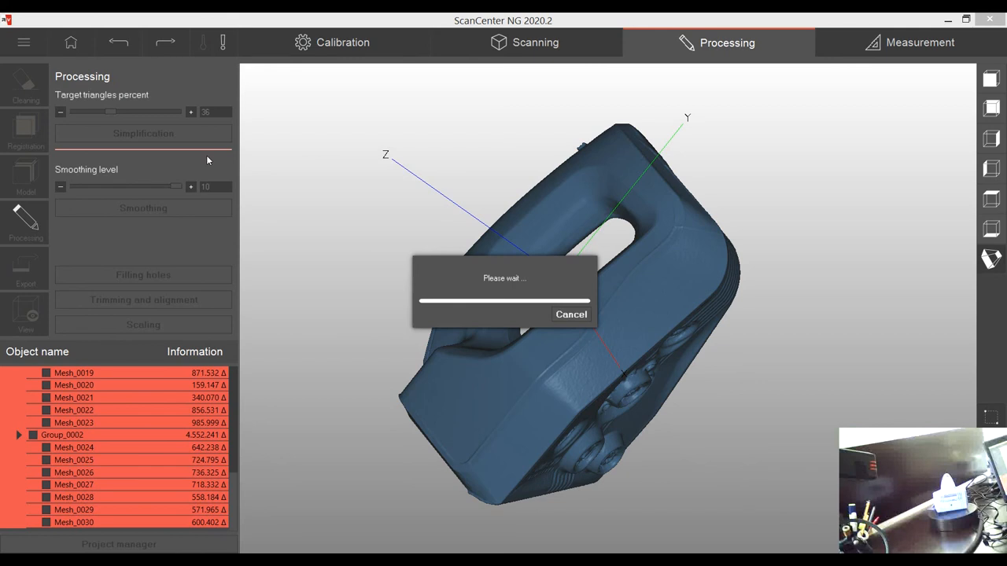
mouse_move(227, 209)
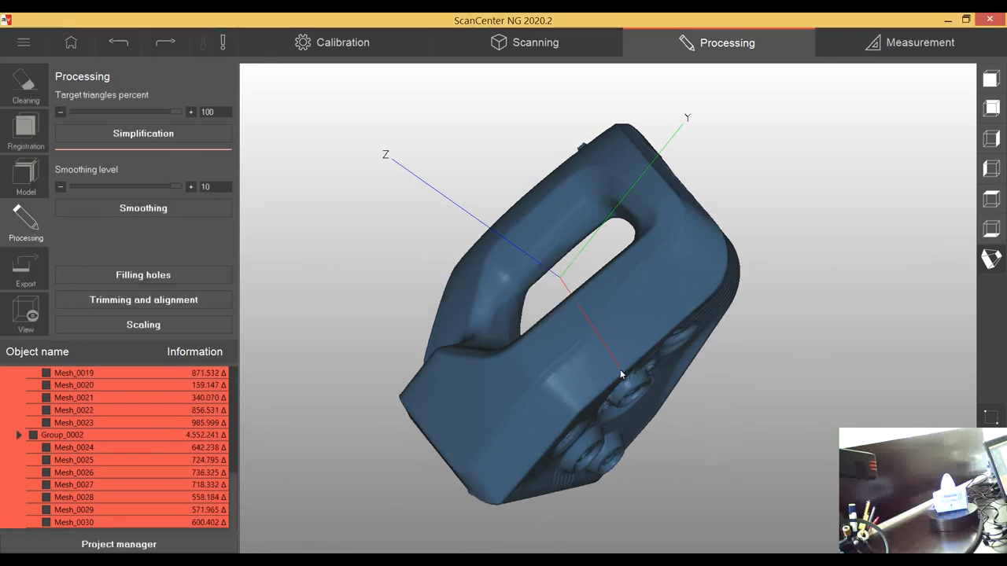
drag(622, 374, 629, 380)
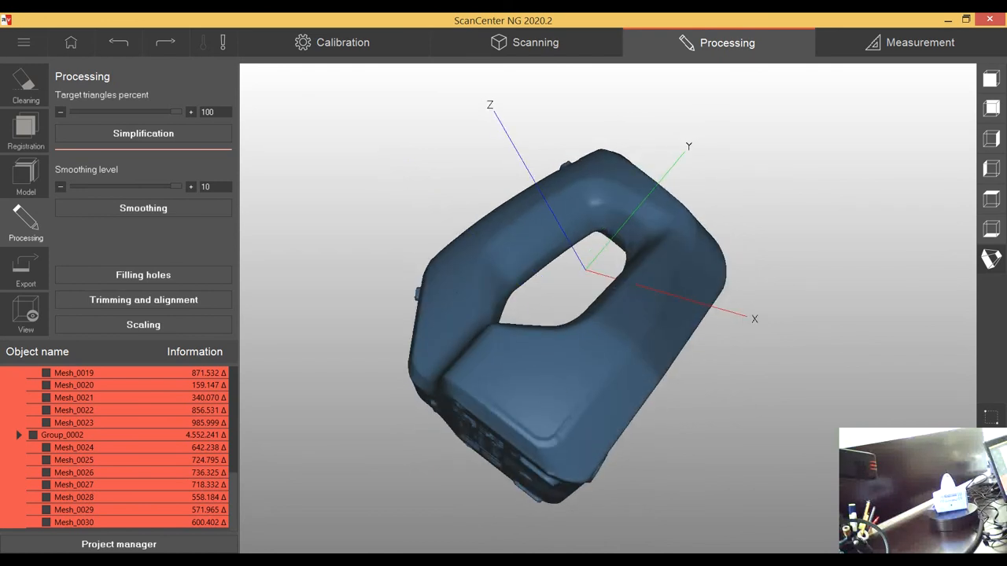
mouse_move(531, 403)
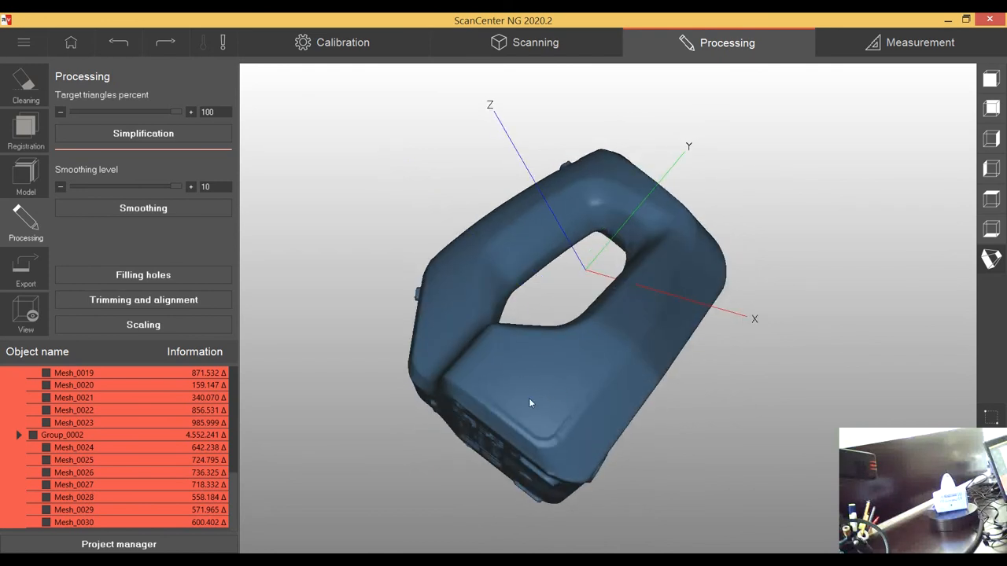
Mark a small front-face patch, smooth it, and orbit to check the area
drag(531, 404, 531, 401)
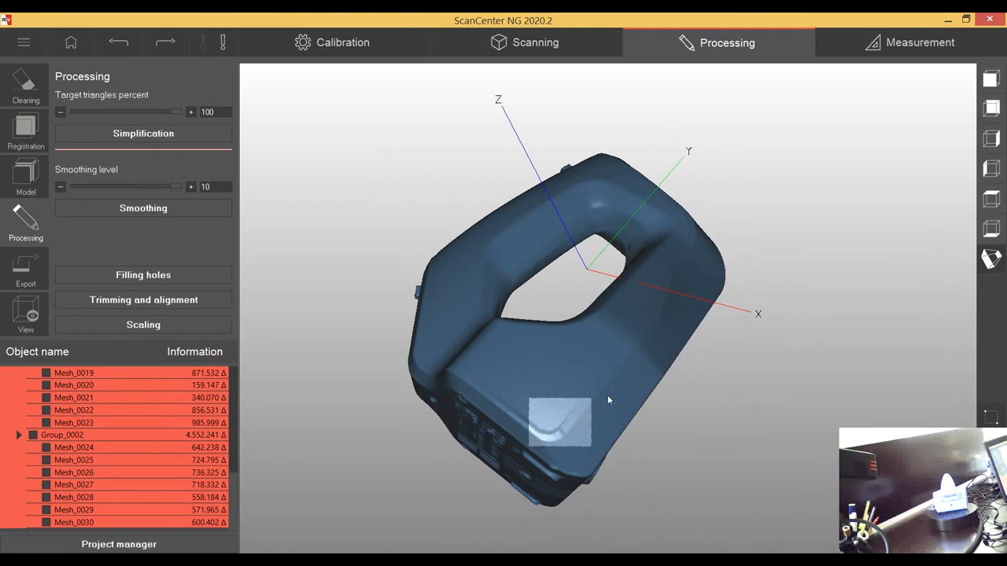
click(144, 207)
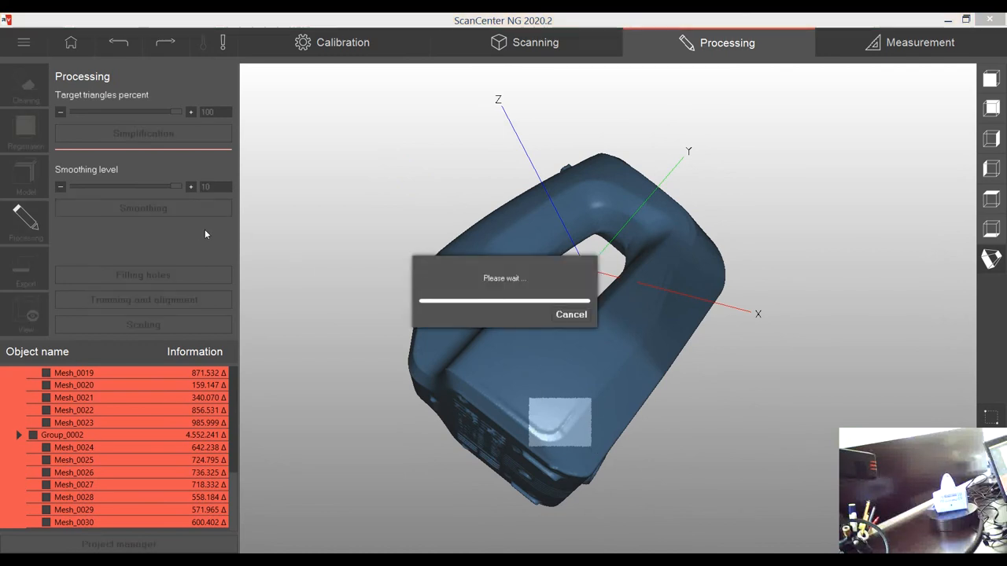
mouse_move(558, 333)
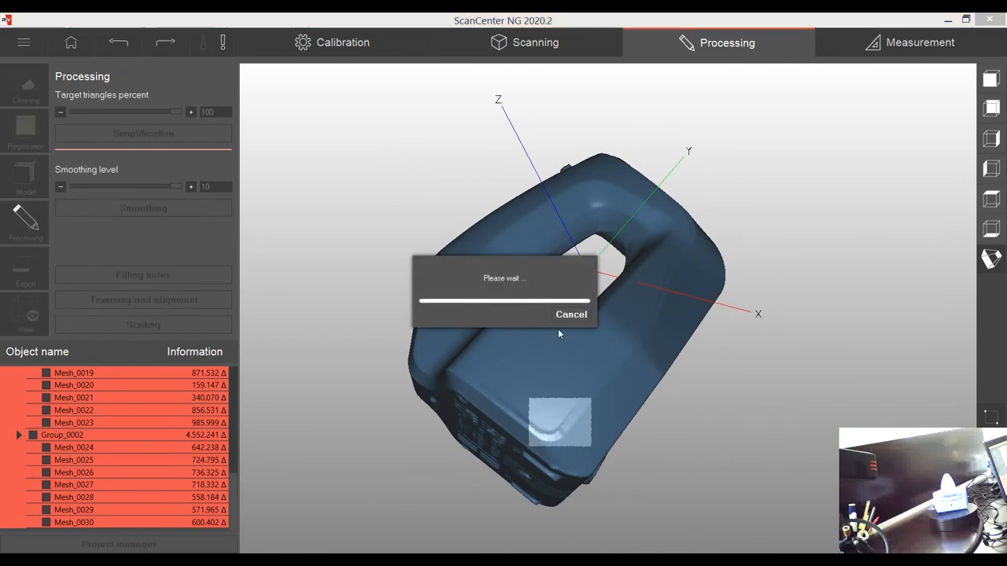
mouse_move(551, 341)
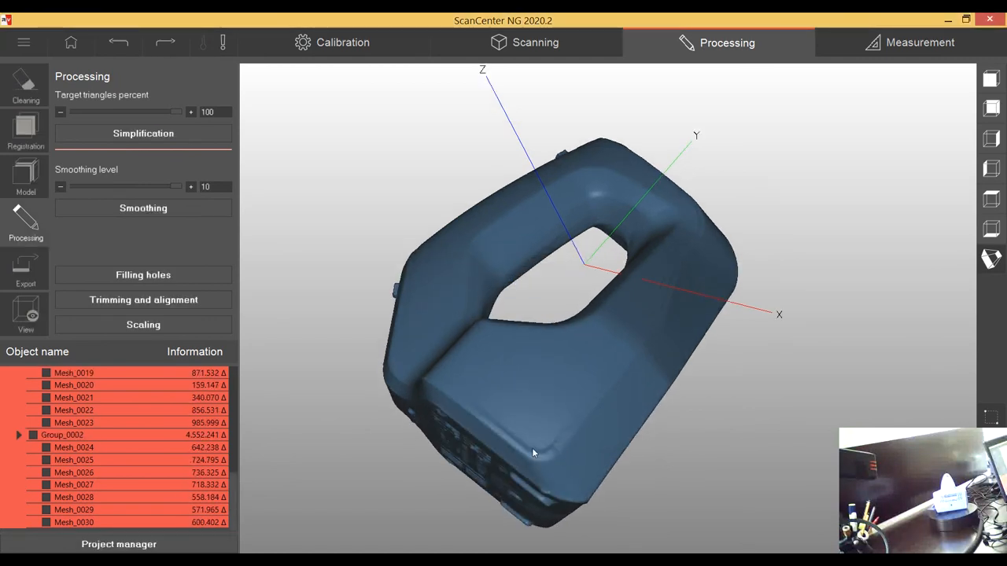
drag(534, 452, 495, 325)
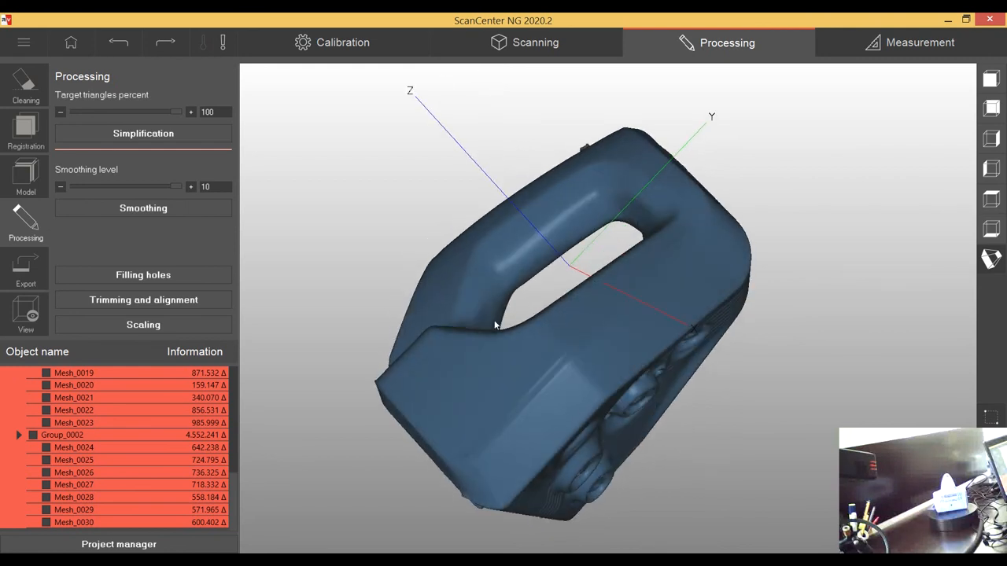
mouse_move(166, 112)
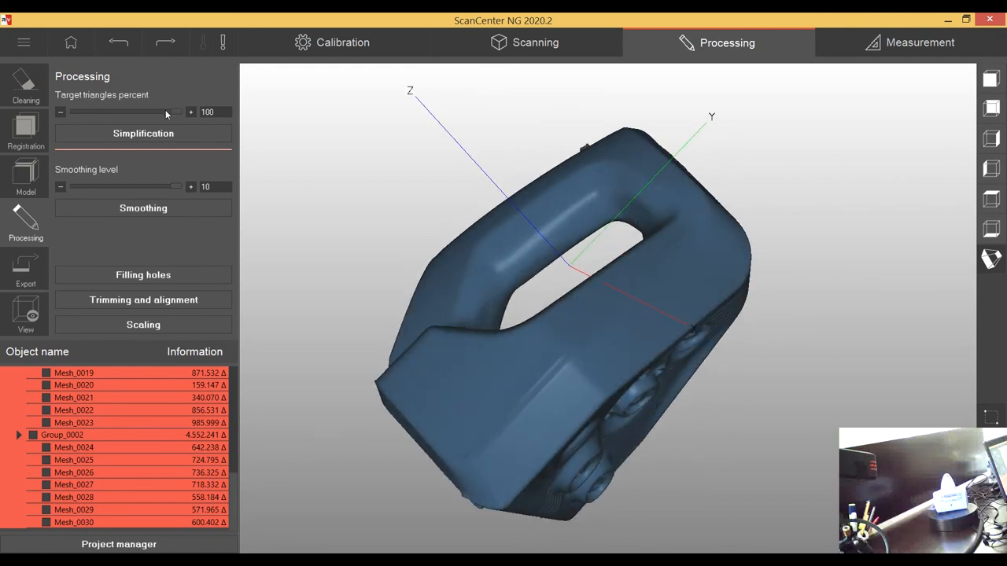
Set target triangles to about half and open the Artec Spider Handle export settings
drag(165, 111, 125, 112)
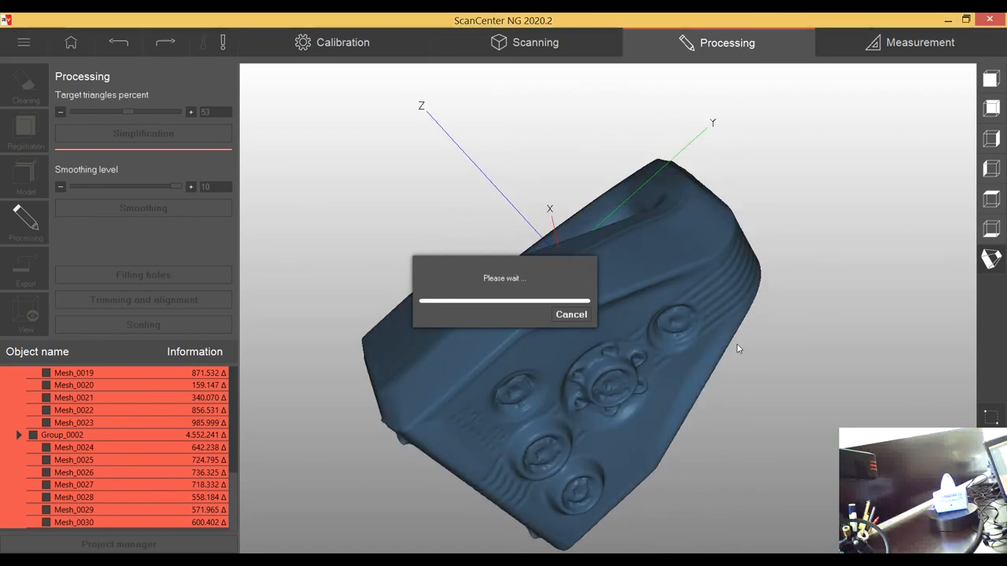
mouse_move(712, 347)
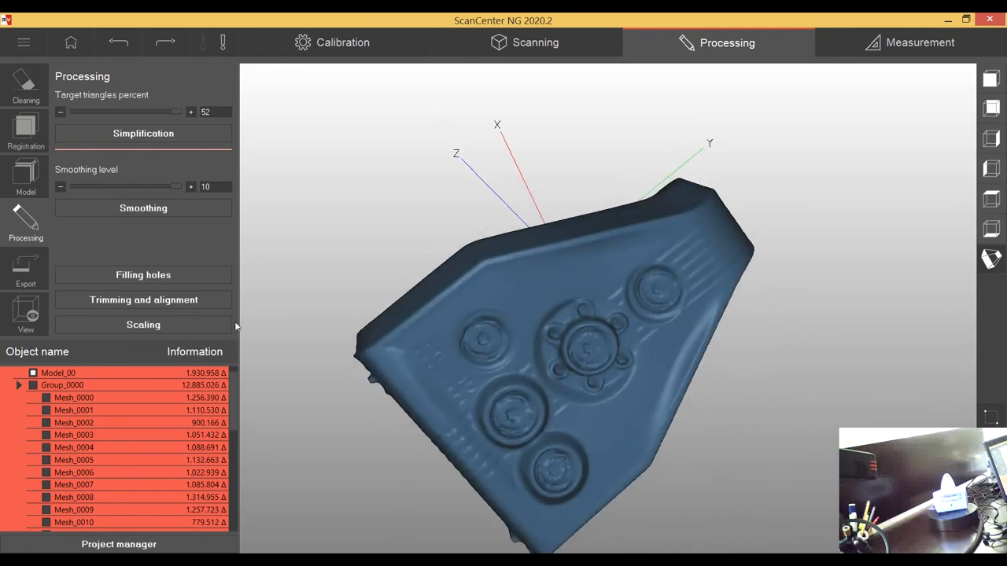
click(25, 270)
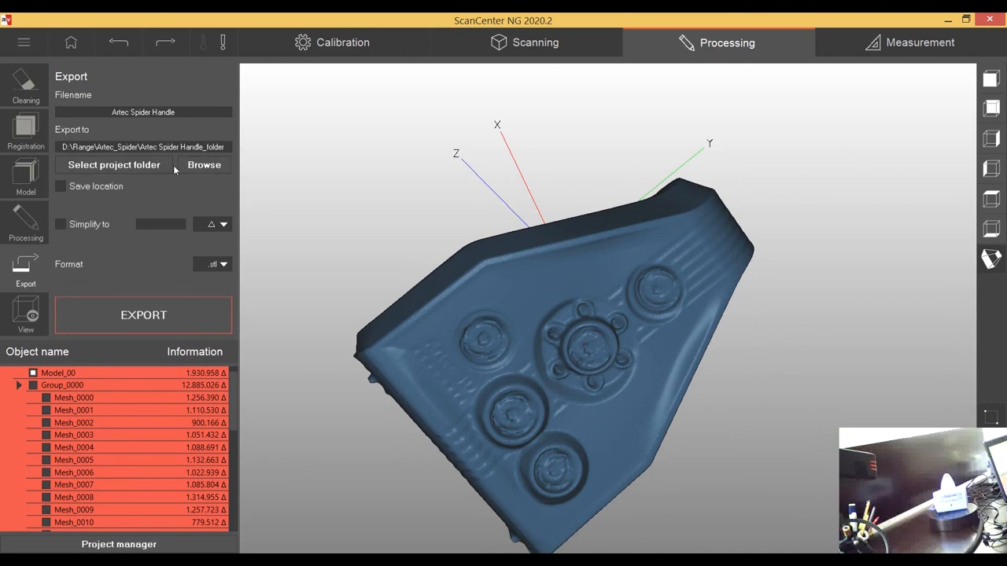
Set the project export folder as destination and attempt export, dismissing the mesh-only warning
click(204, 164)
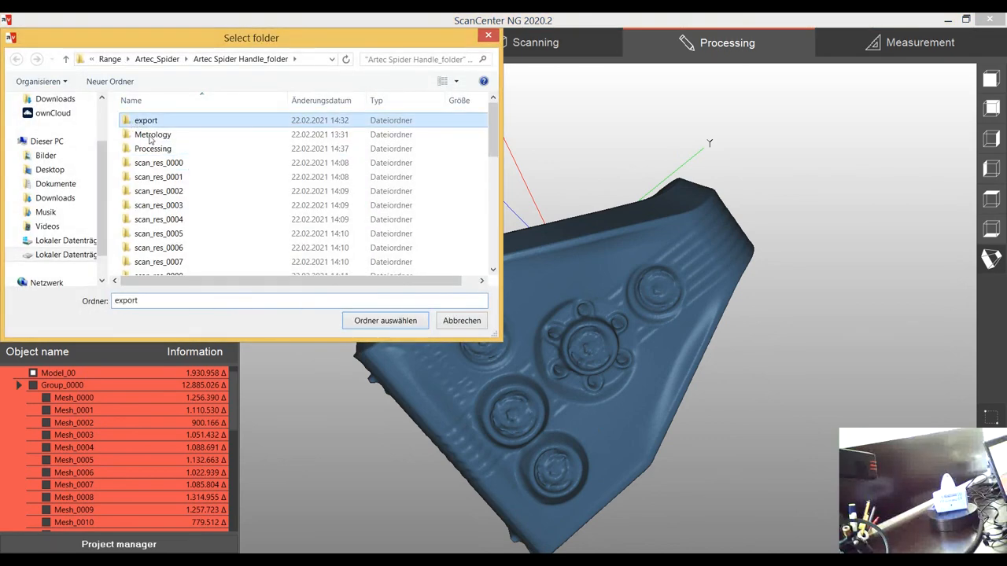
click(385, 320)
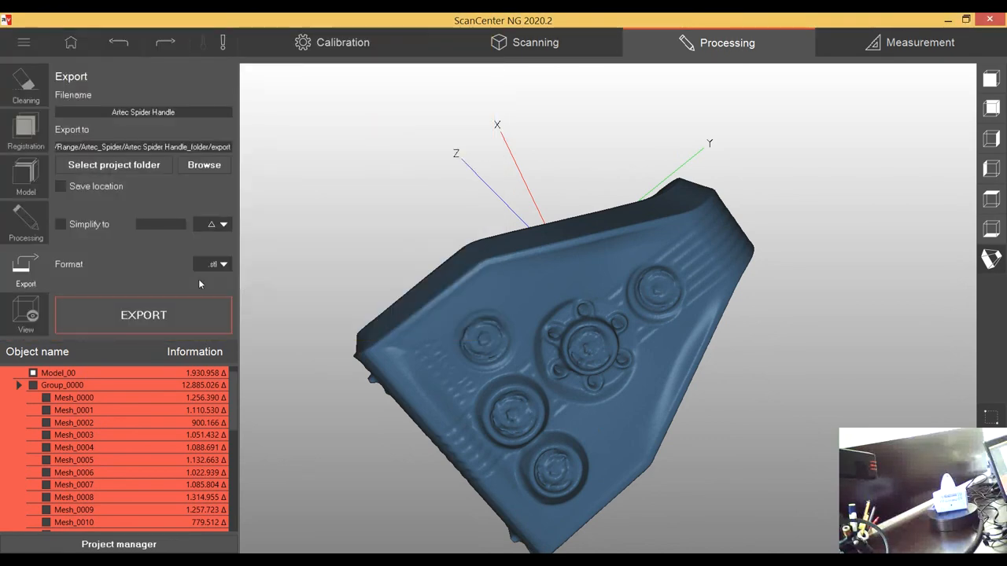
click(143, 315)
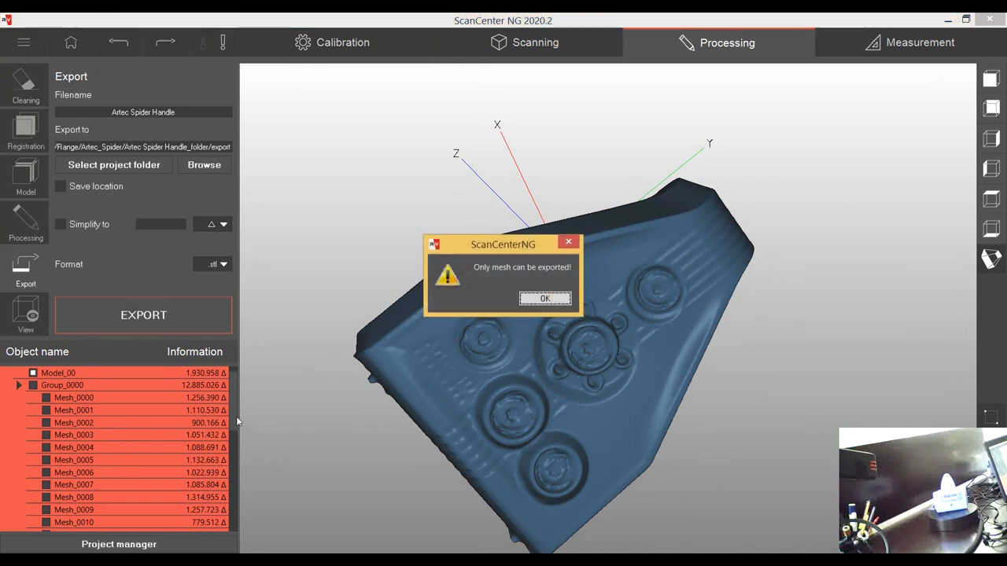
mouse_move(320, 371)
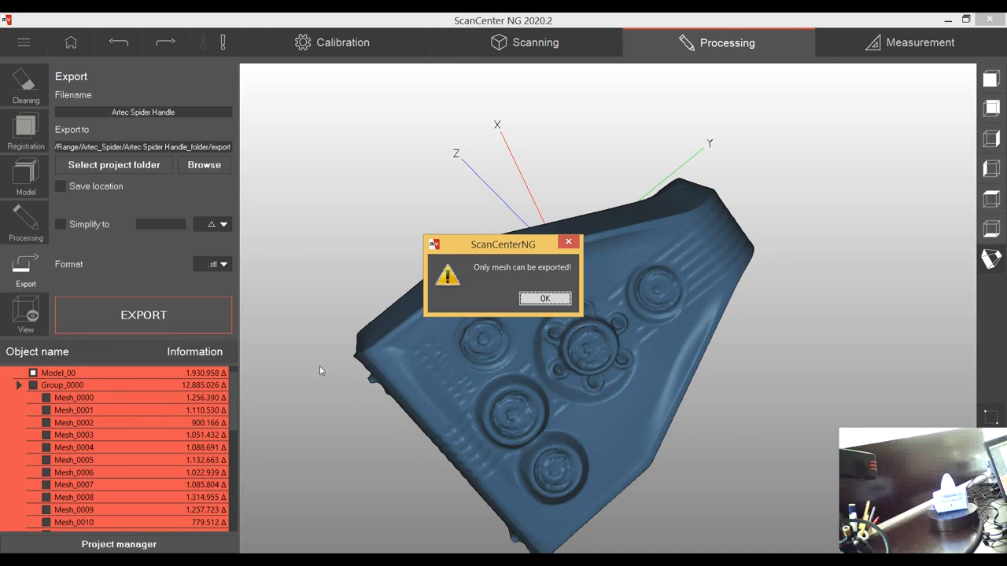
click(544, 298)
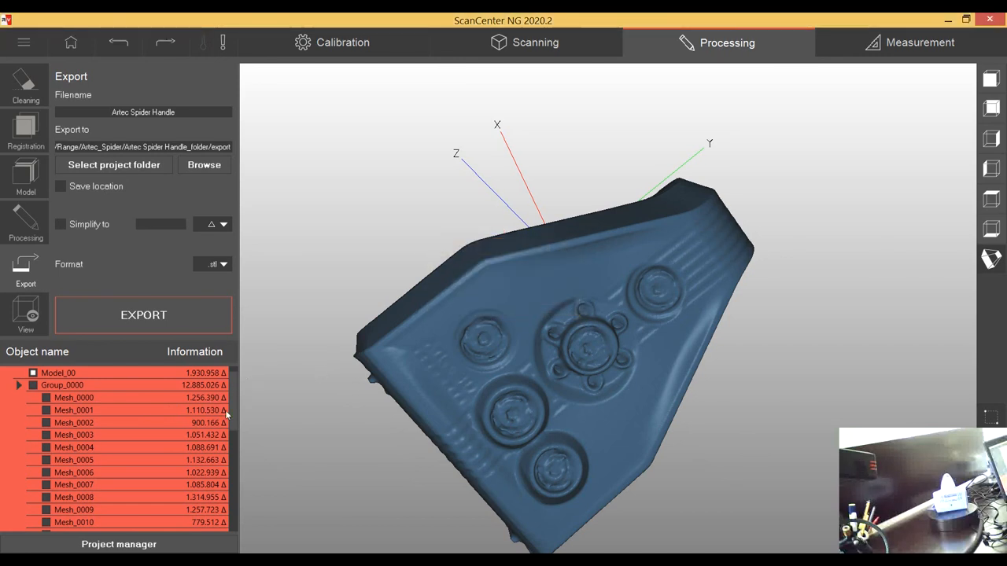
Select only Model_00 in the object list and export it as STL
scroll(down, 3)
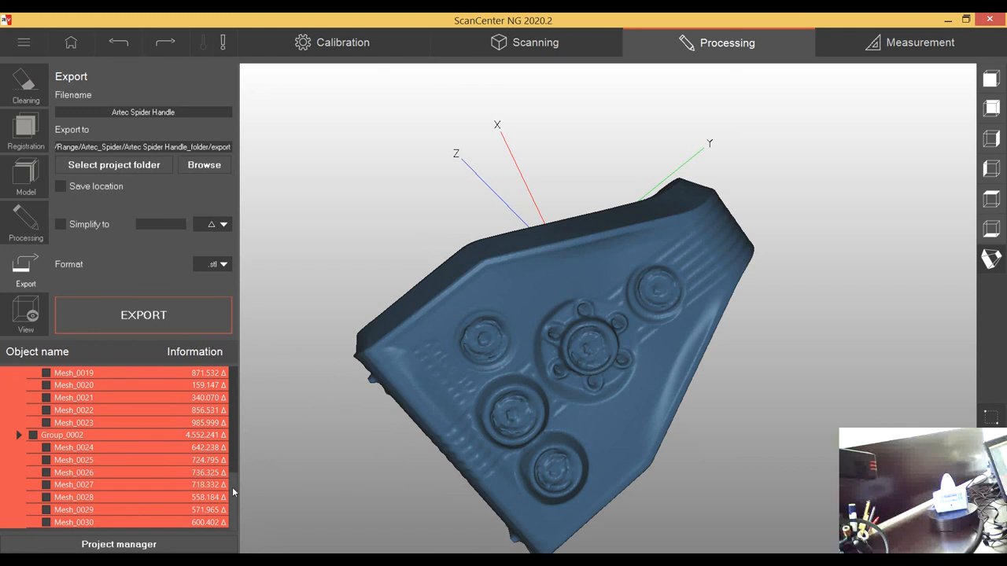
click(73, 522)
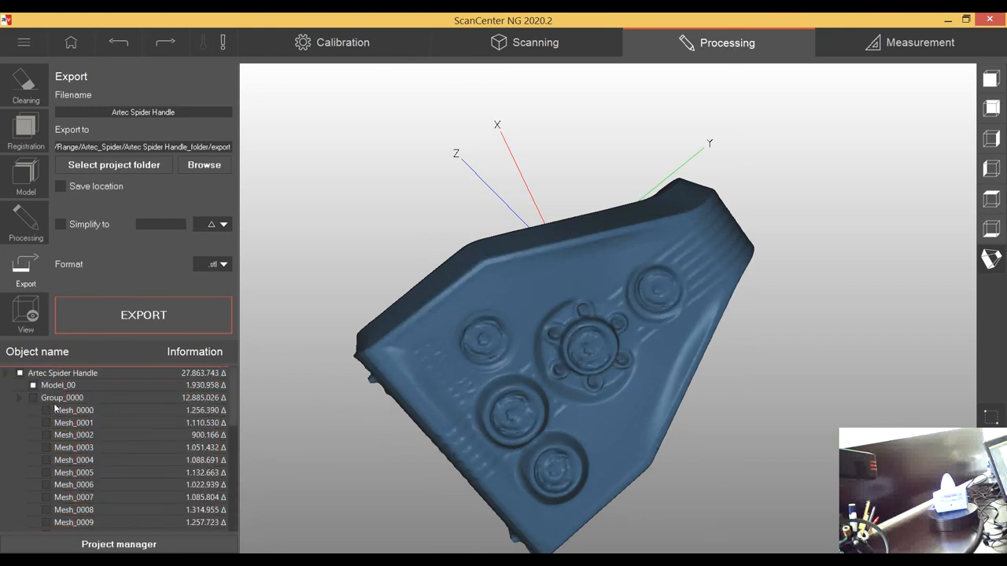
click(59, 385)
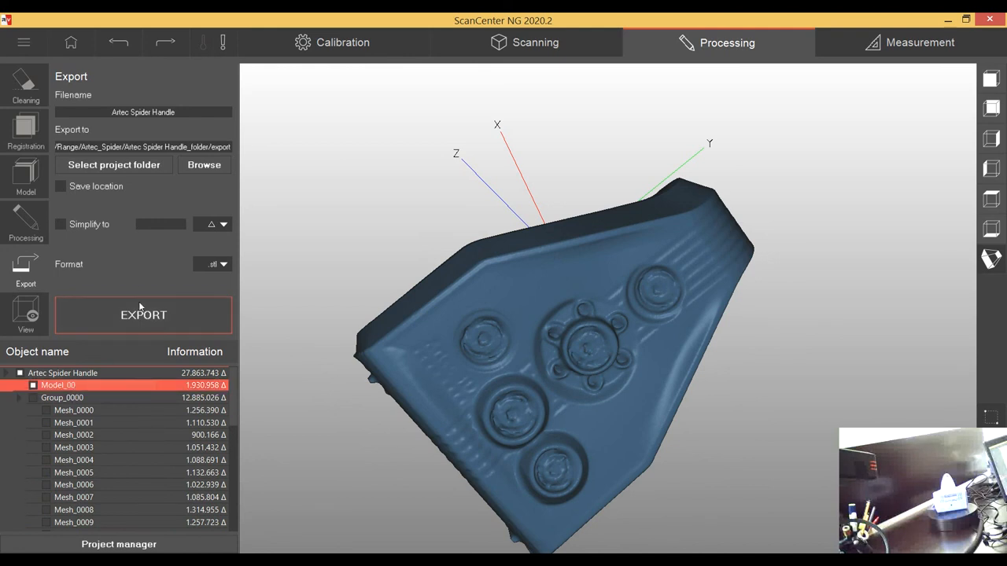
click(143, 314)
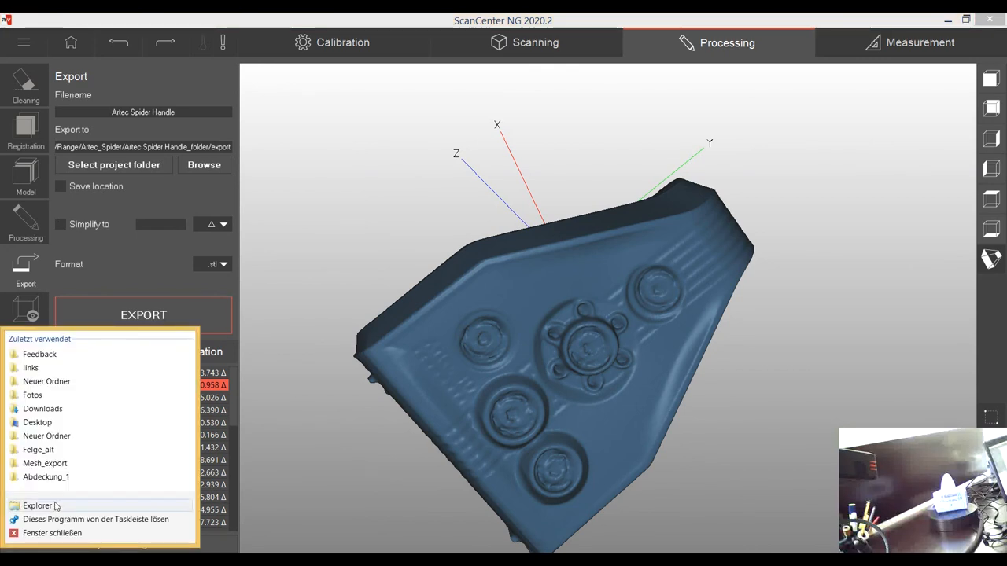
mouse_move(32, 395)
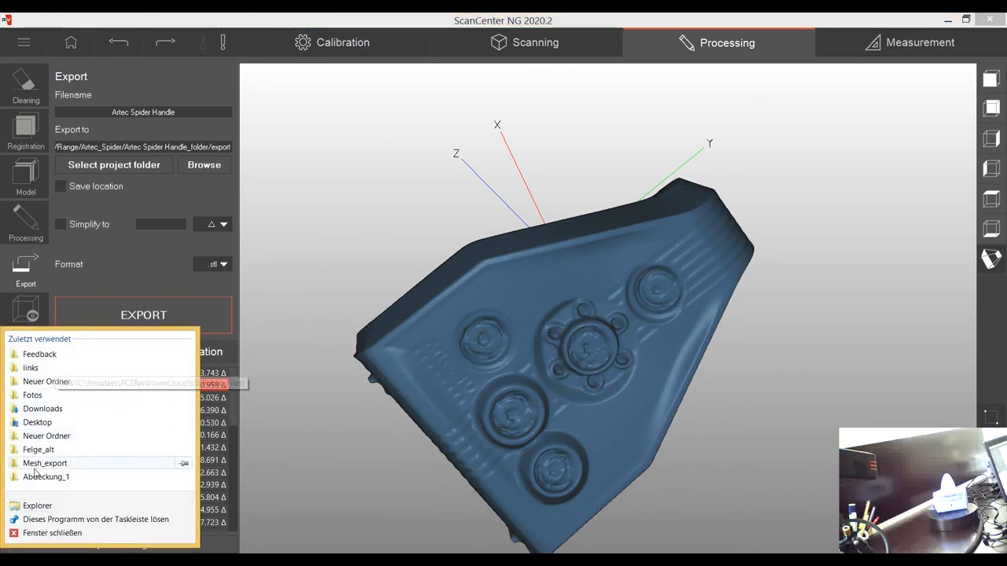
mouse_move(32, 368)
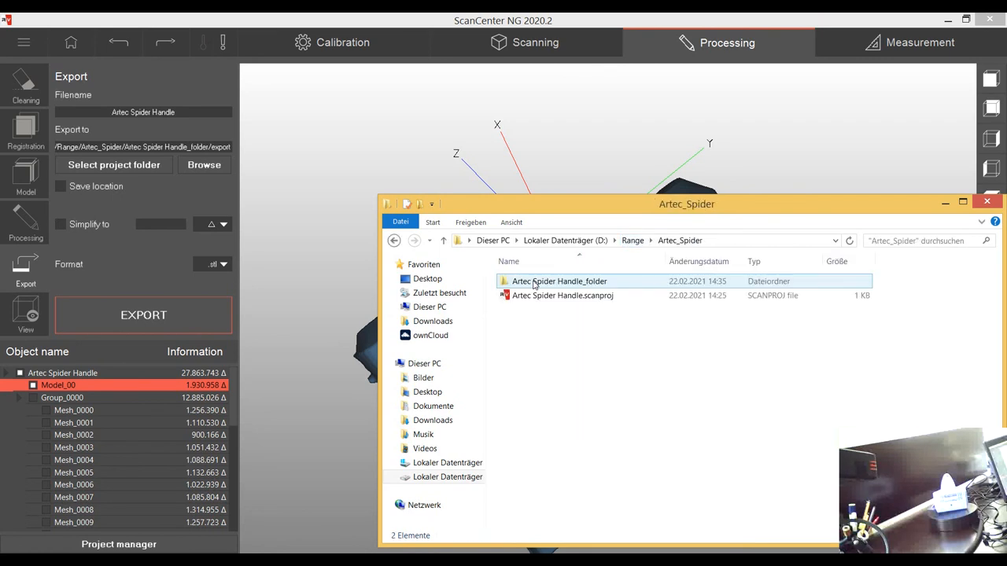
double_click(559, 281)
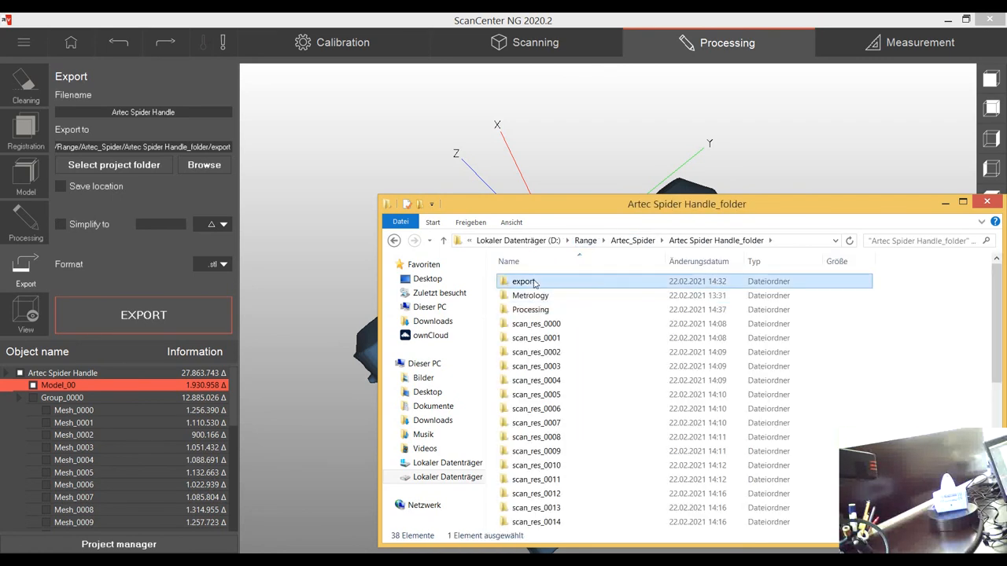
double_click(525, 281)
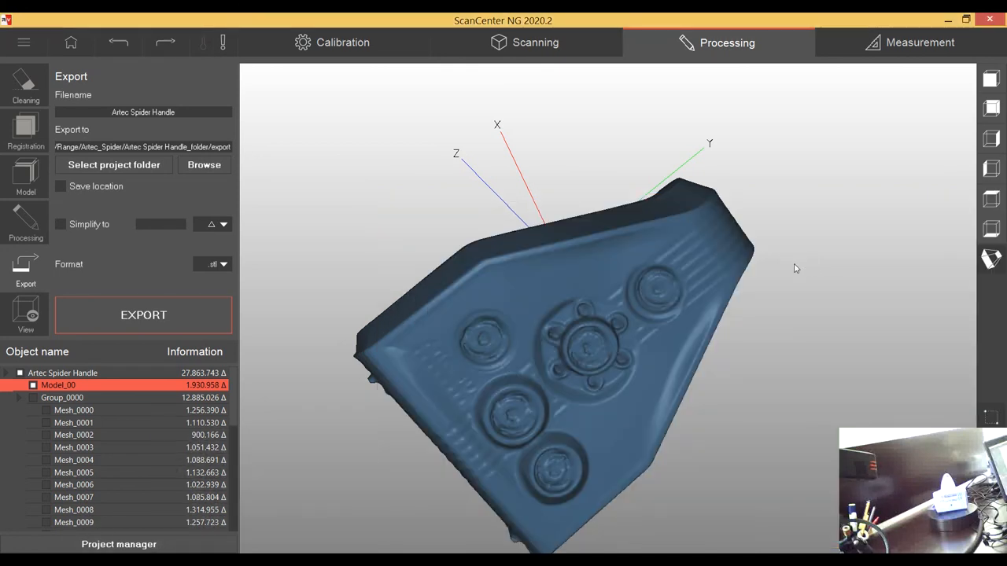
Orbit the fused handle model to view its side with the grip opening
drag(795, 267, 681, 364)
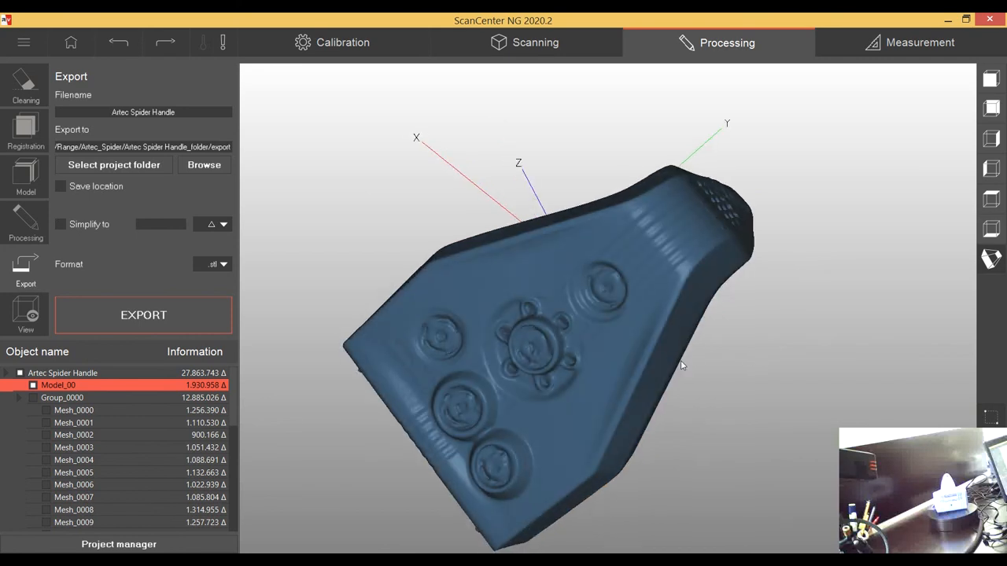
drag(682, 365, 700, 352)
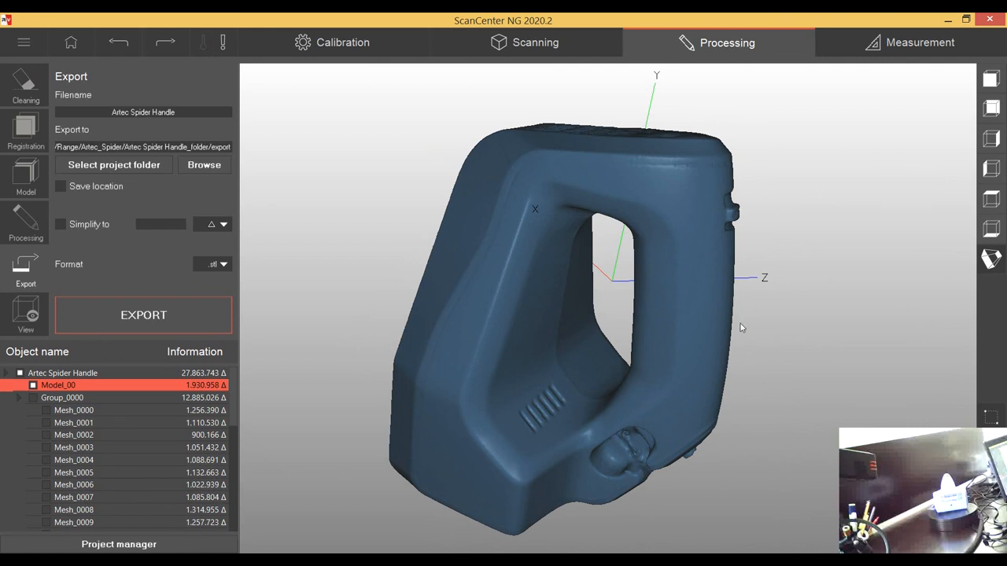
mouse_move(753, 315)
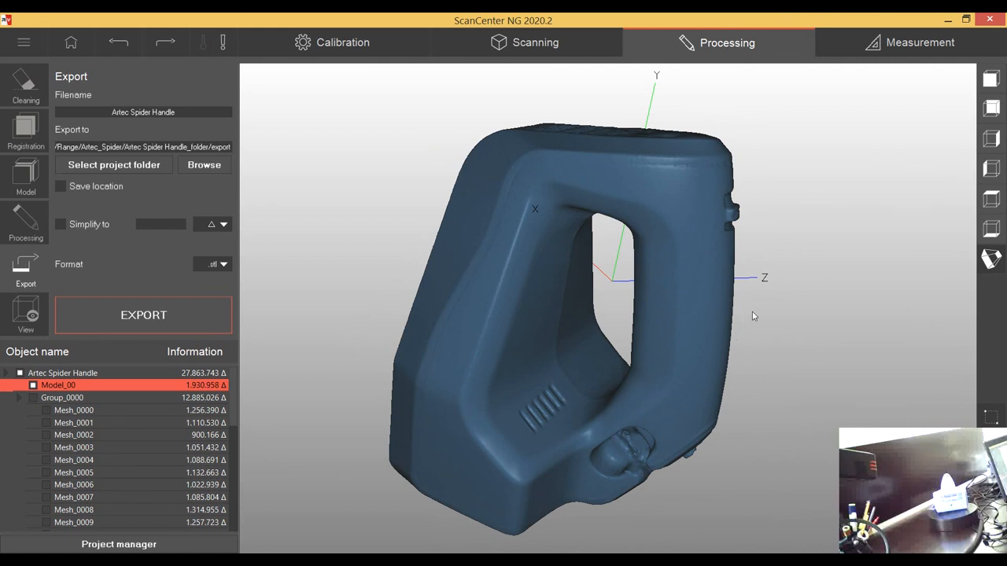
mouse_move(717, 345)
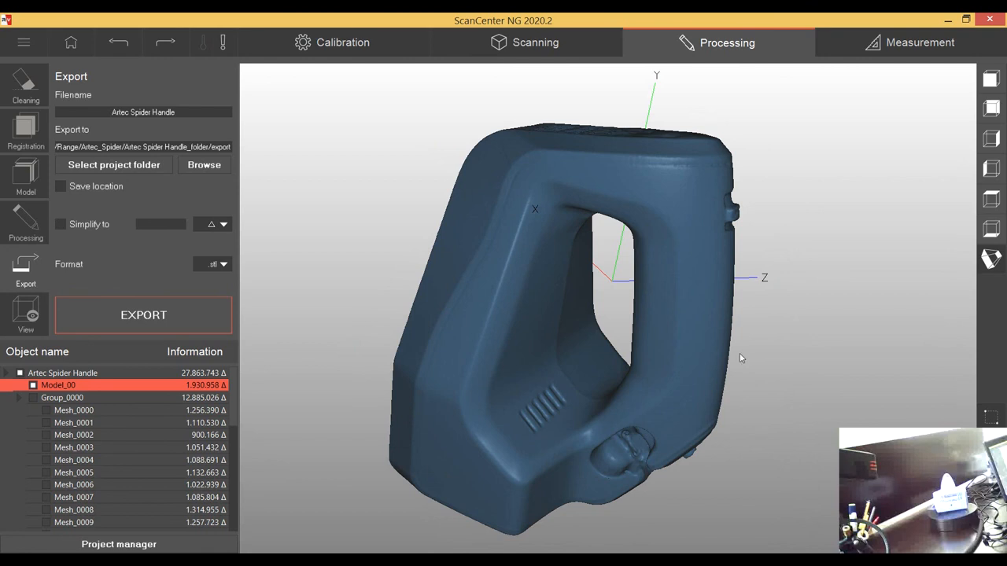
mouse_move(738, 360)
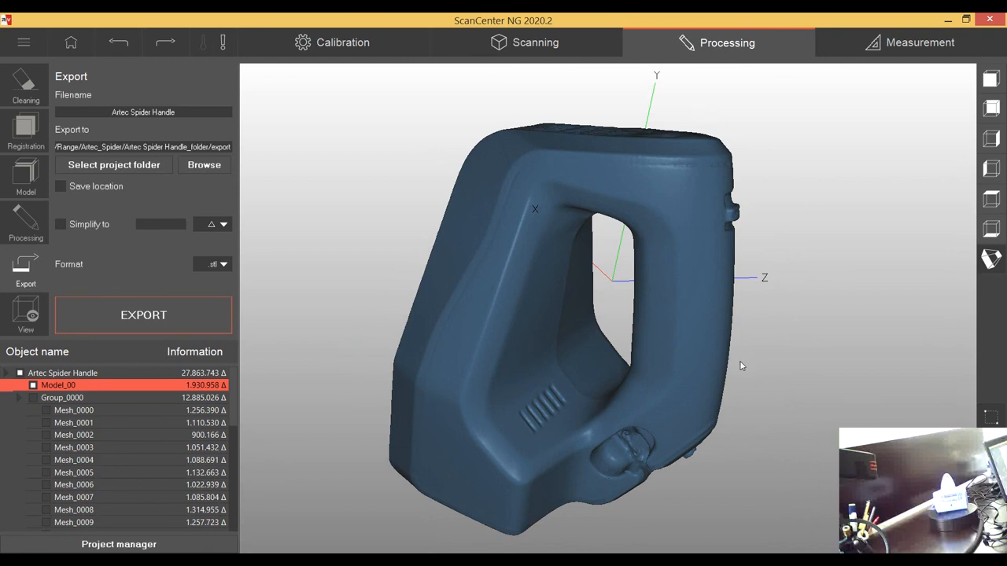
mouse_move(776, 374)
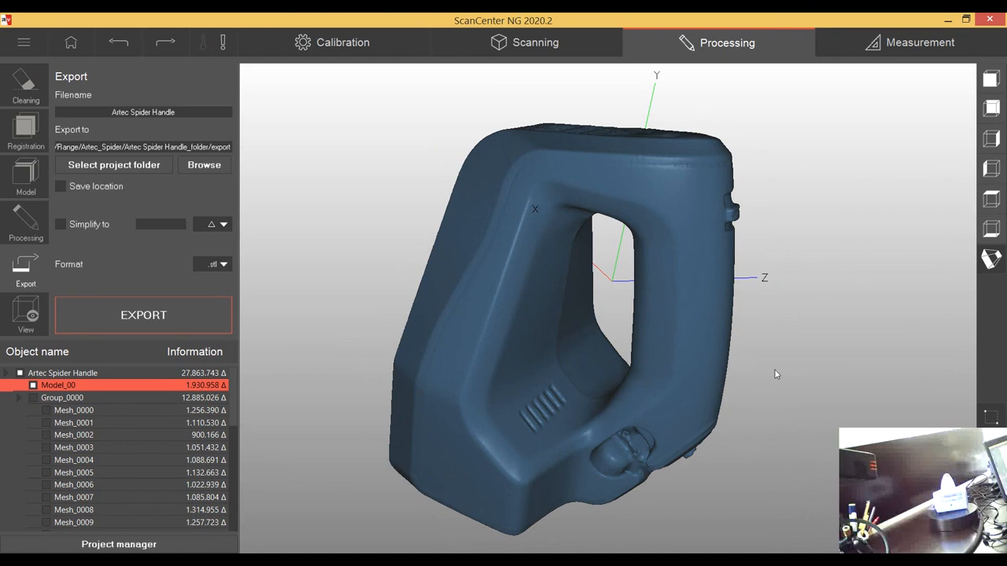
mouse_move(749, 362)
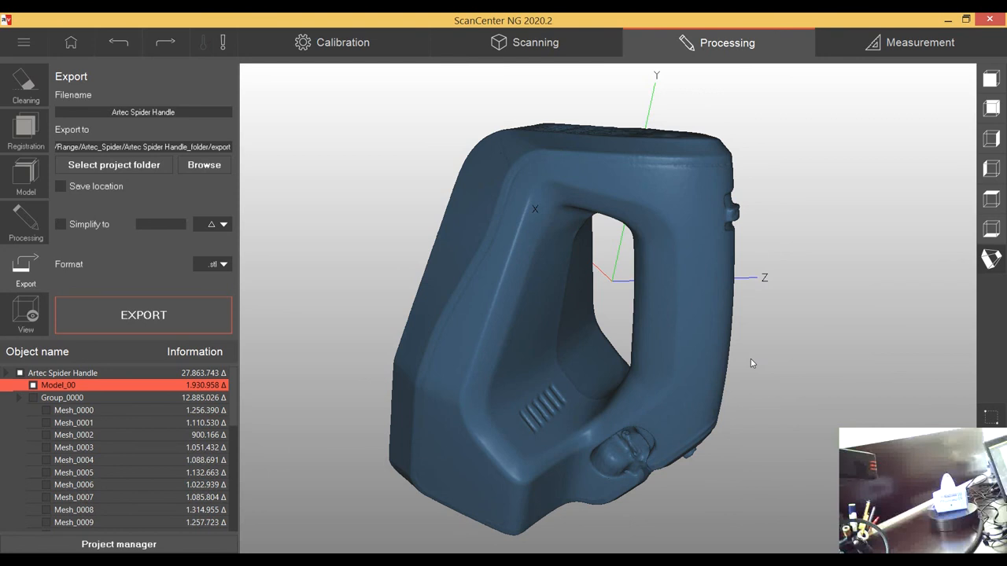
mouse_move(738, 378)
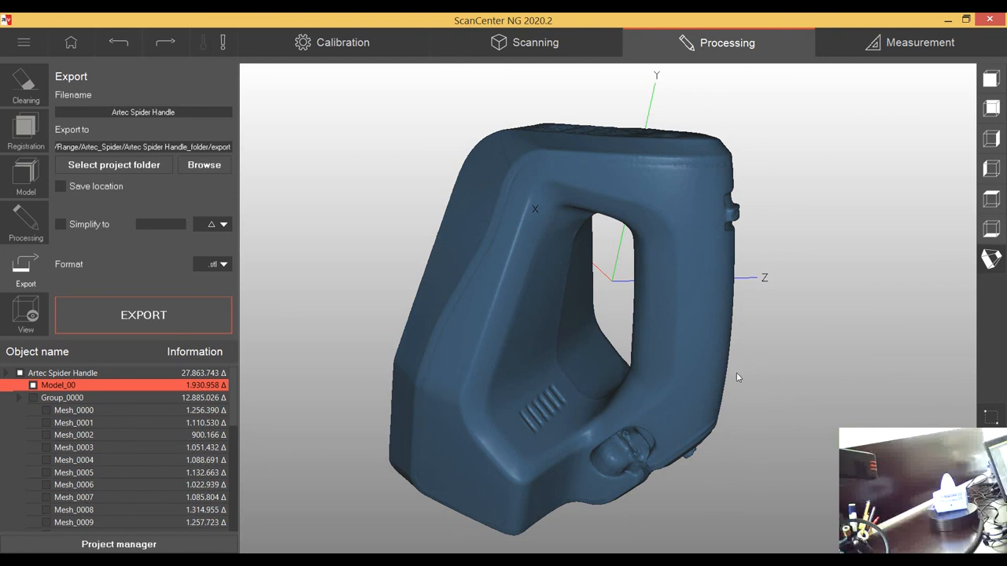
mouse_move(739, 380)
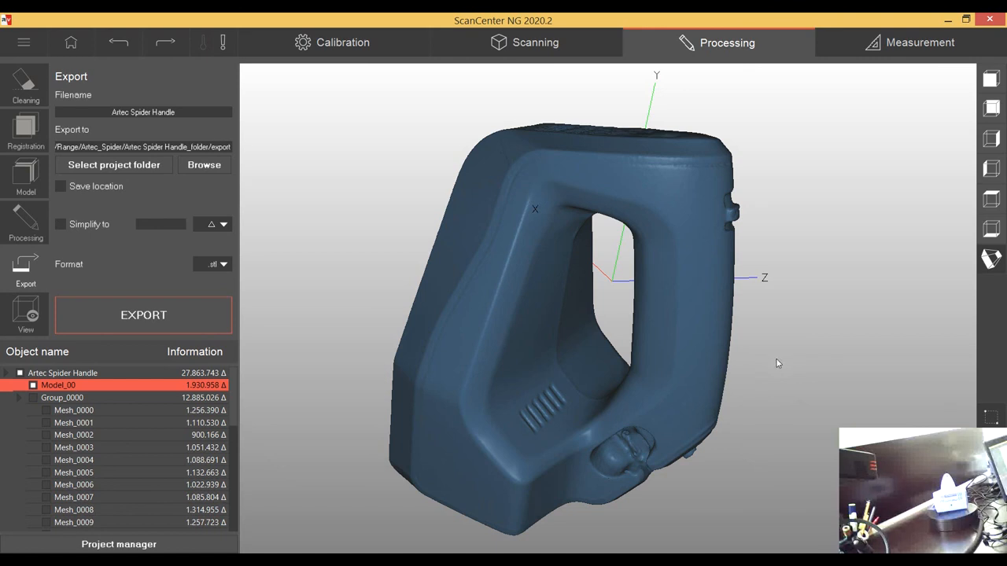
mouse_move(792, 390)
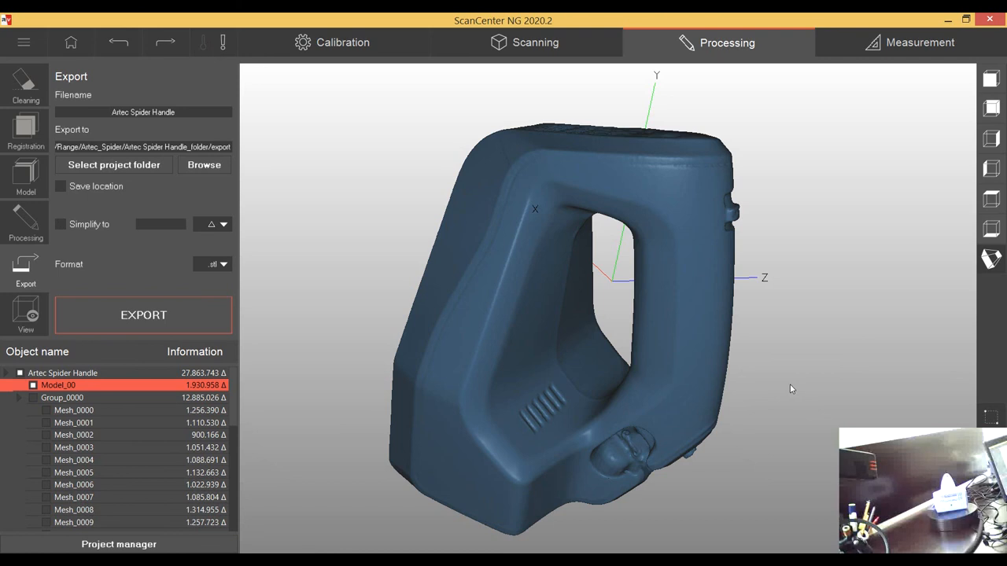
mouse_move(793, 392)
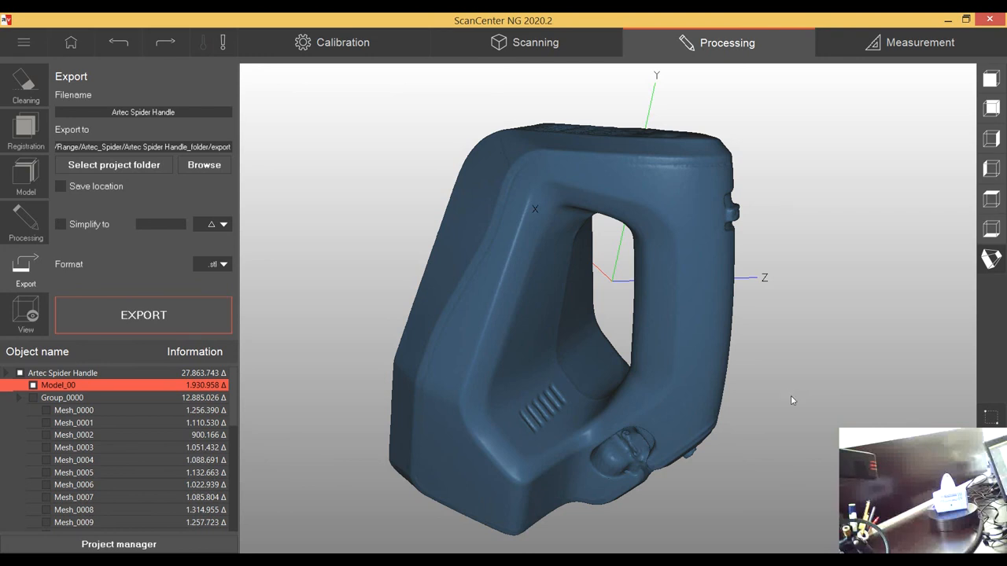
mouse_move(780, 404)
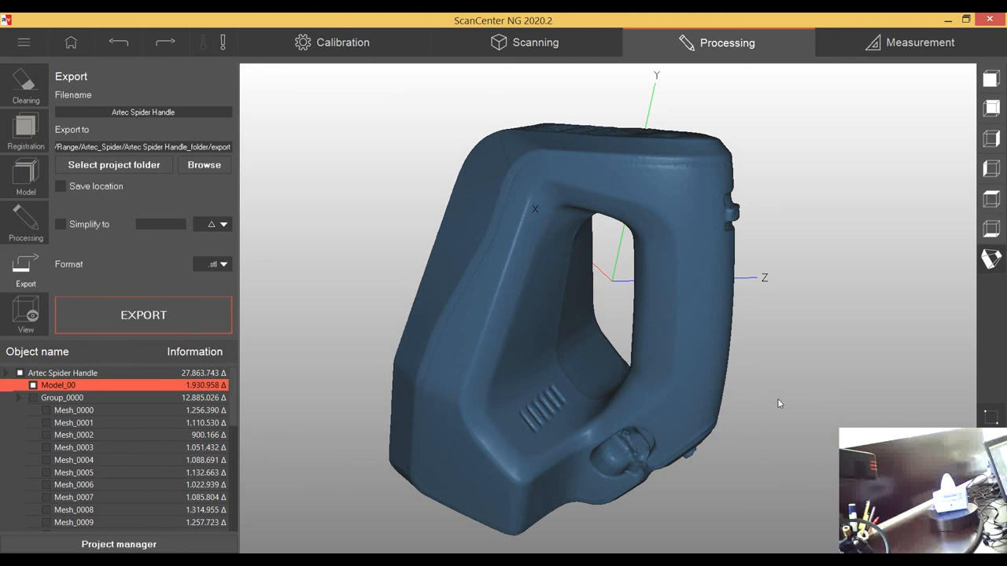